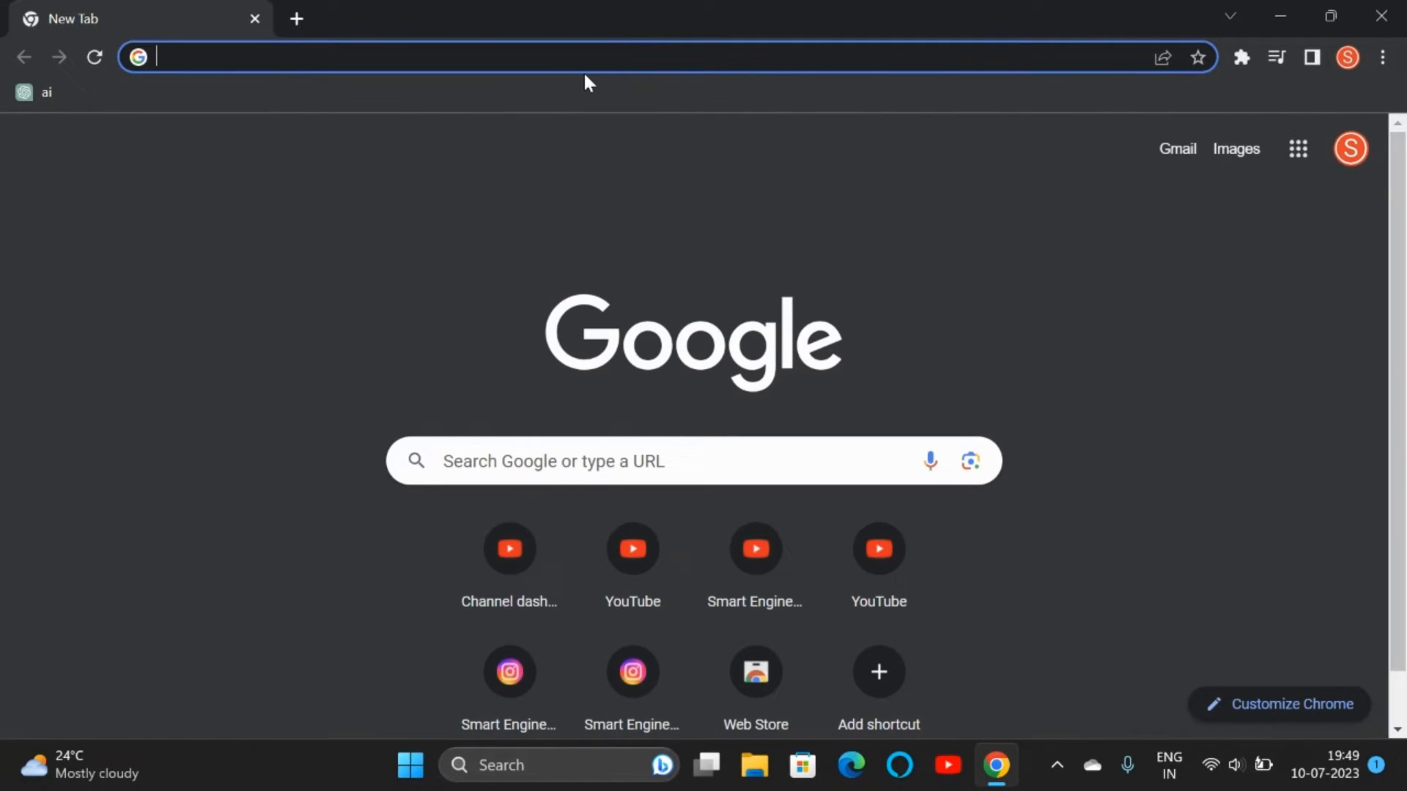
Search Google for 'download git' and open the official 'Git - Downloads' result
{"action": "type", "text": "download"}
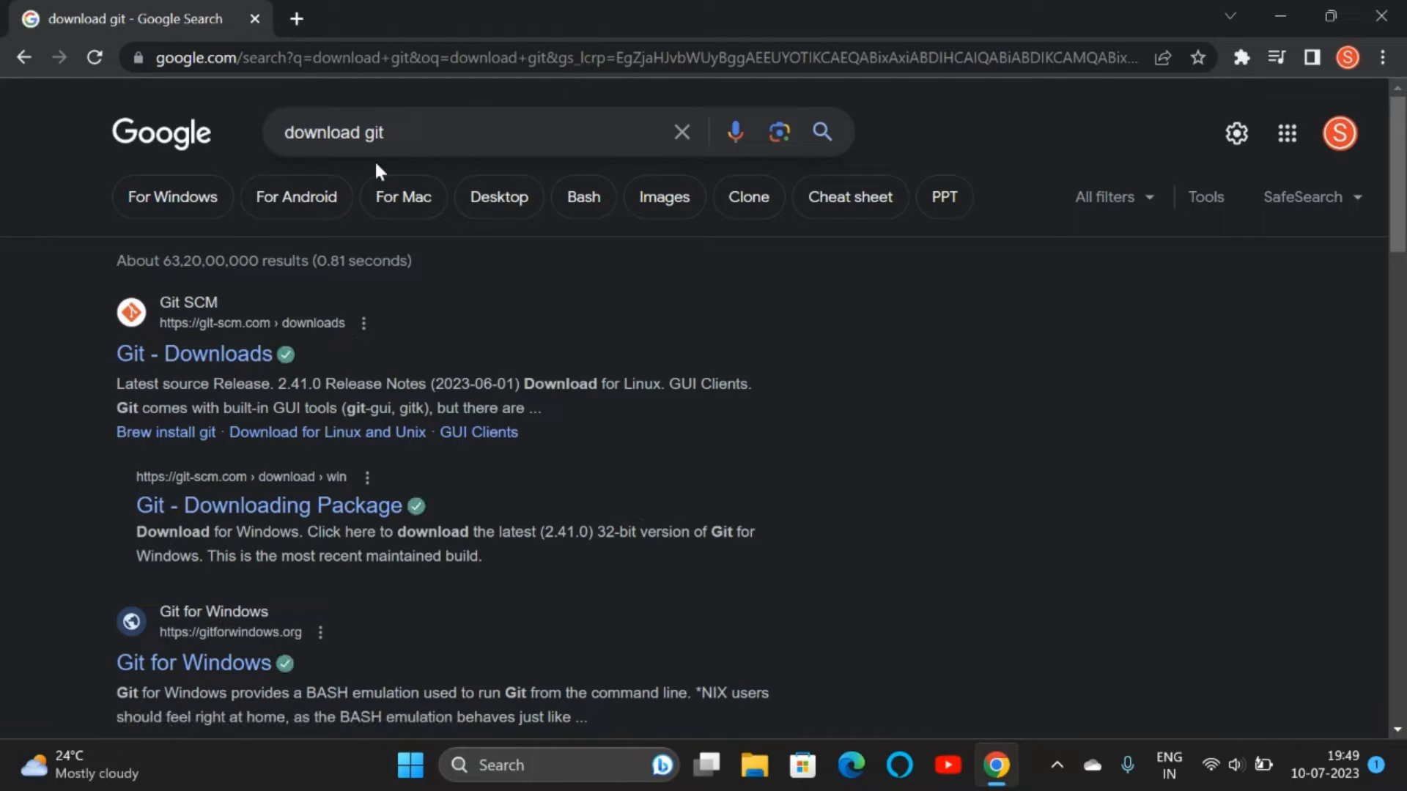
{"action": "mouse_move", "coordinate": [222, 361]}
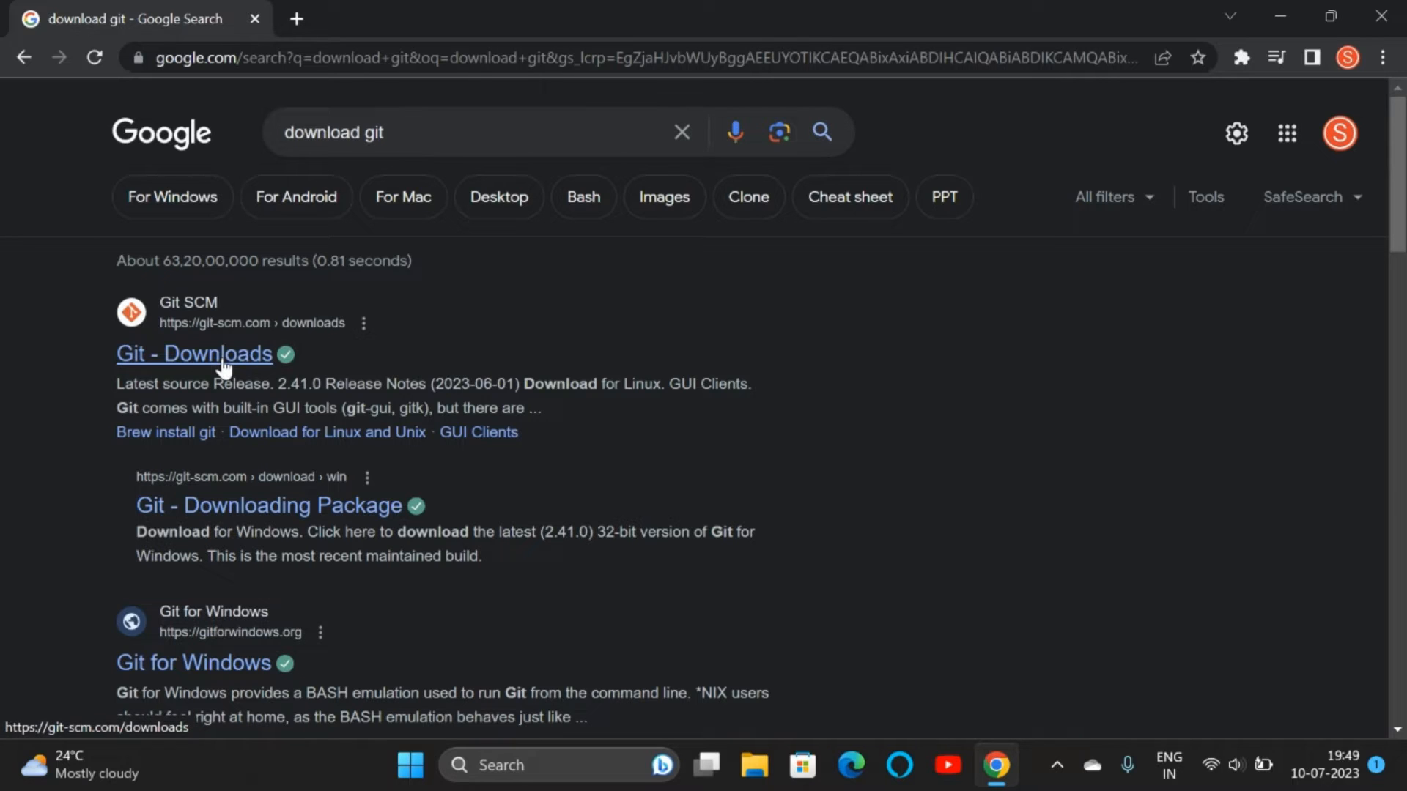
{"action": "left_click", "coordinate": [192, 352]}
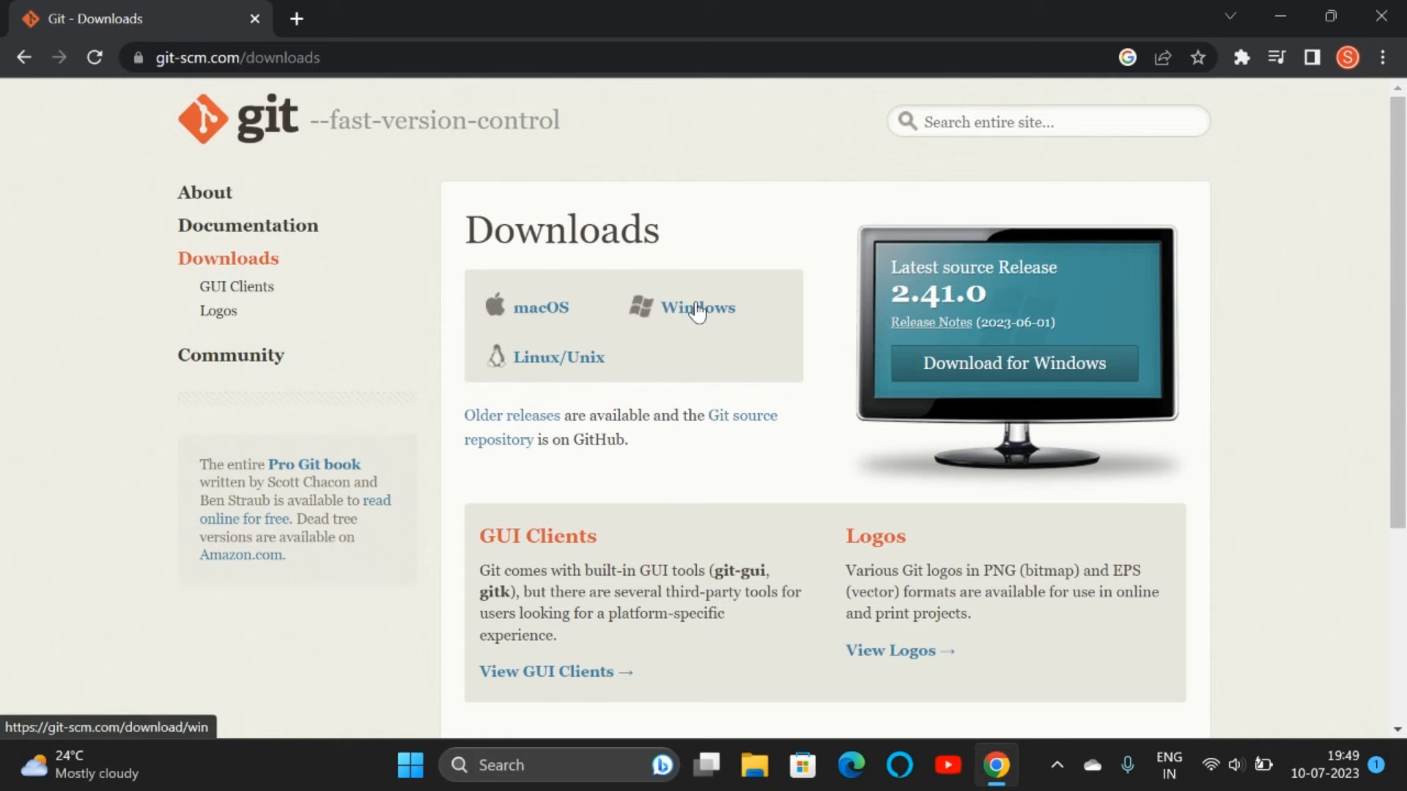
Open the git-scm.com Windows download page so the 64-bit Git 2.41.0 installer starts downloading
{"action": "left_click", "coordinate": [695, 308]}
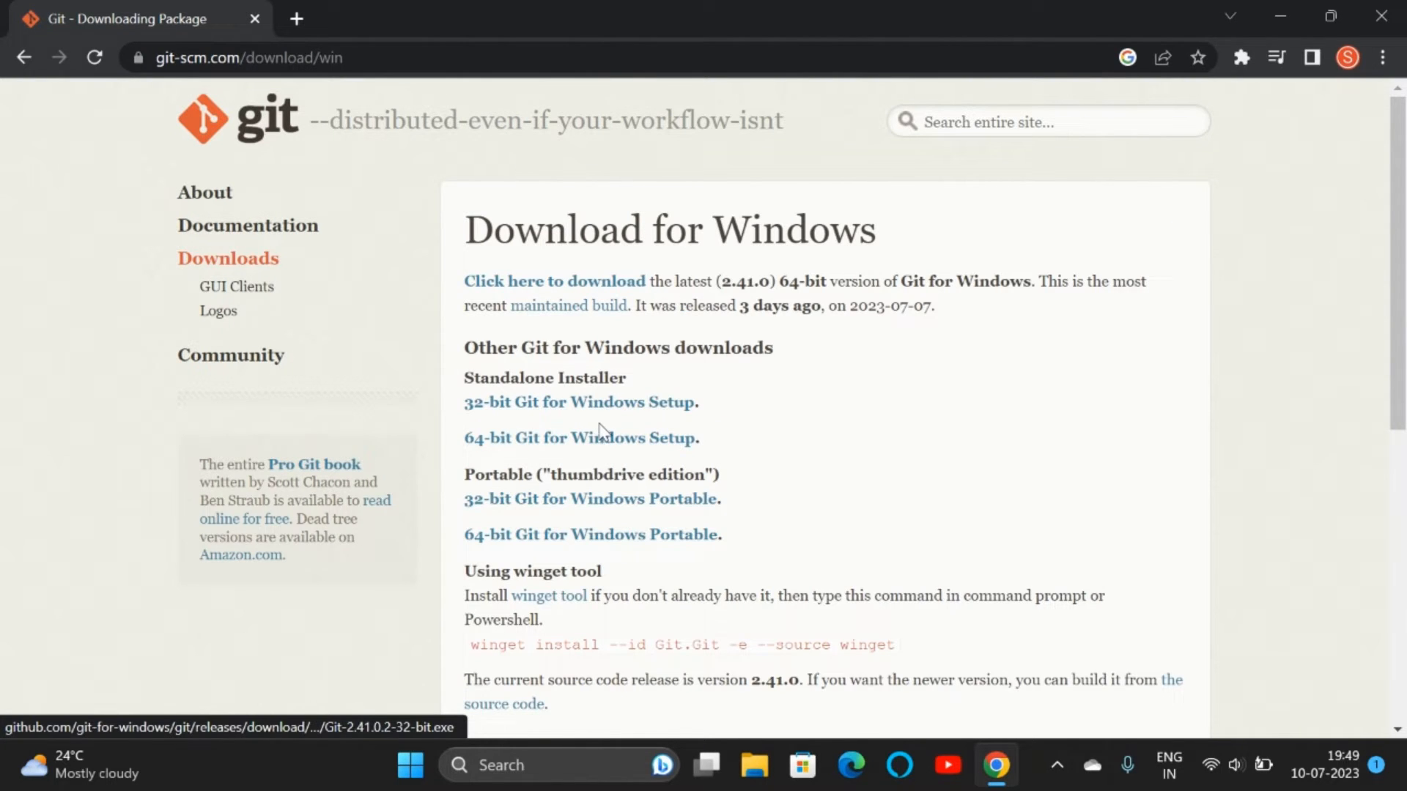
{"action": "mouse_move", "coordinate": [599, 447]}
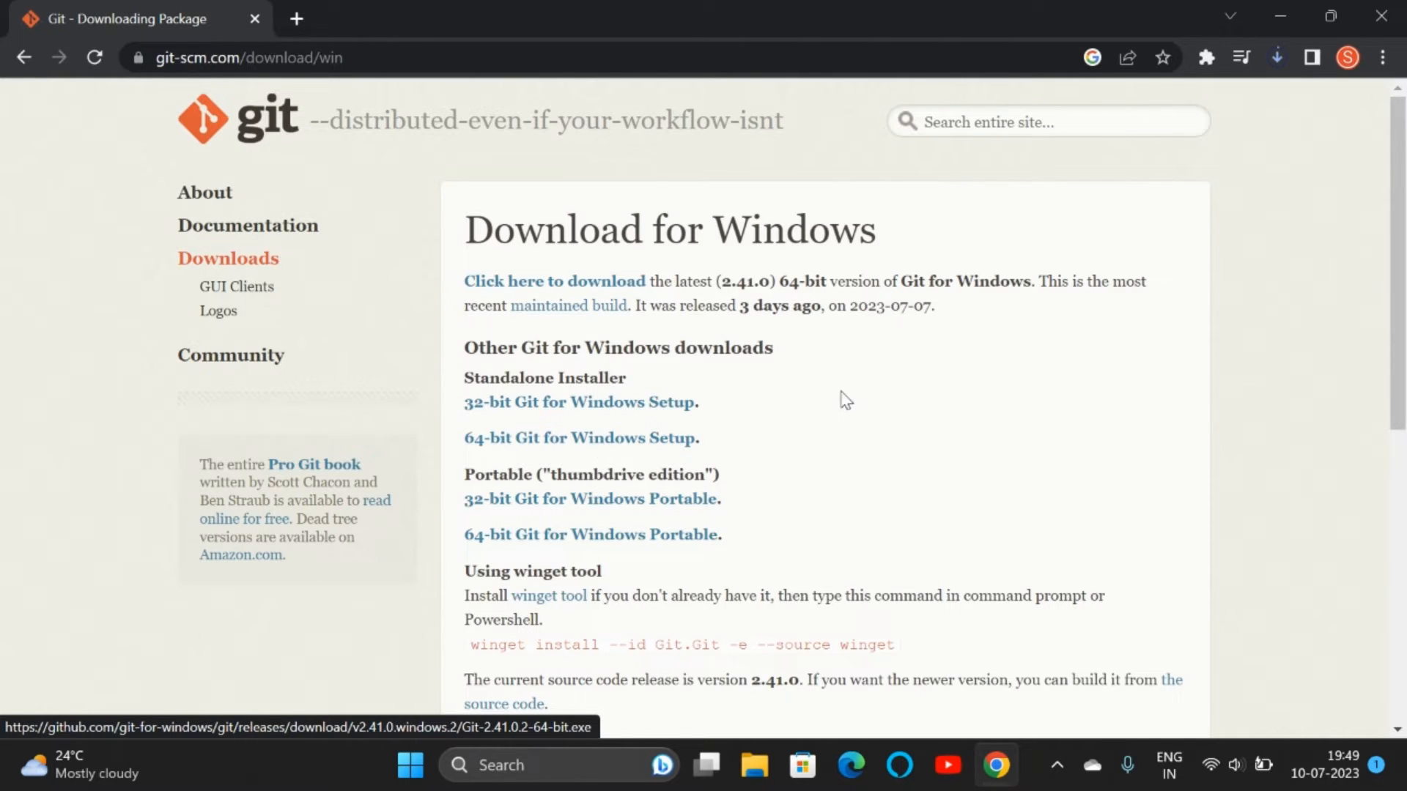
{"action": "mouse_move", "coordinate": [1183, 221]}
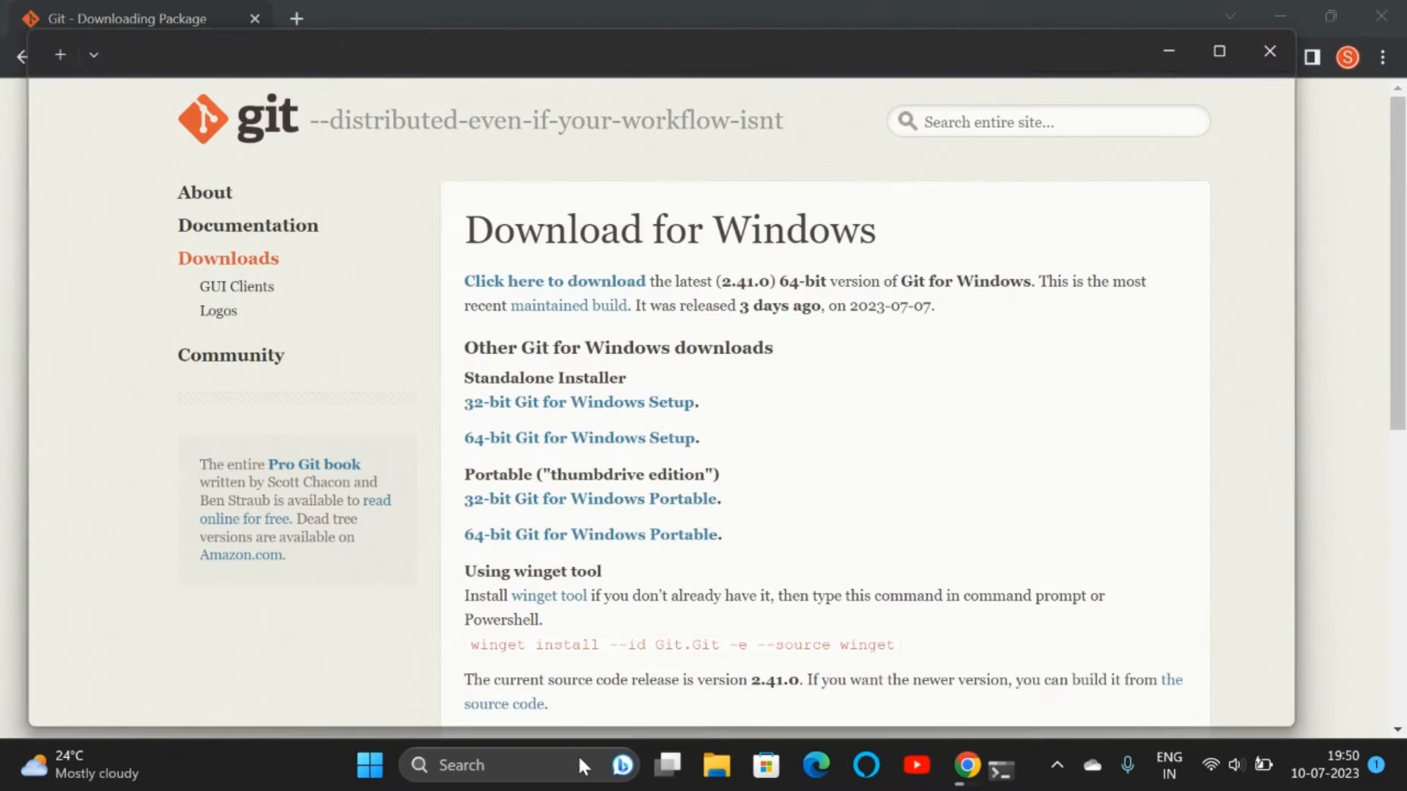
Run git --version in Command Prompt, which reports 'git' is not recognized
{"action": "left_click", "coordinate": [999, 764]}
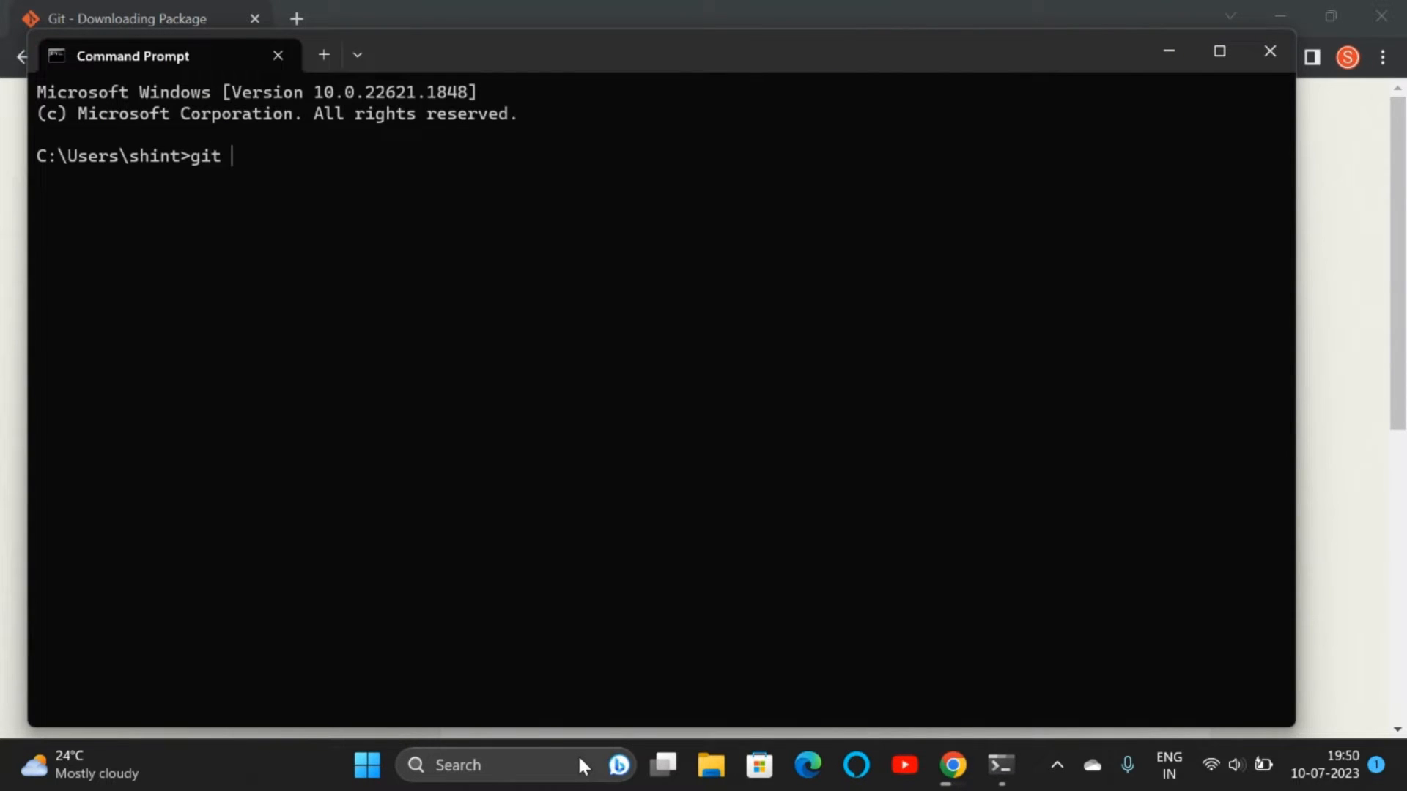
{"action": "type", "text": "--version"}
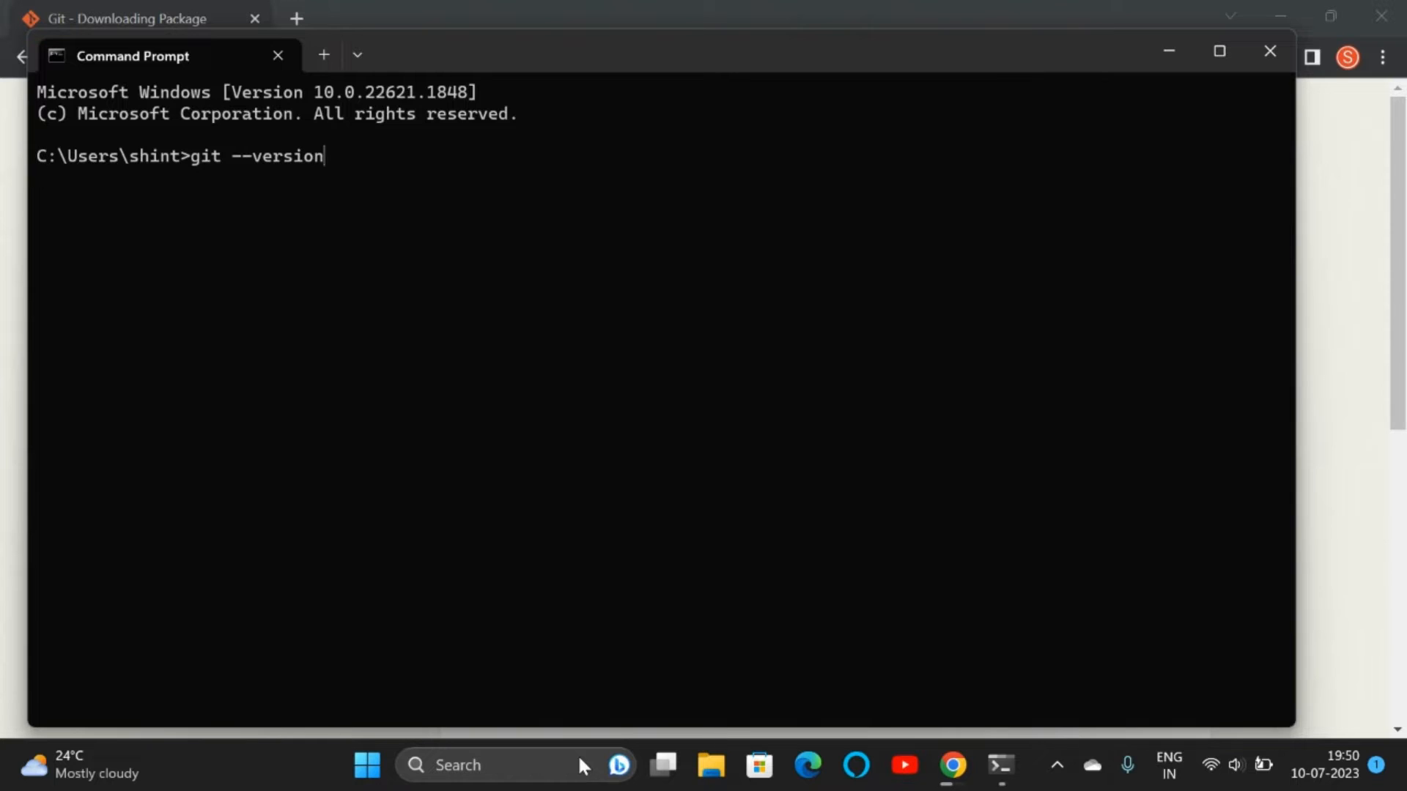
{"action": "key", "text": "Return"}
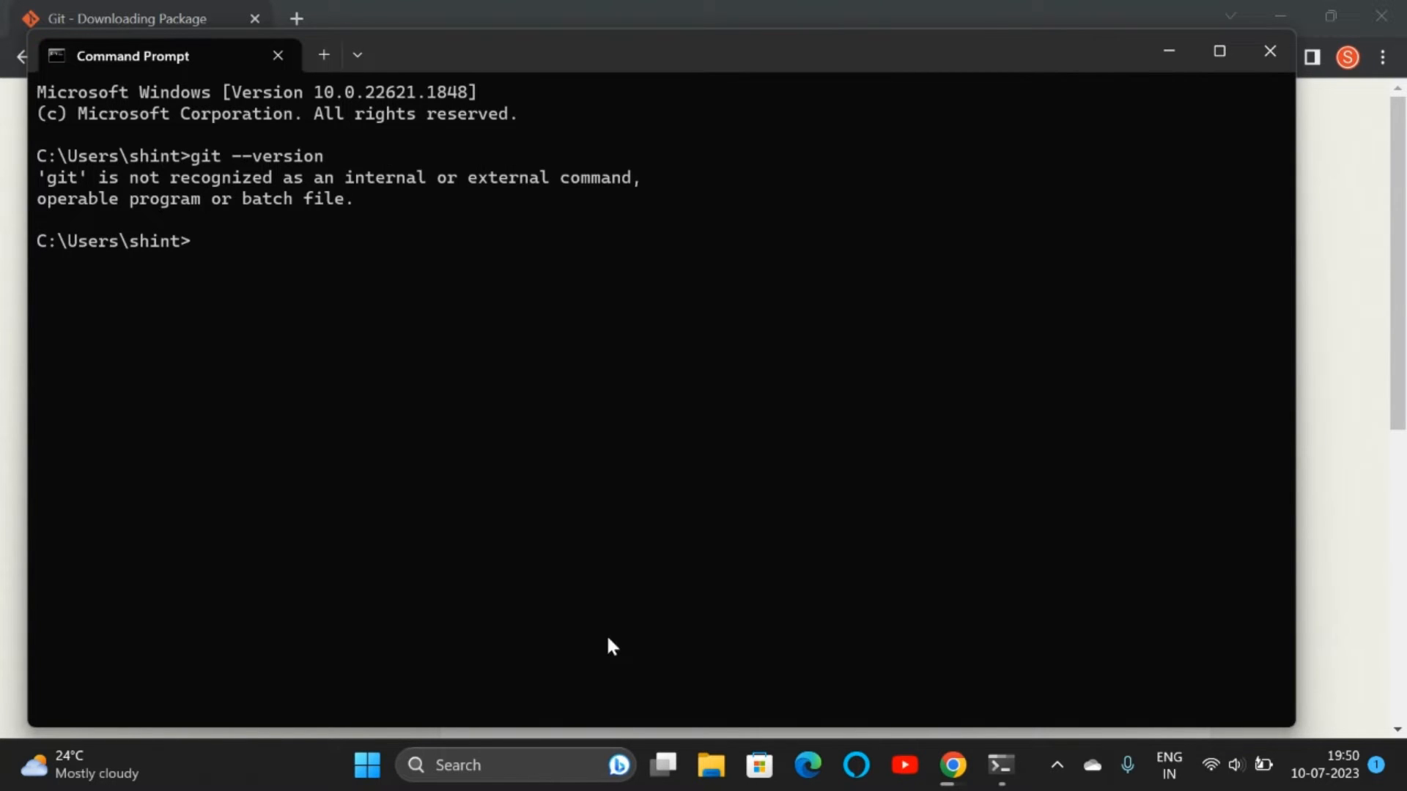
{"action": "mouse_move", "coordinate": [1218, 50]}
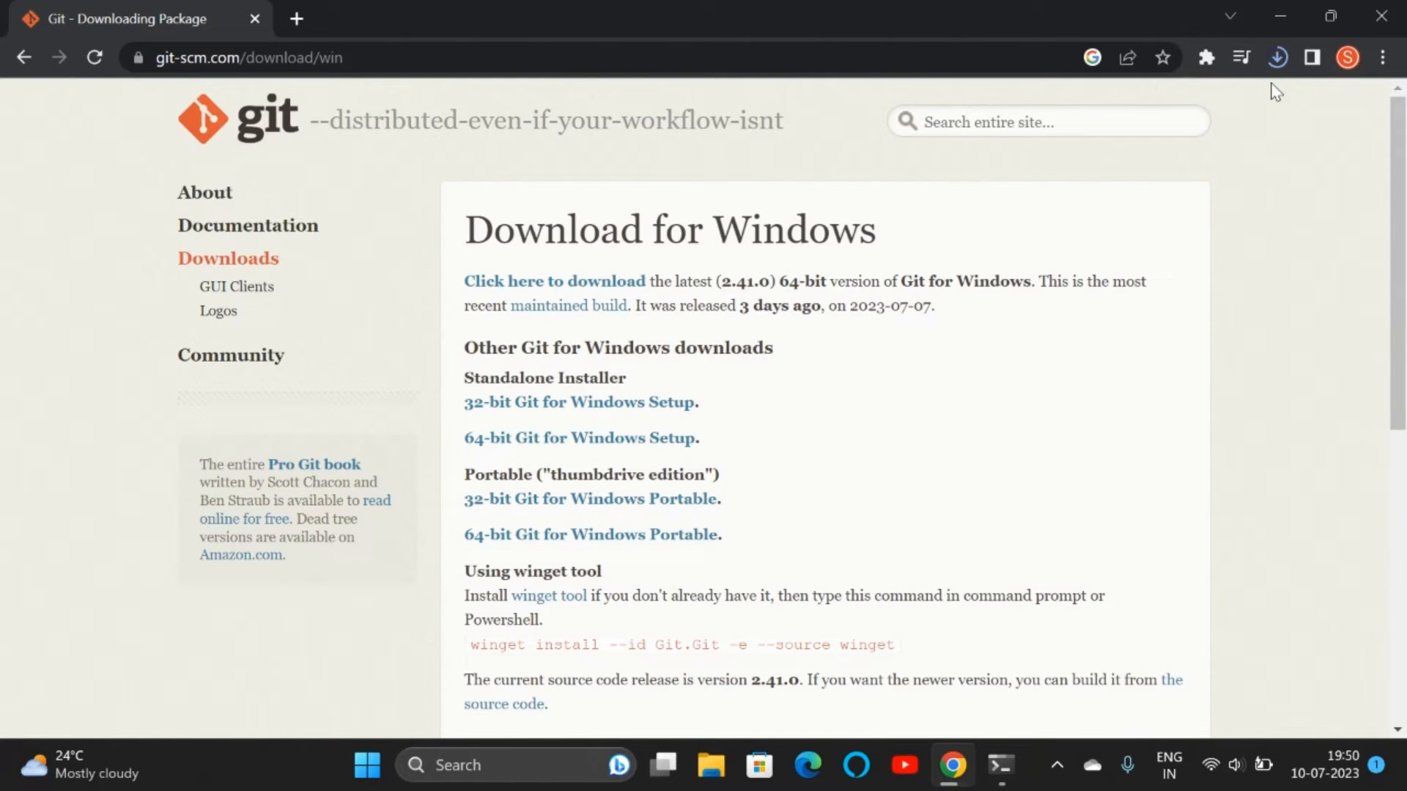
{"action": "mouse_move", "coordinate": [1272, 166]}
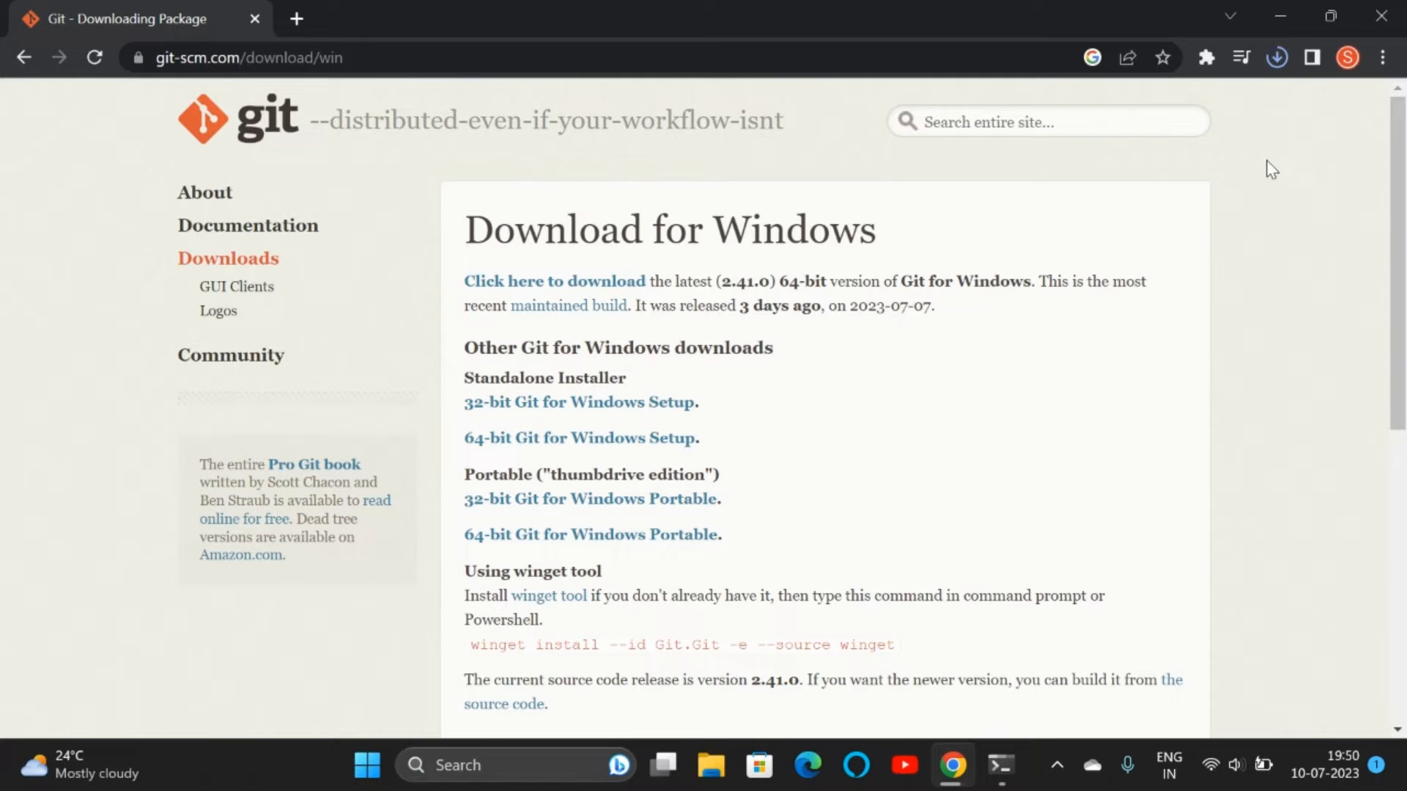
Open the Pro Git book page, then show Git-2.41.0.2-64-bit.exe in the Downloads folder
{"action": "scroll", "scroll_direction": "down", "scroll_amount": 3}
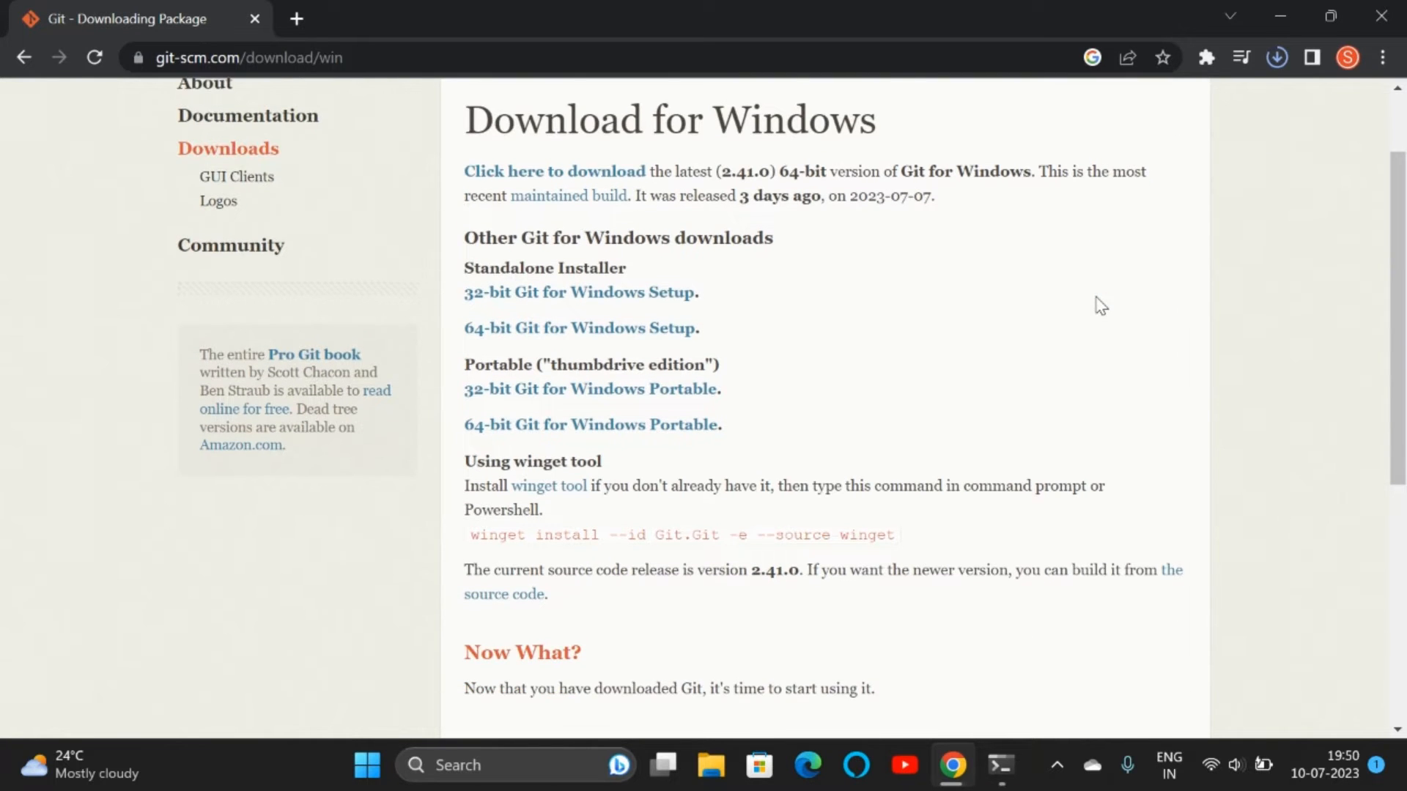
{"action": "scroll", "scroll_direction": "down", "scroll_amount": 3}
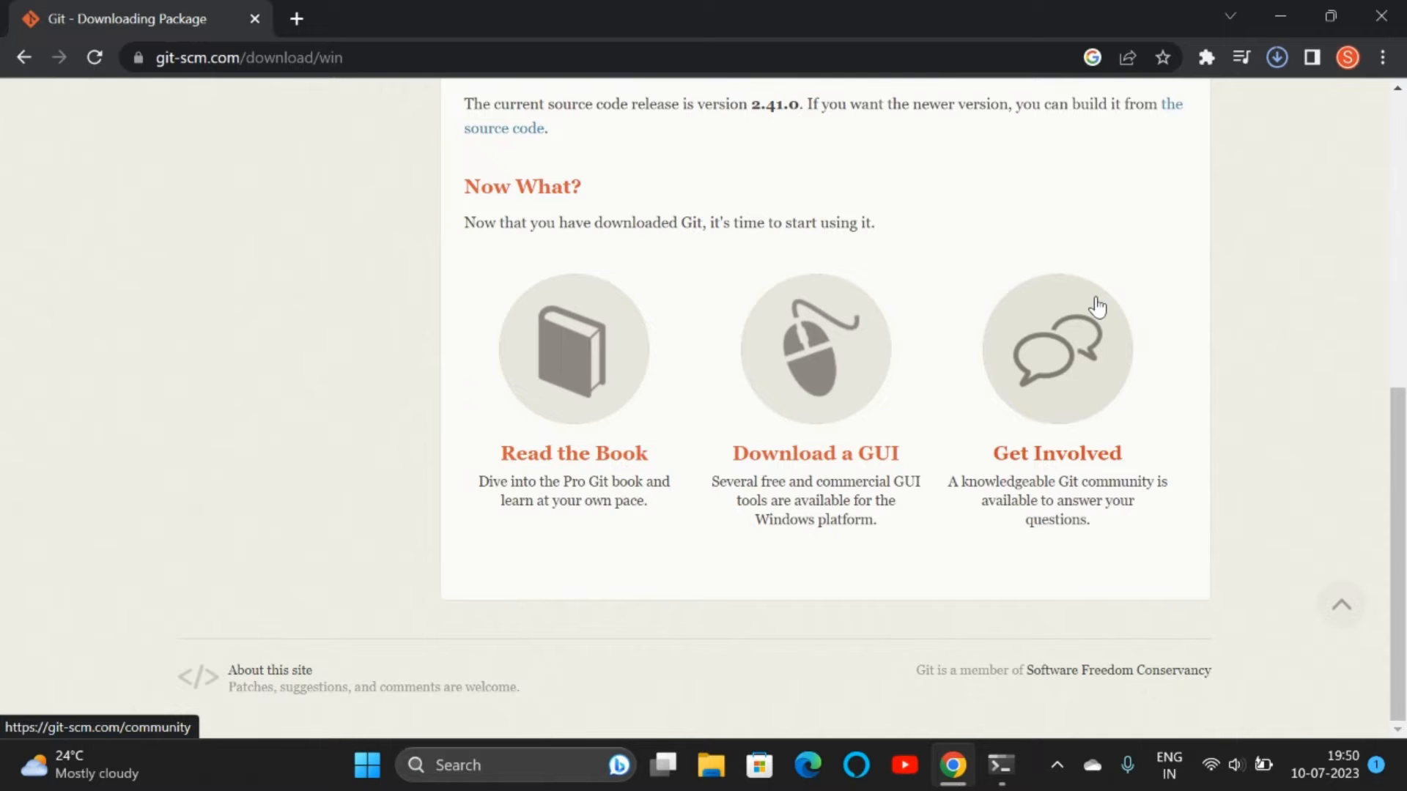
{"action": "mouse_move", "coordinate": [574, 459]}
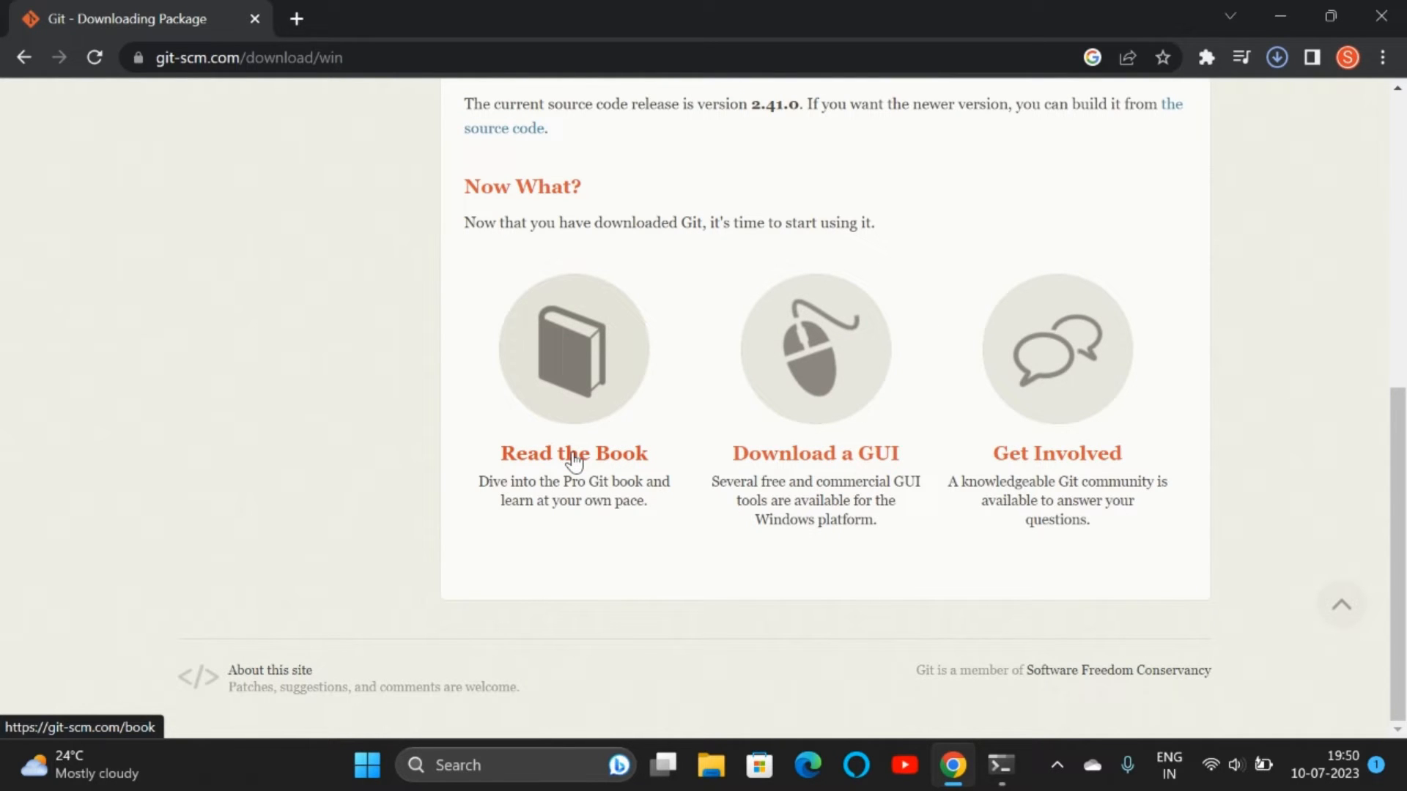
{"action": "left_click", "coordinate": [1275, 57]}
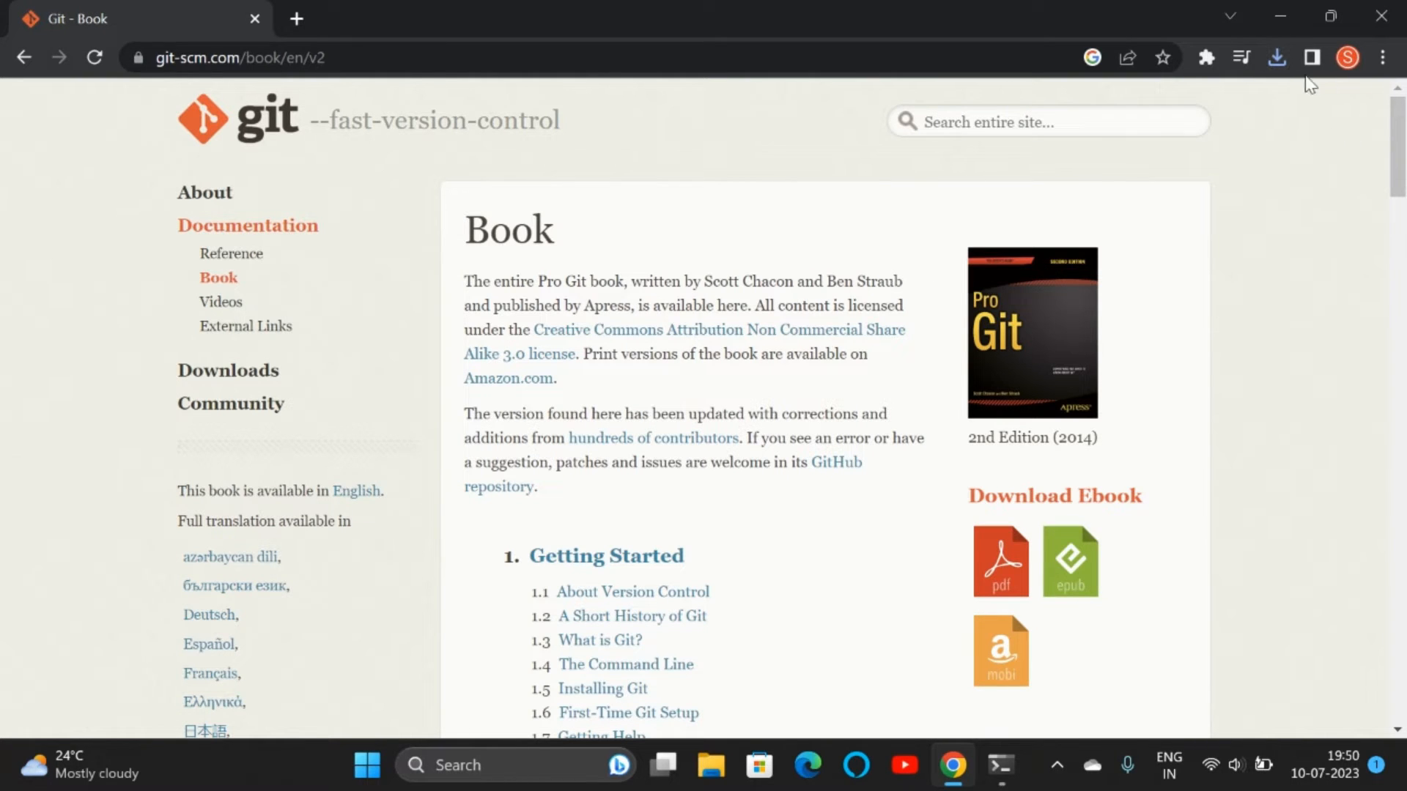
{"action": "left_click", "coordinate": [1276, 56]}
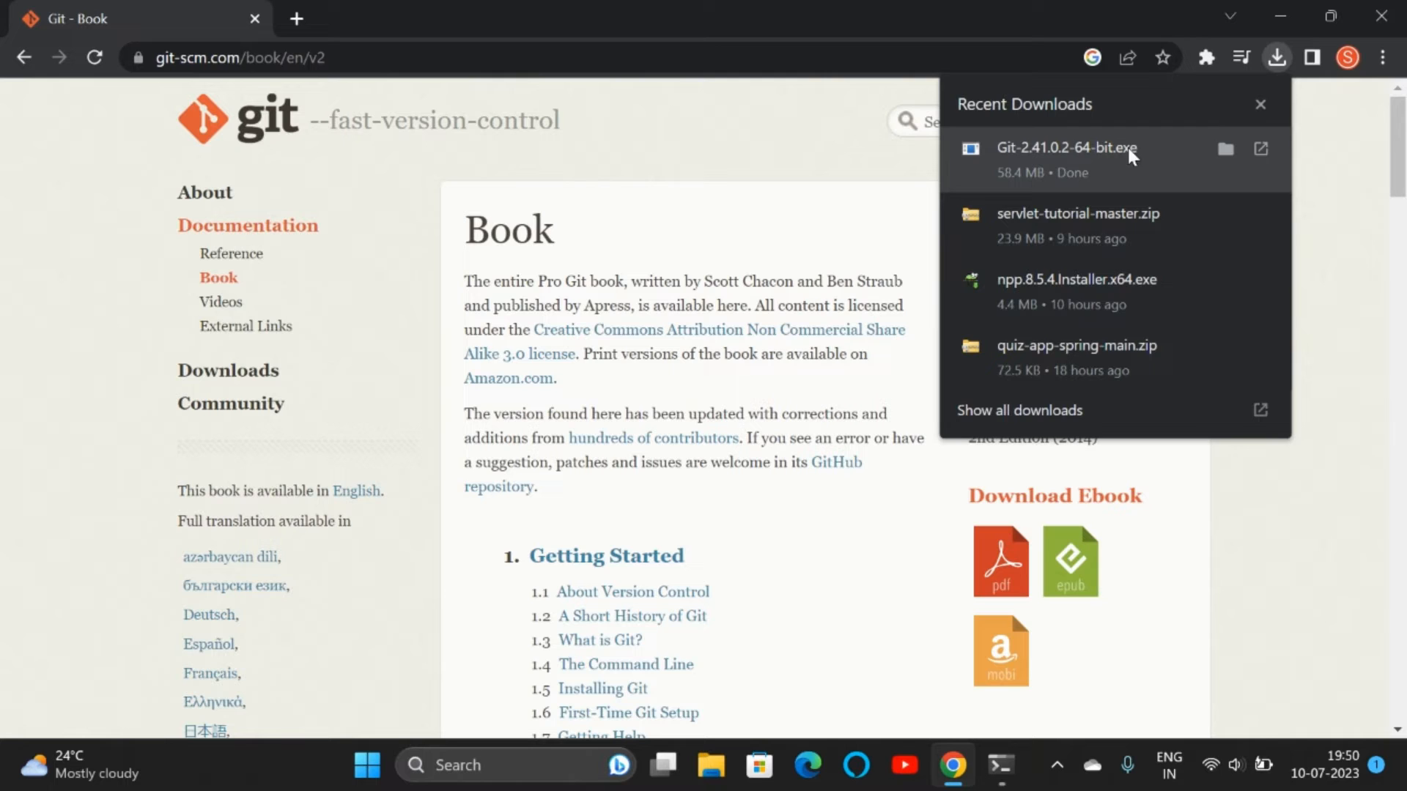
{"action": "left_click", "coordinate": [1224, 149]}
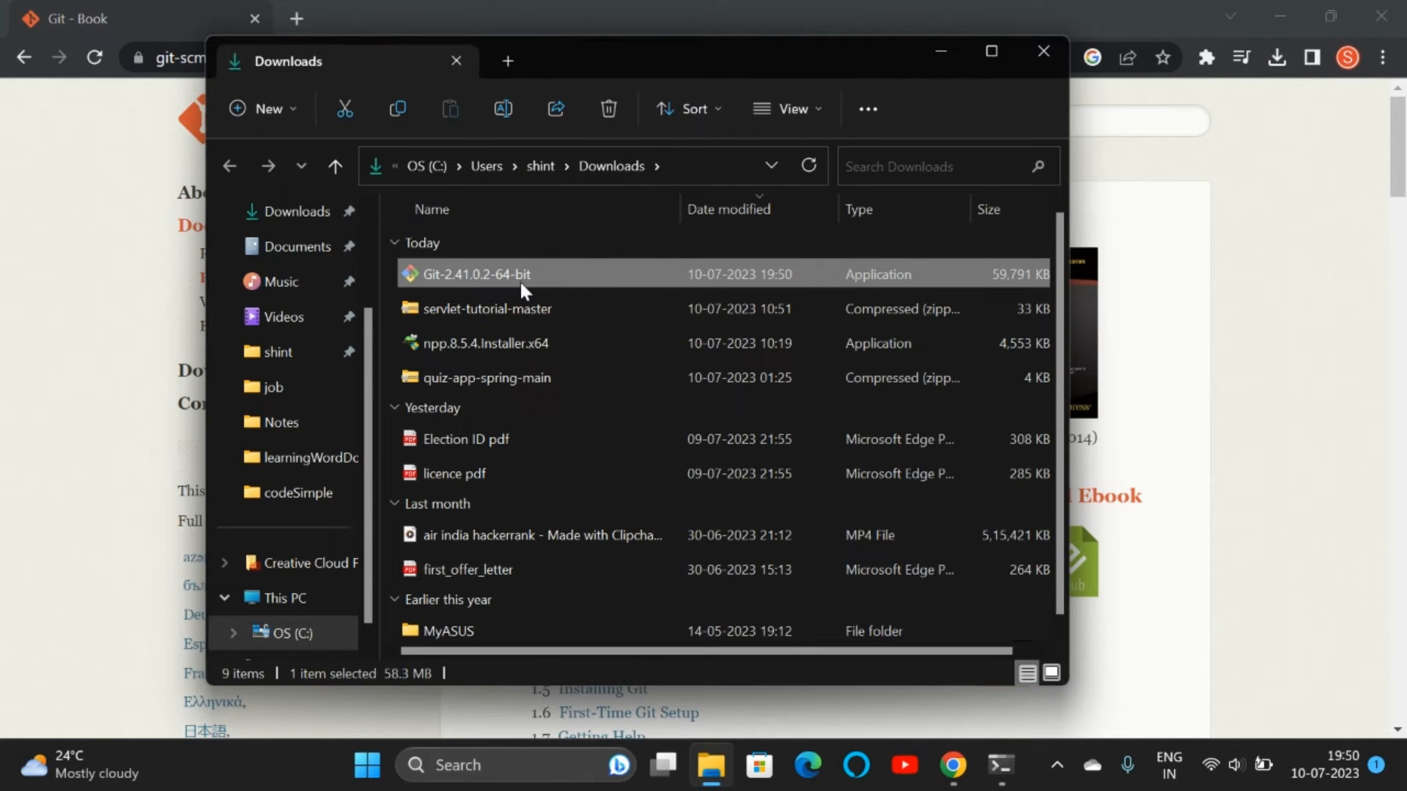
Launch Git-2.41.0.2-64-bit.exe from Downloads to bring up the setup license page
{"action": "double_click", "coordinate": [471, 273]}
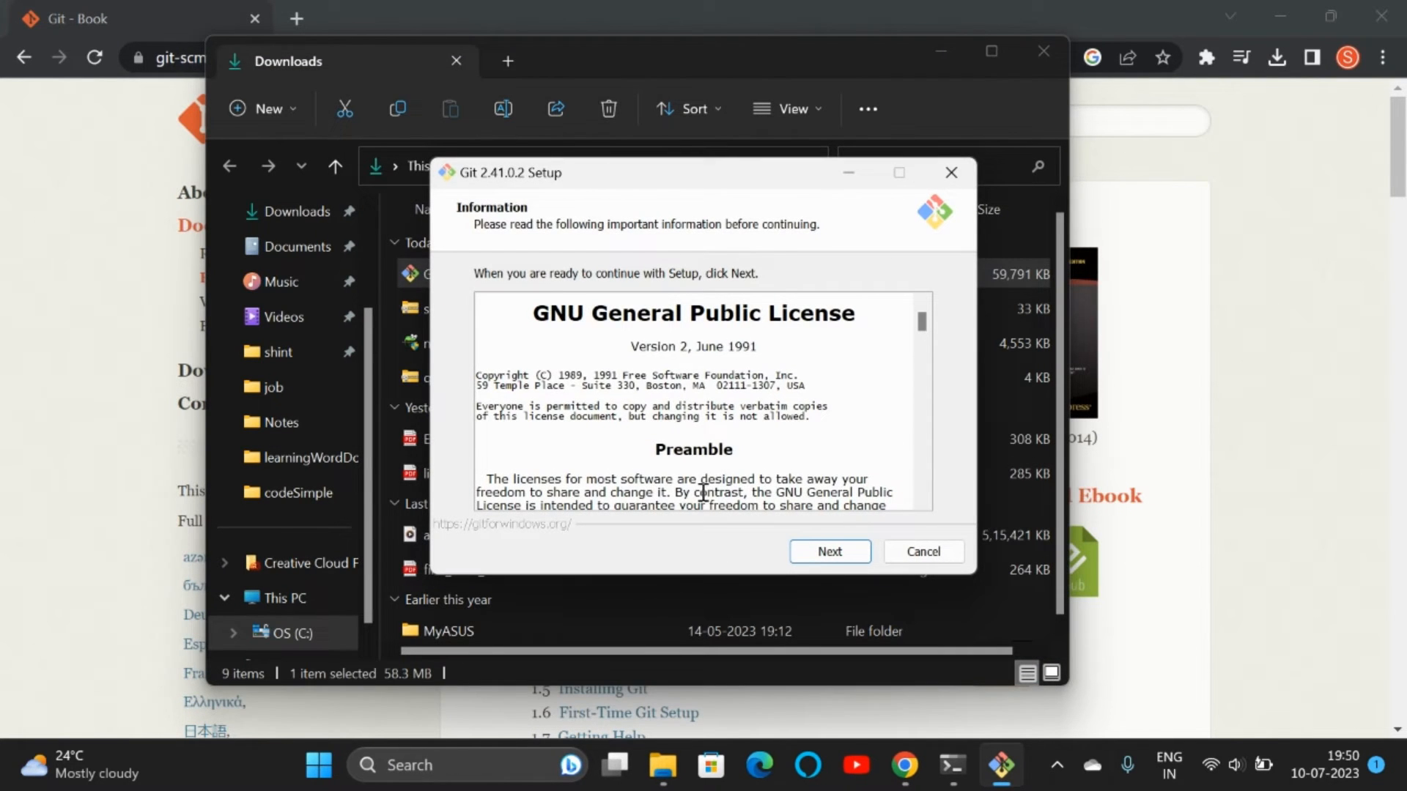
{"action": "mouse_move", "coordinate": [736, 364]}
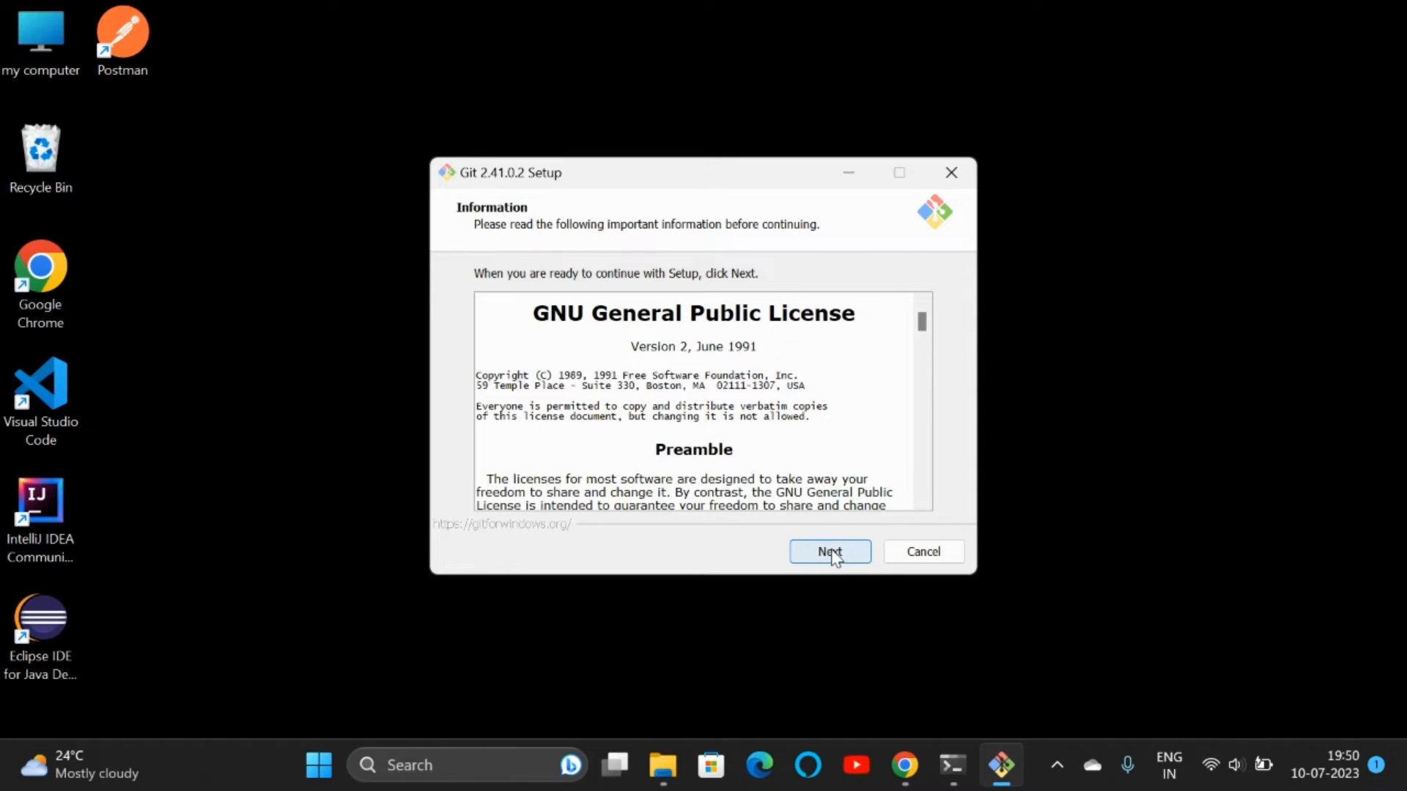
Accept the license and default install folder, and add the desktop icon and Windows Terminal profile
{"action": "left_click", "coordinate": [827, 551]}
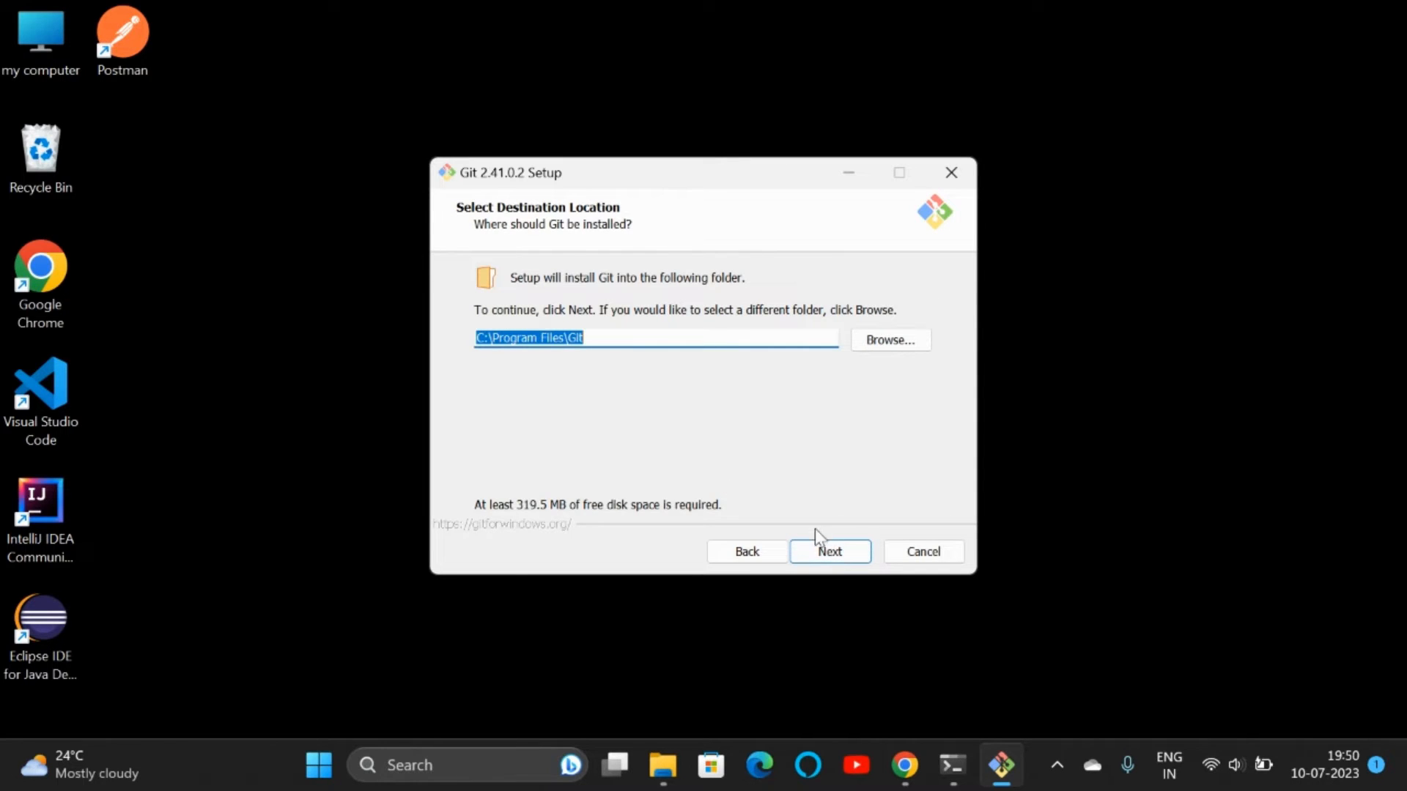
{"action": "left_click", "coordinate": [828, 551]}
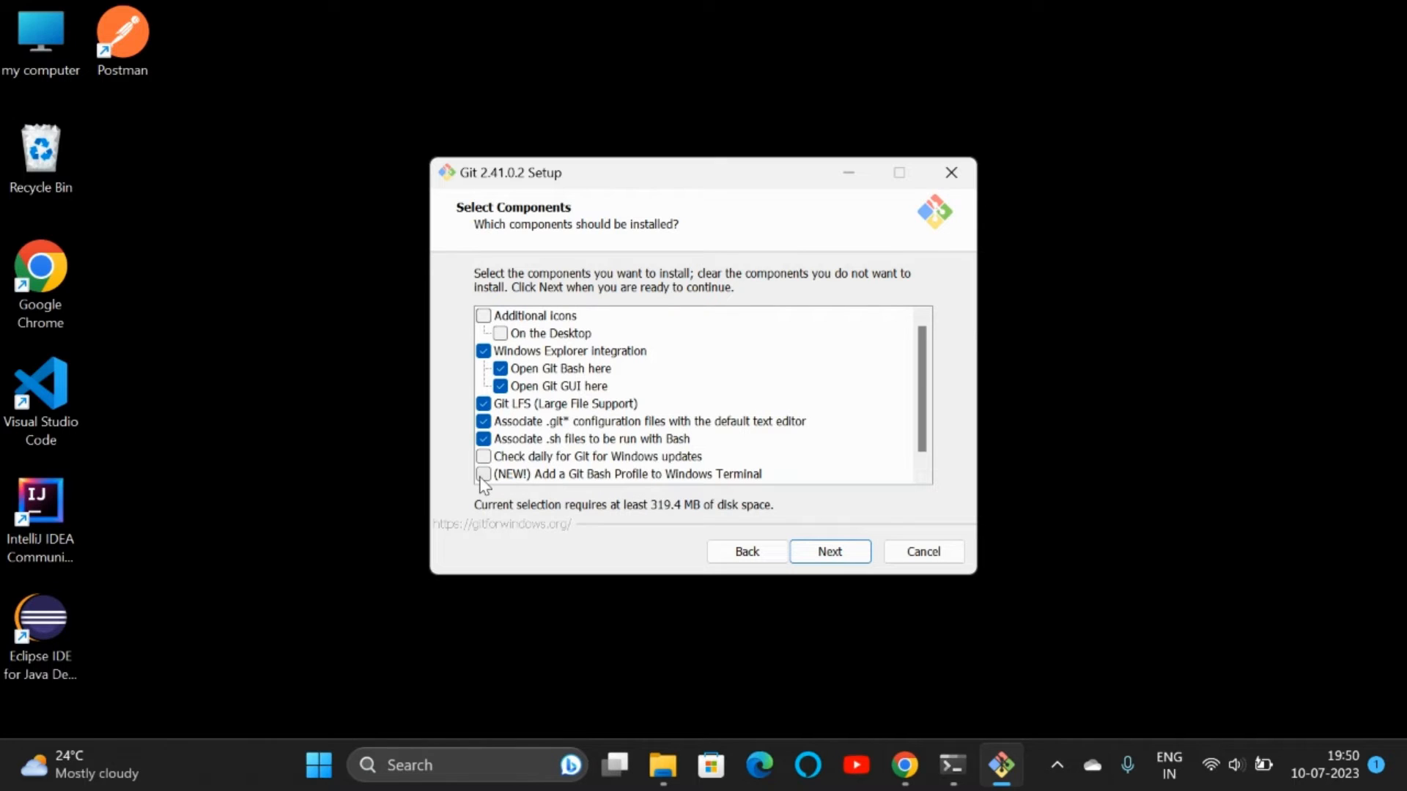
{"action": "left_click", "coordinate": [483, 474]}
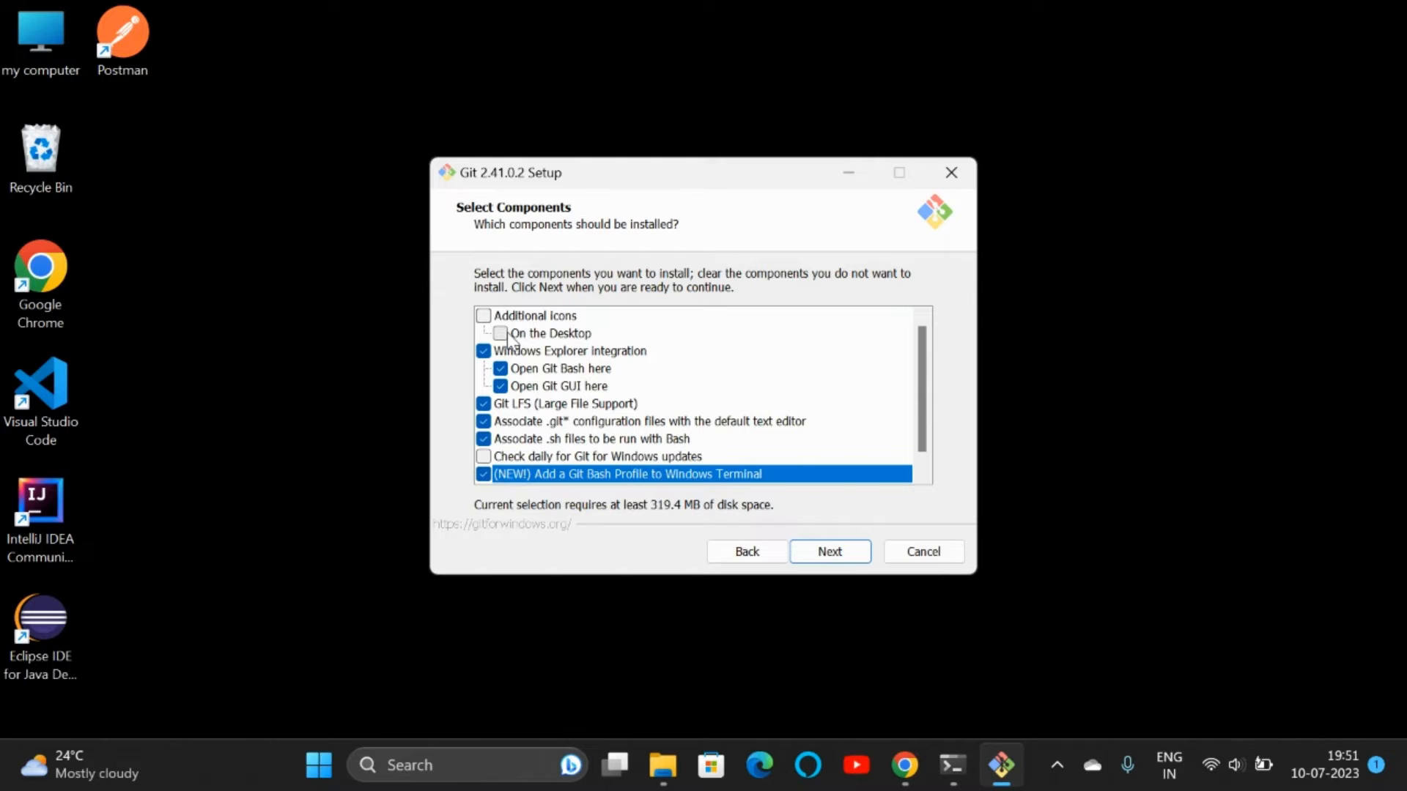
{"action": "left_click", "coordinate": [500, 333]}
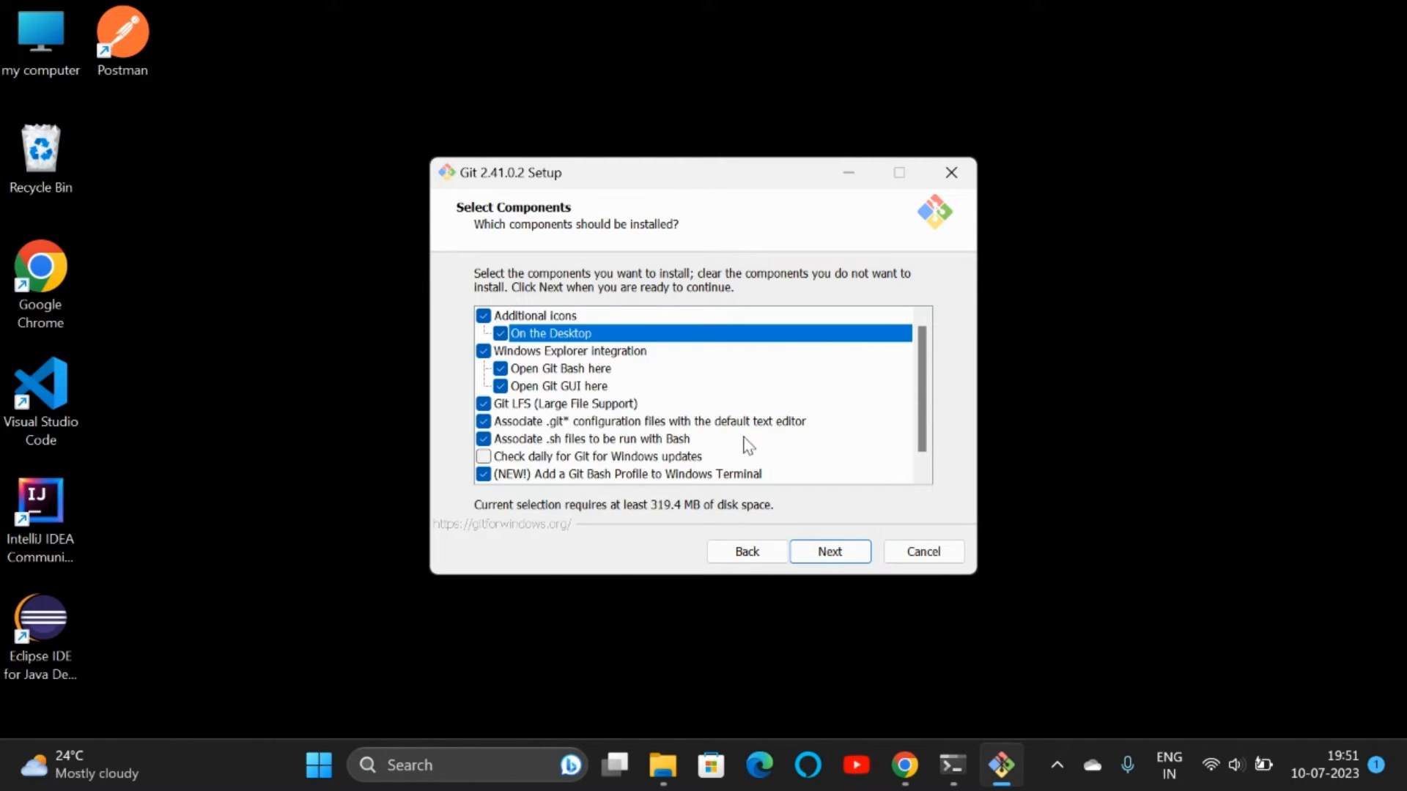
{"action": "mouse_move", "coordinate": [601, 487]}
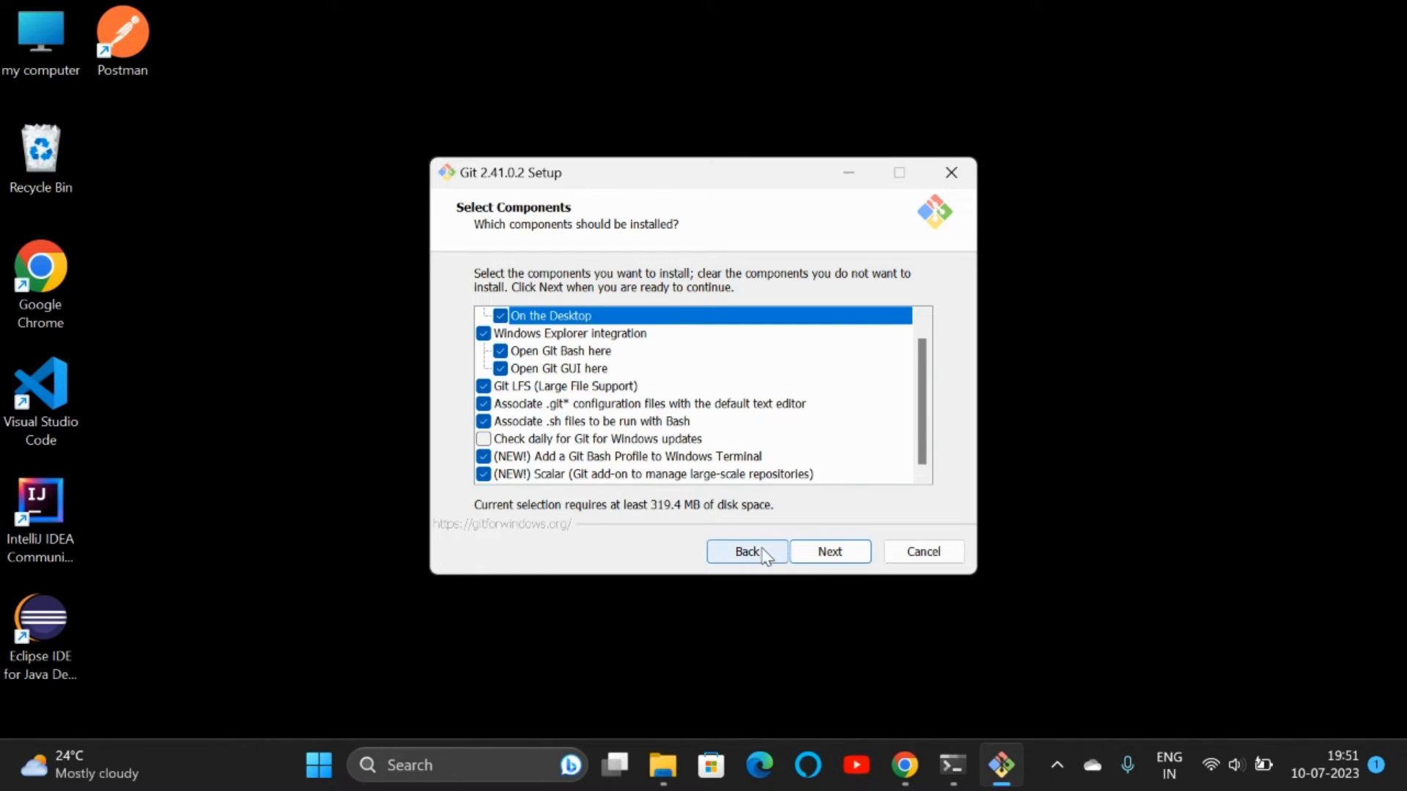
{"action": "left_click", "coordinate": [828, 551]}
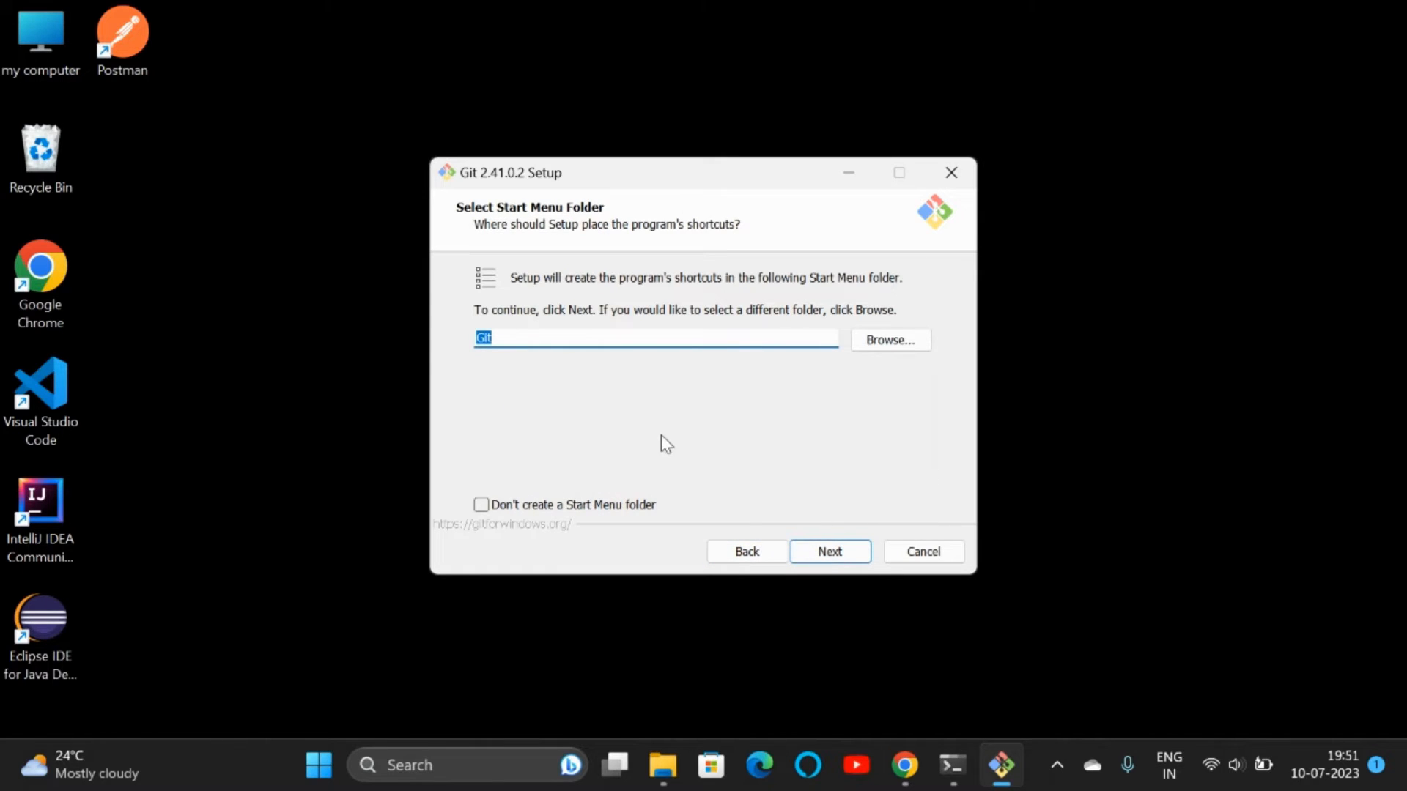
{"action": "mouse_move", "coordinate": [800, 392]}
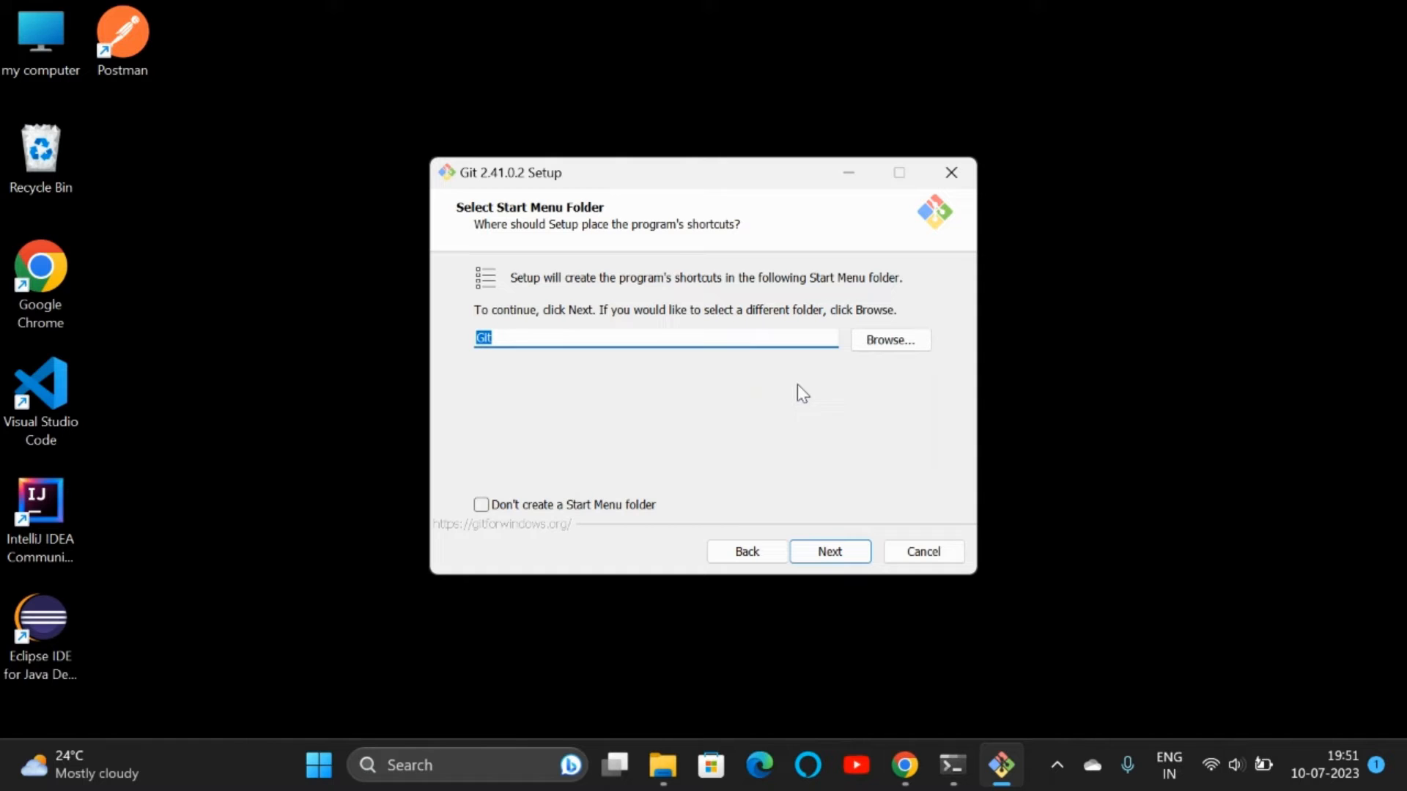
{"action": "mouse_move", "coordinate": [829, 551]}
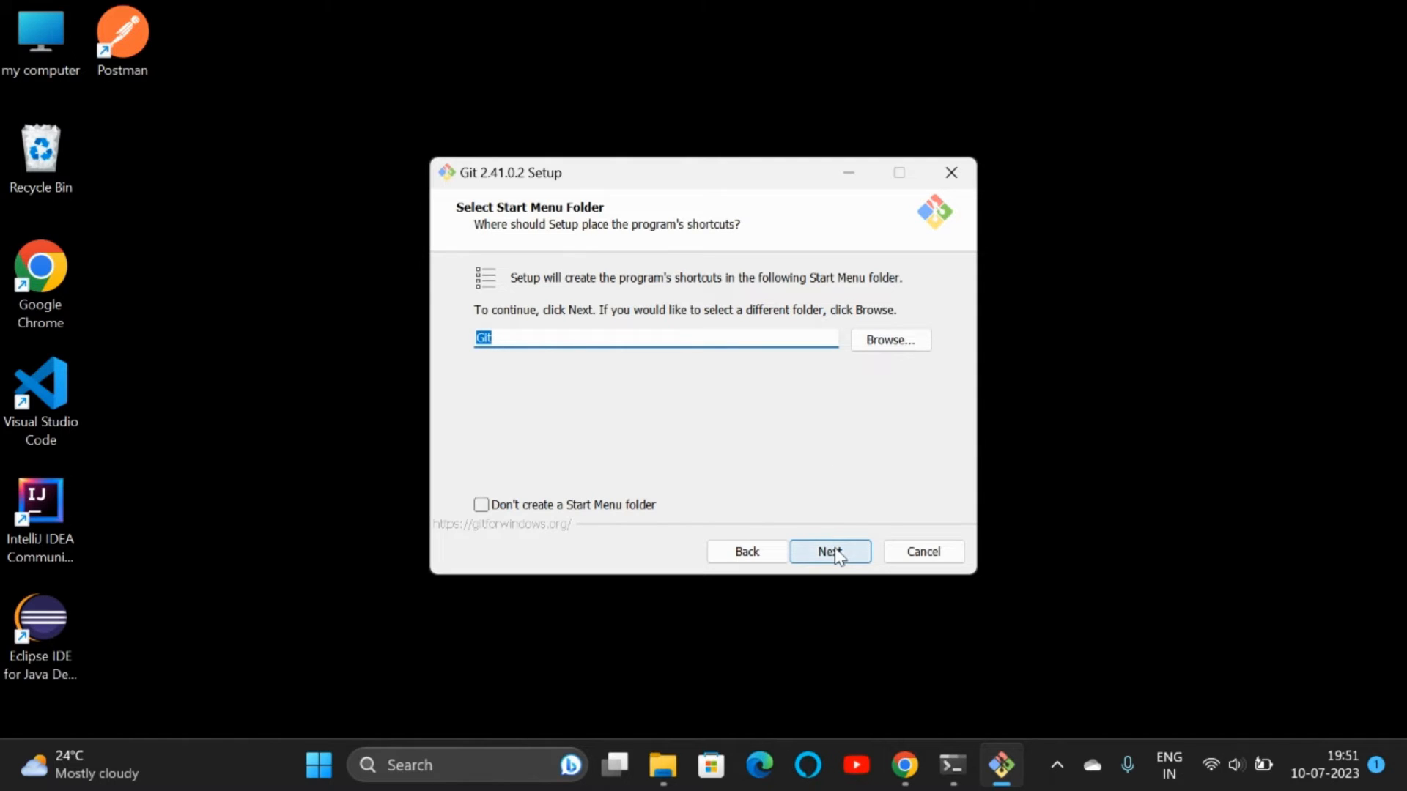
Keep the default Start Menu folder, branch naming, PATH, OpenSSL and MinTTY options
{"action": "left_click", "coordinate": [828, 551]}
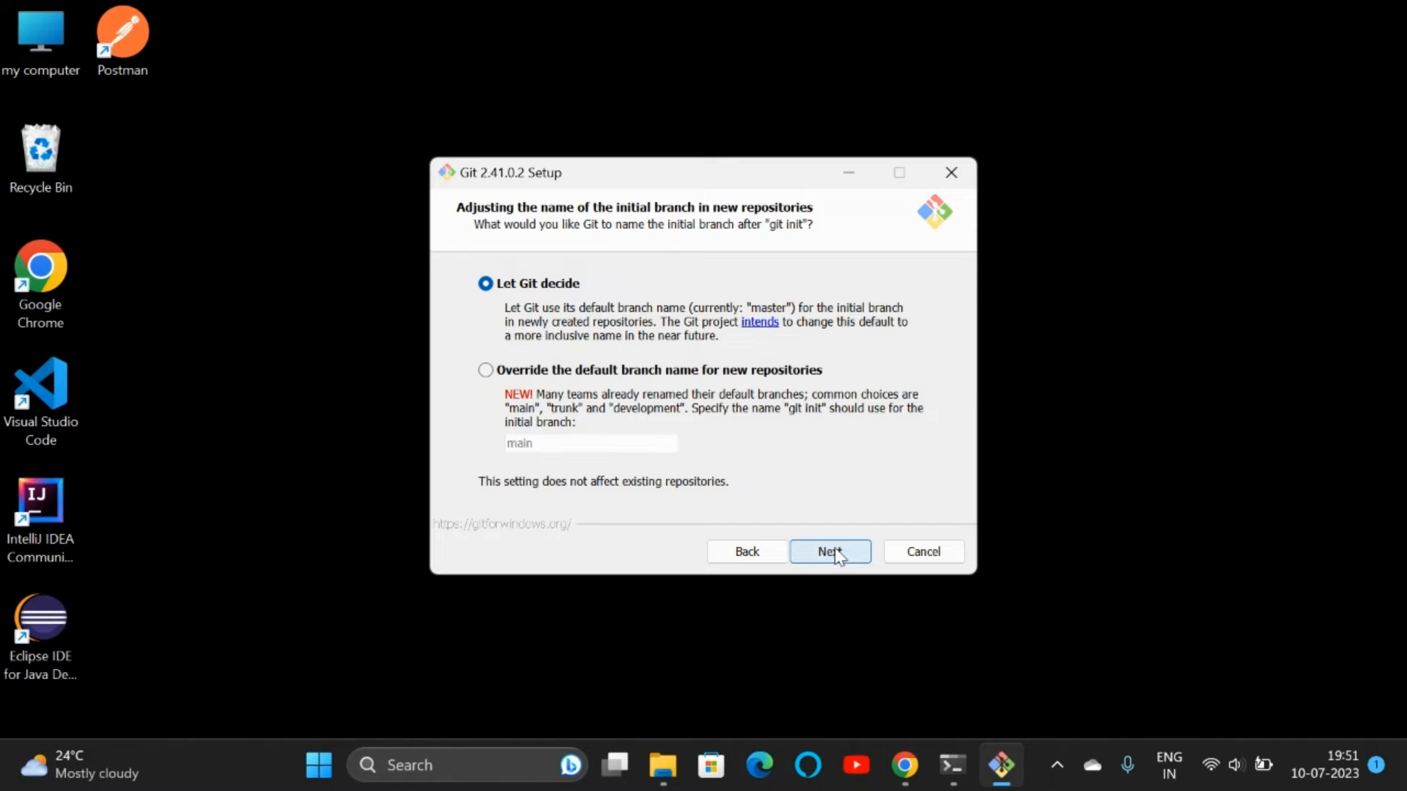
{"action": "left_click", "coordinate": [828, 551]}
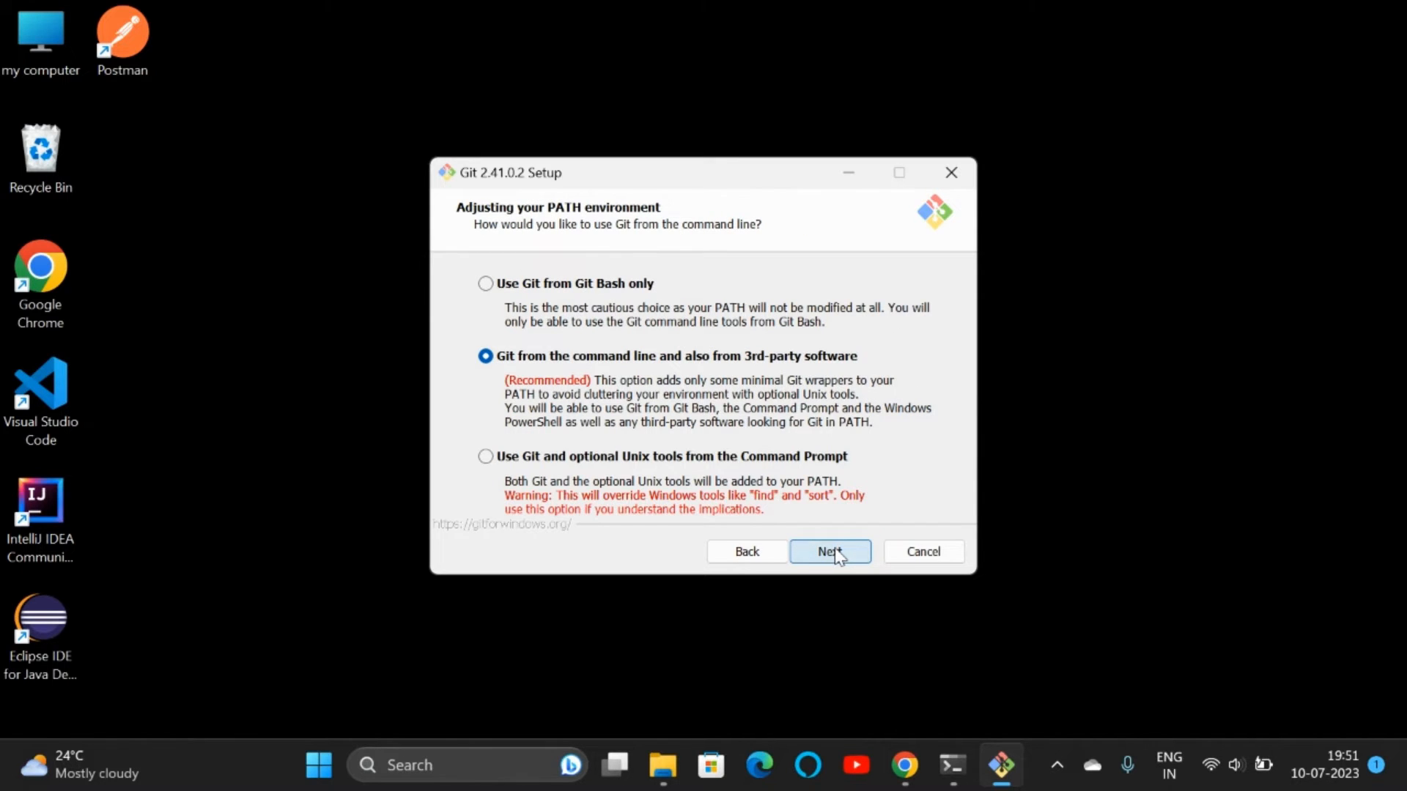
{"action": "left_click", "coordinate": [828, 551]}
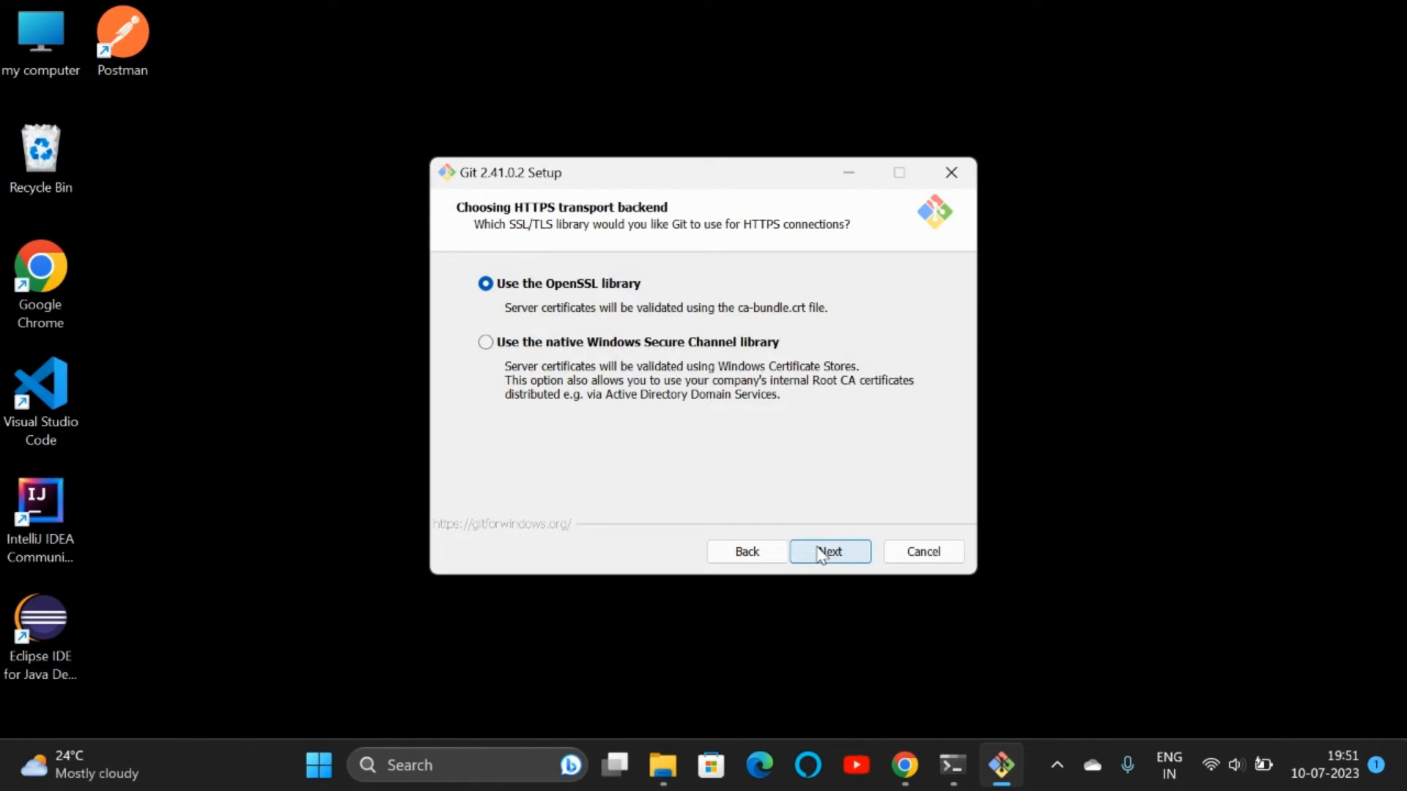
{"action": "left_click", "coordinate": [828, 551]}
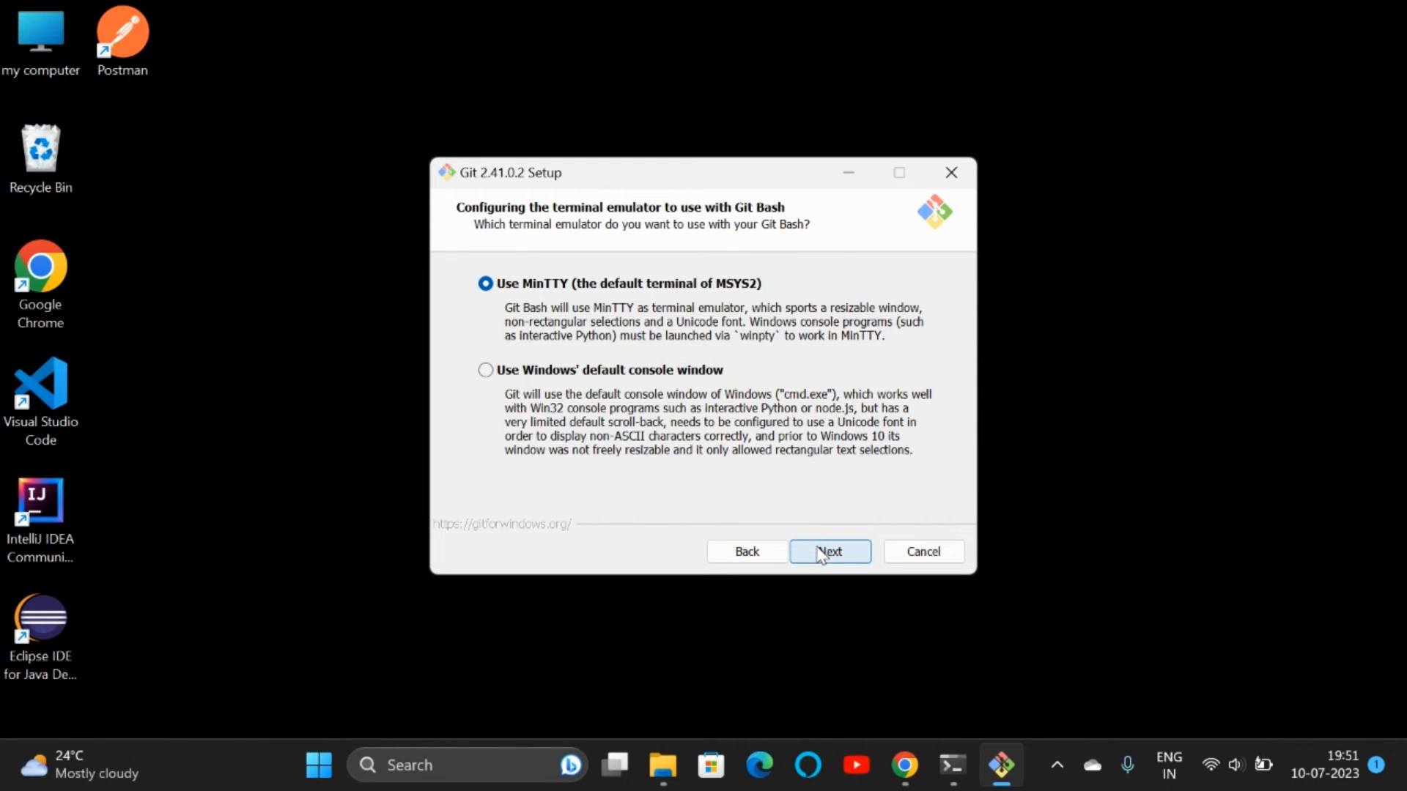
{"action": "left_click", "coordinate": [828, 551]}
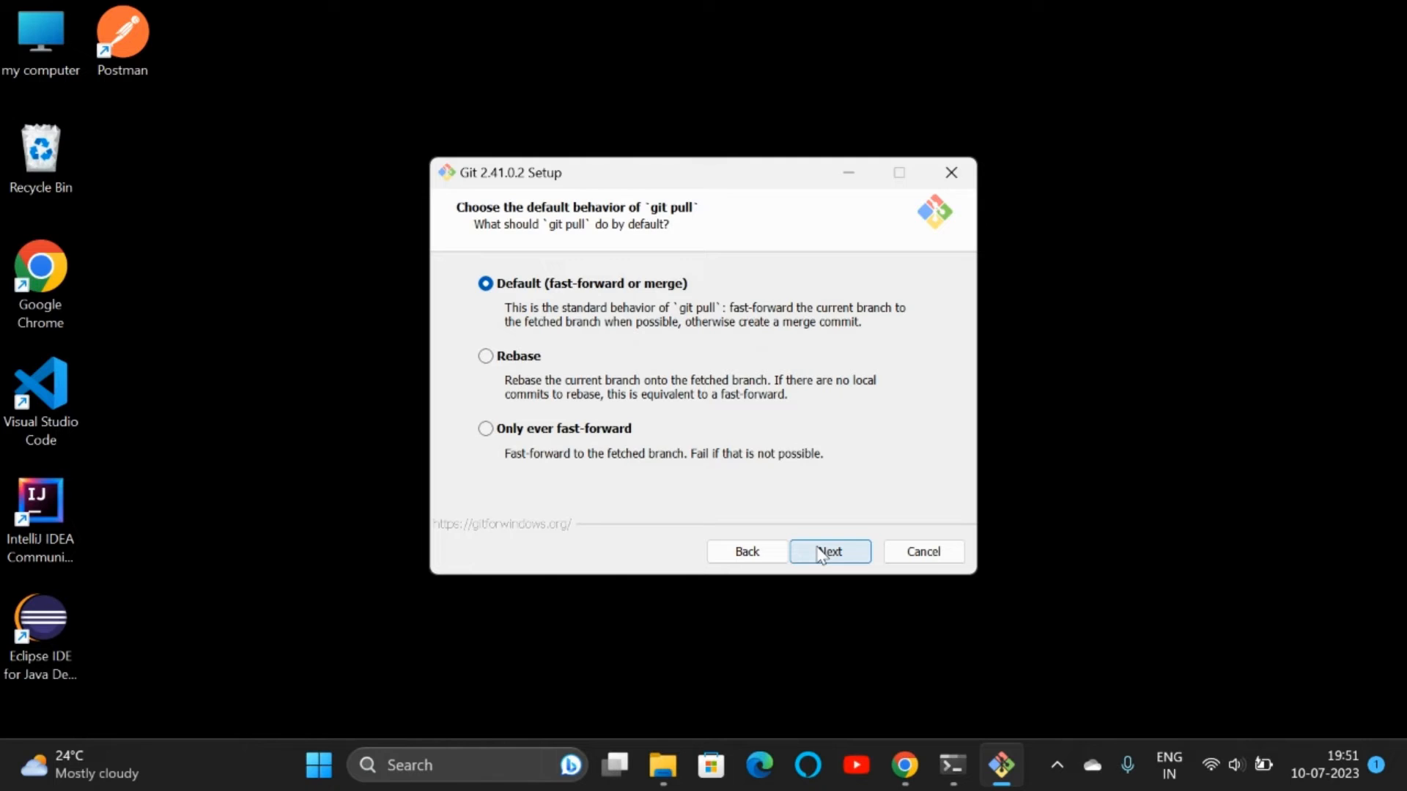
Keep default pull, credential and caching options, enable the experimental file system monitor, and install
{"action": "left_click", "coordinate": [828, 551]}
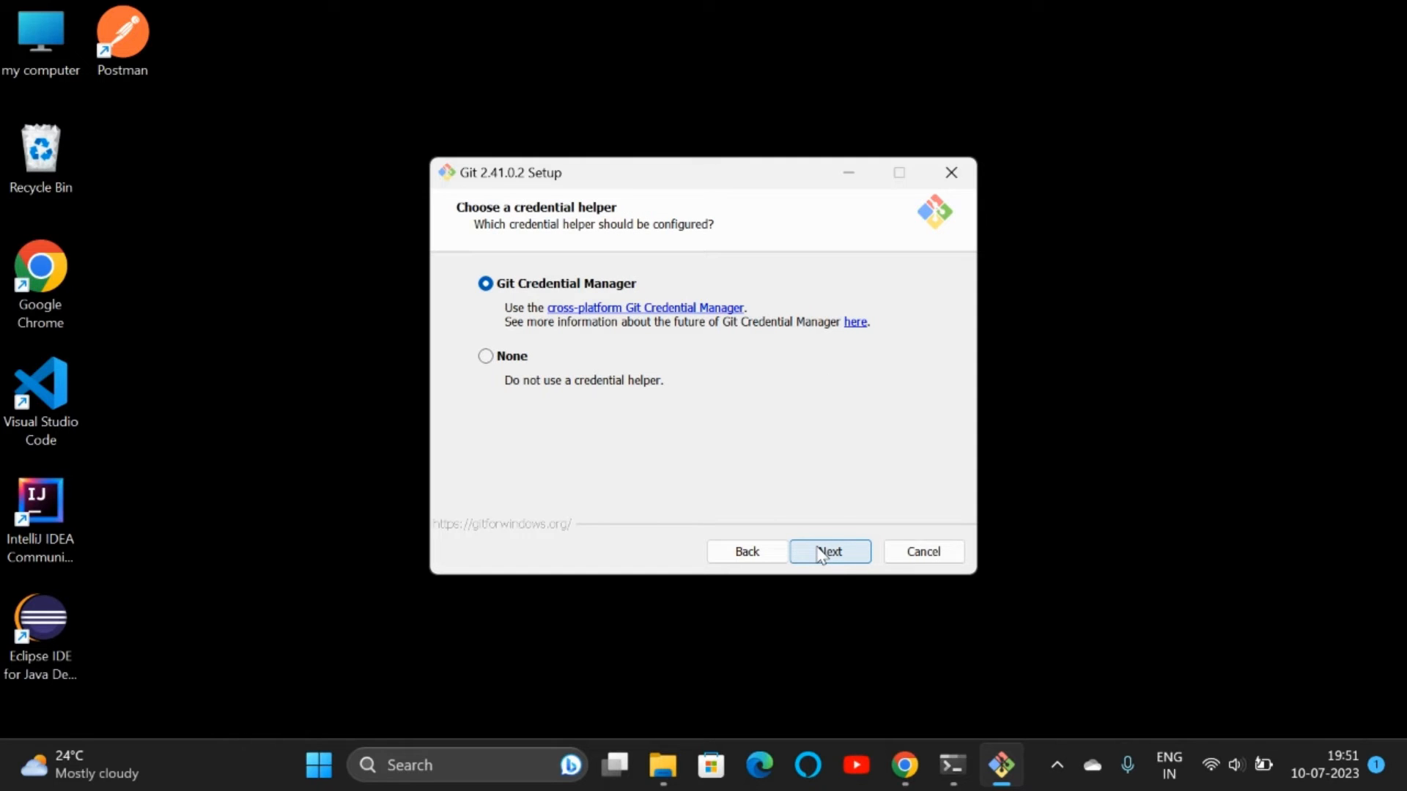
{"action": "left_click", "coordinate": [827, 551]}
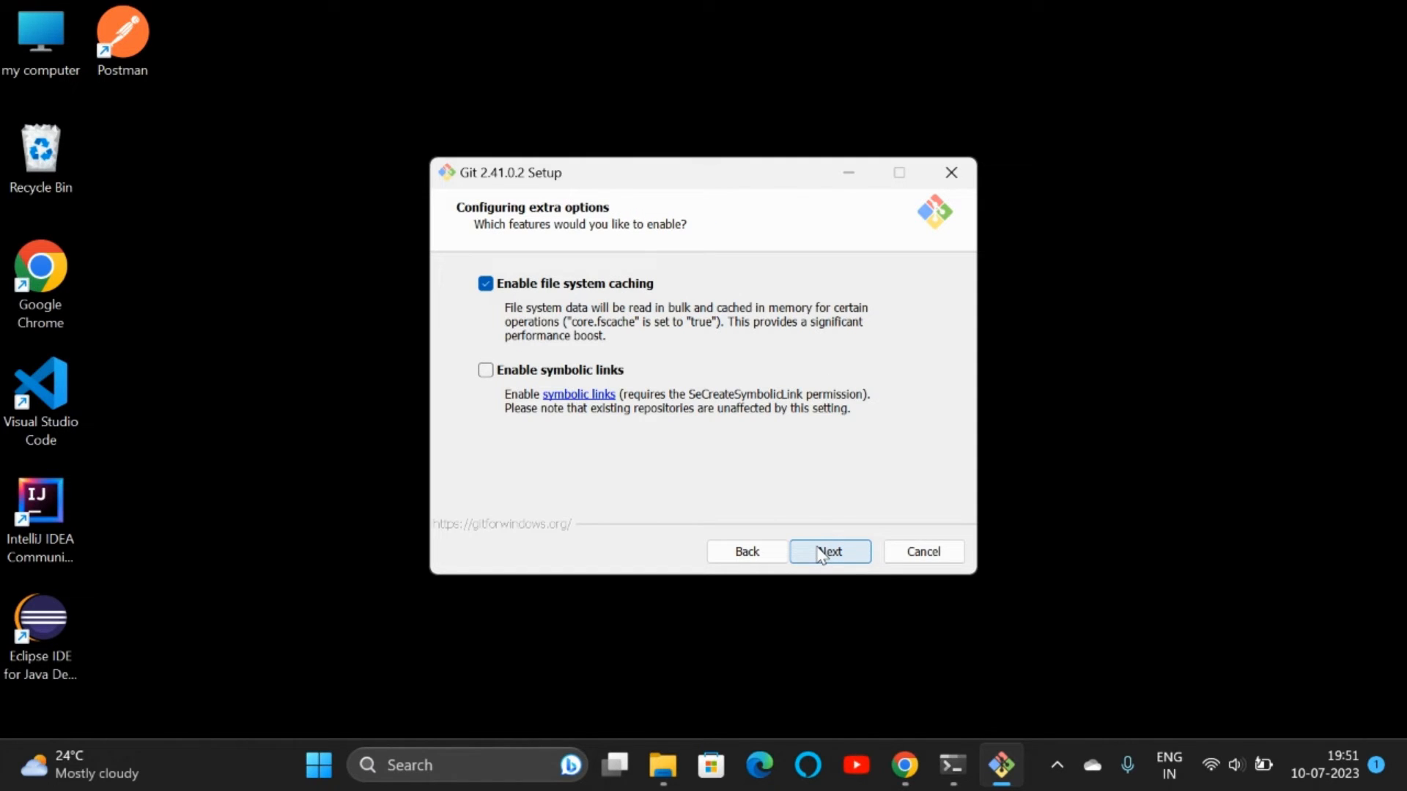
{"action": "left_click", "coordinate": [828, 551]}
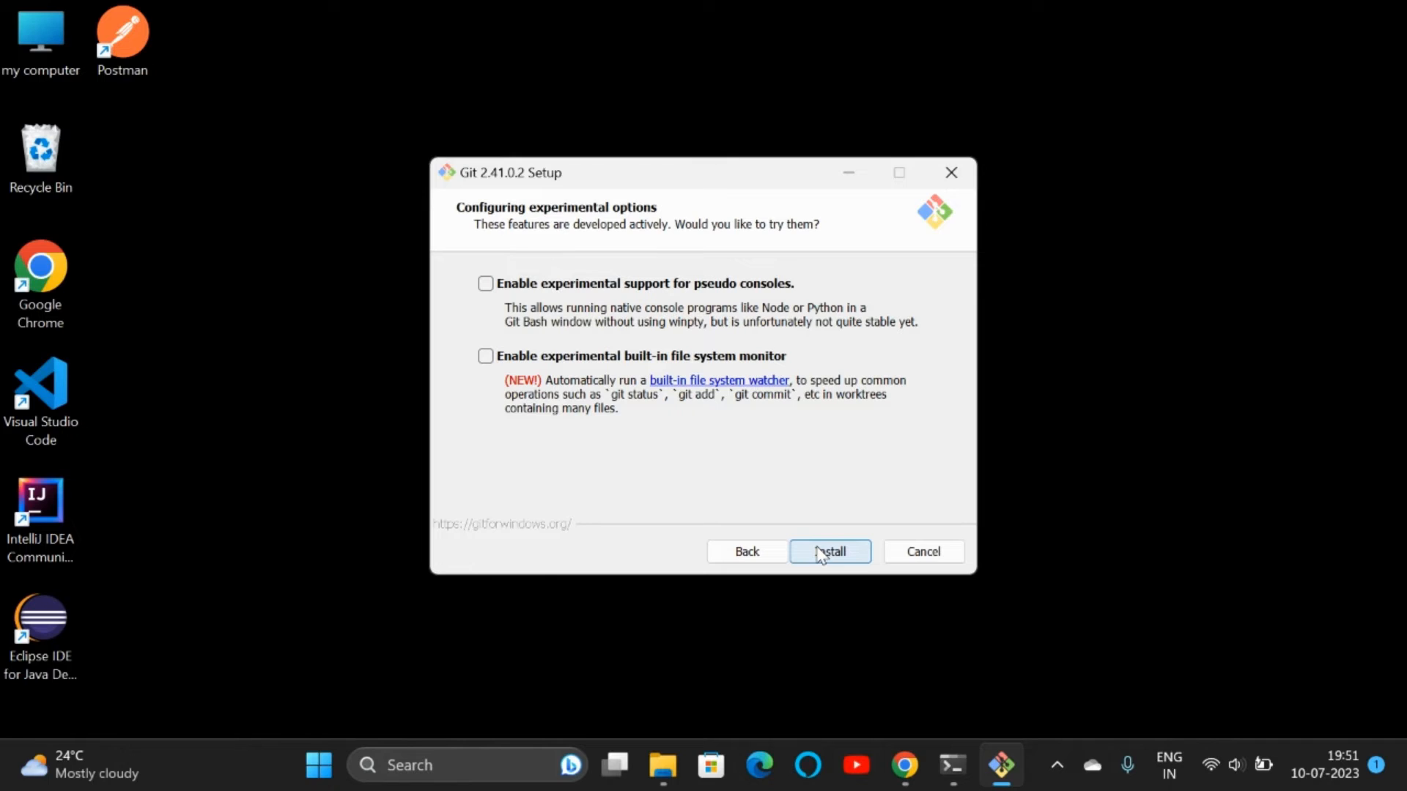
{"action": "mouse_move", "coordinate": [823, 391]}
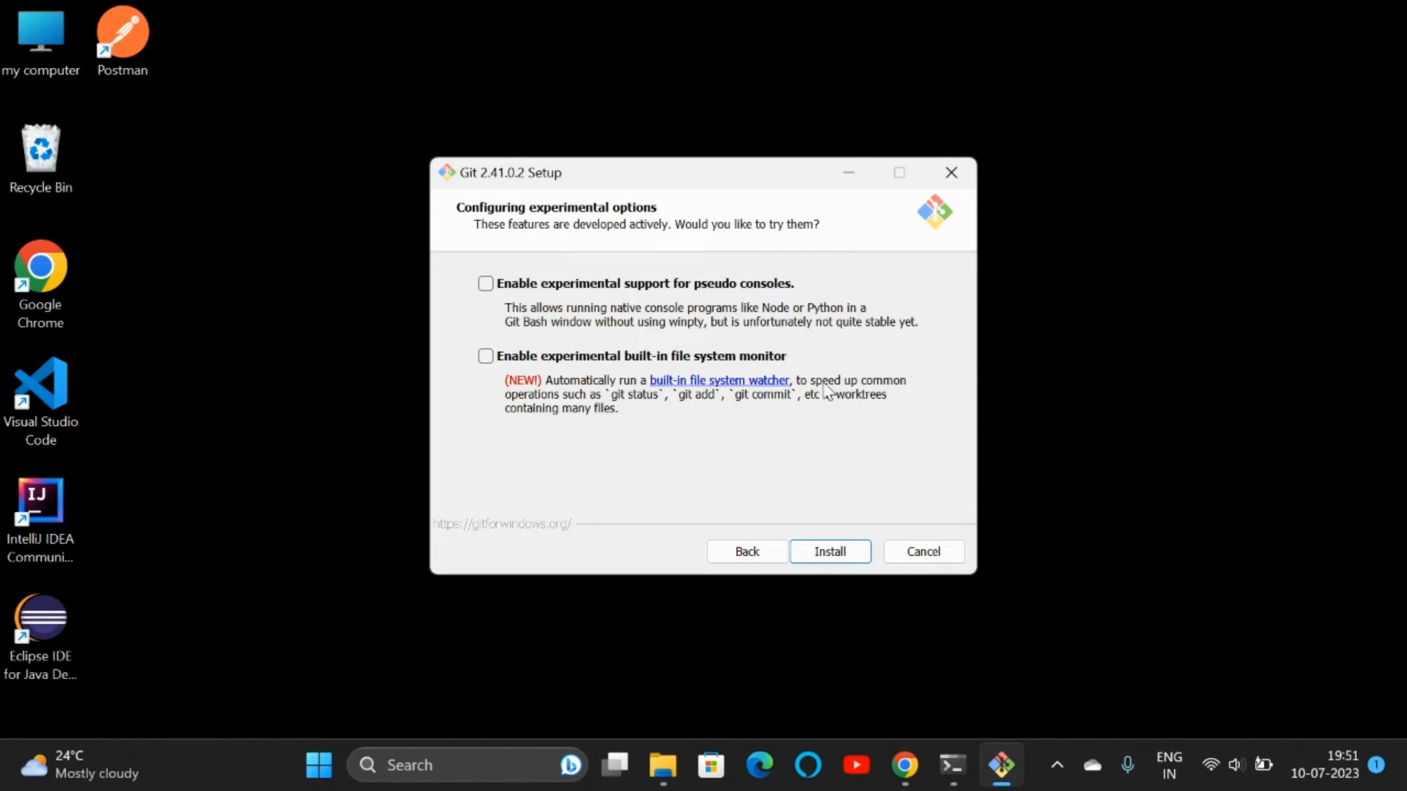
{"action": "left_click", "coordinate": [485, 355]}
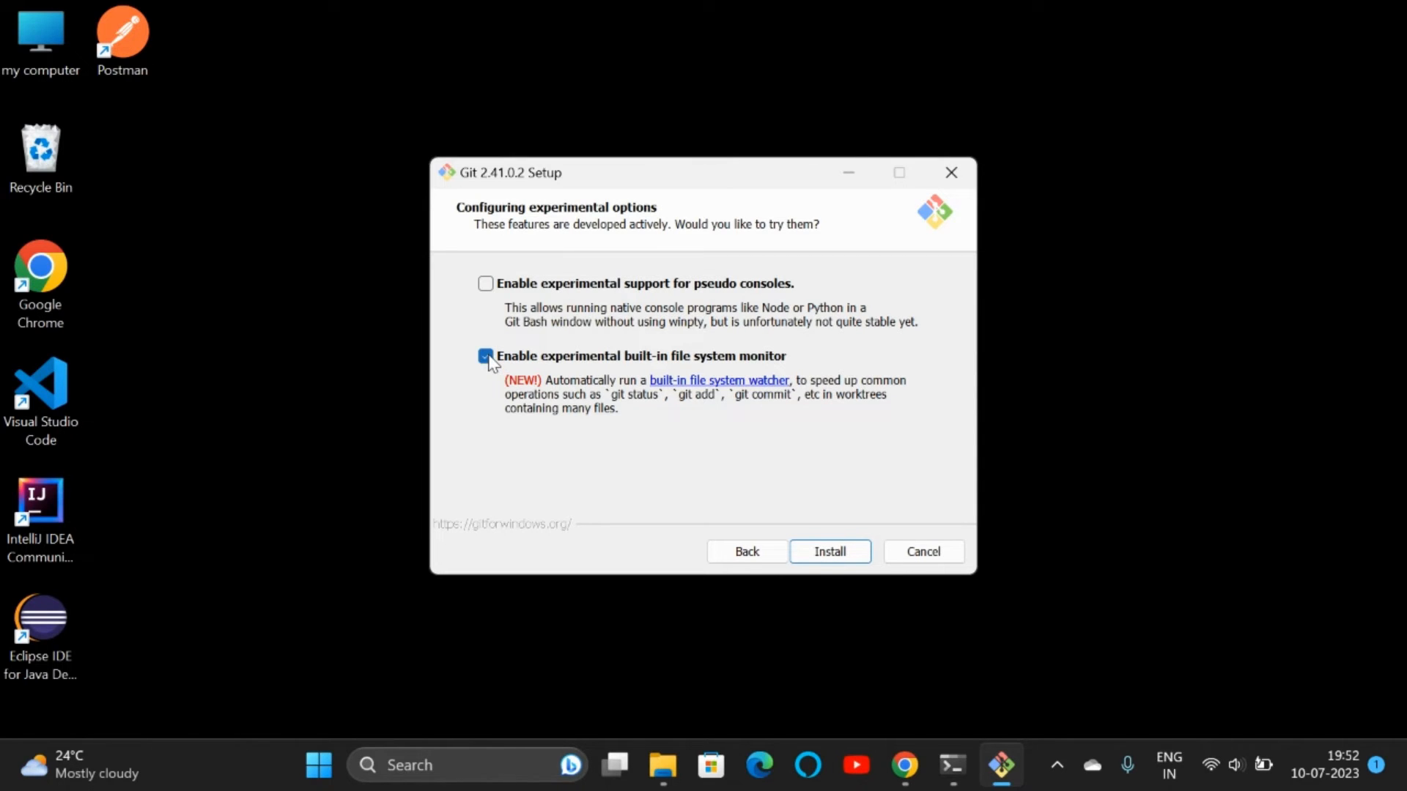
{"action": "mouse_move", "coordinate": [647, 424]}
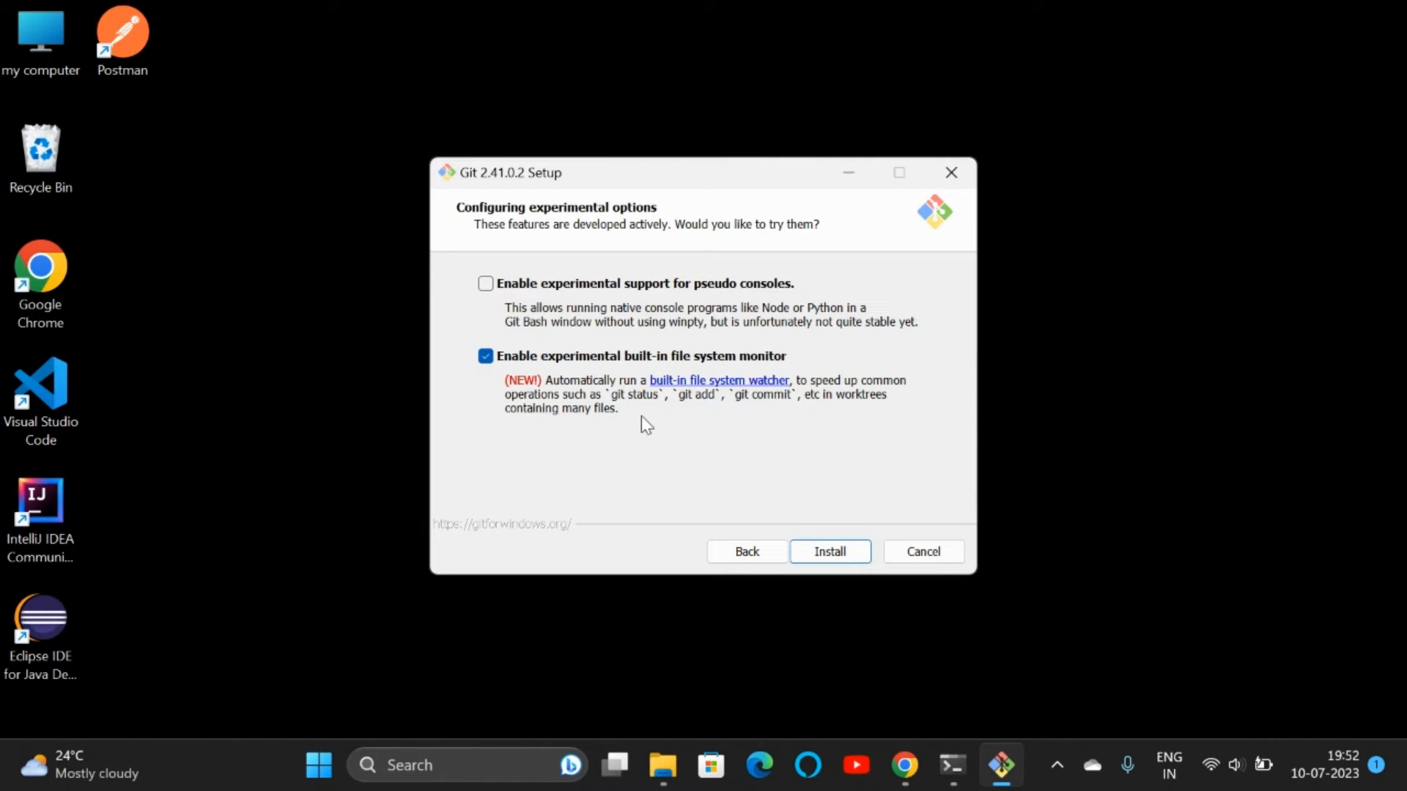
{"action": "mouse_move", "coordinate": [672, 424]}
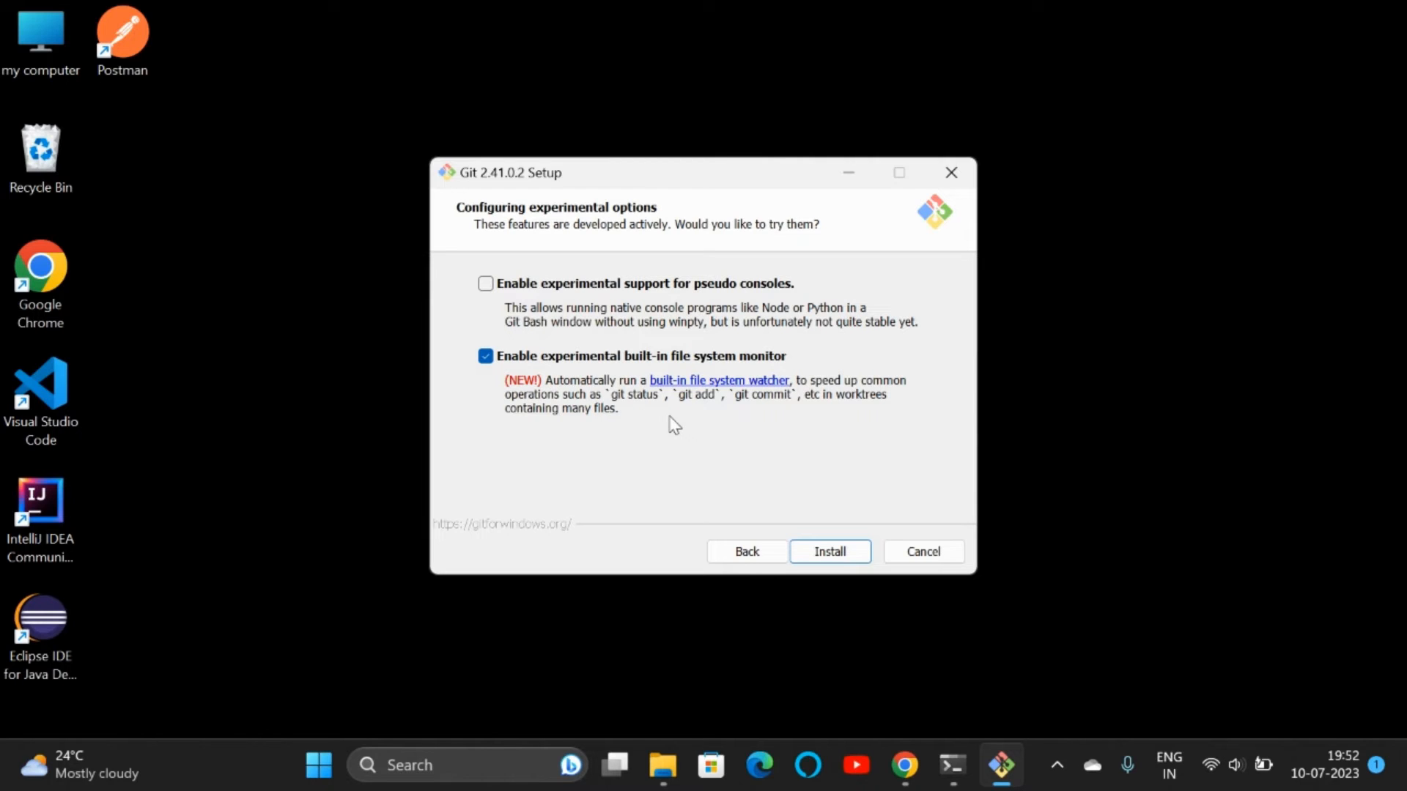
{"action": "mouse_move", "coordinate": [730, 428]}
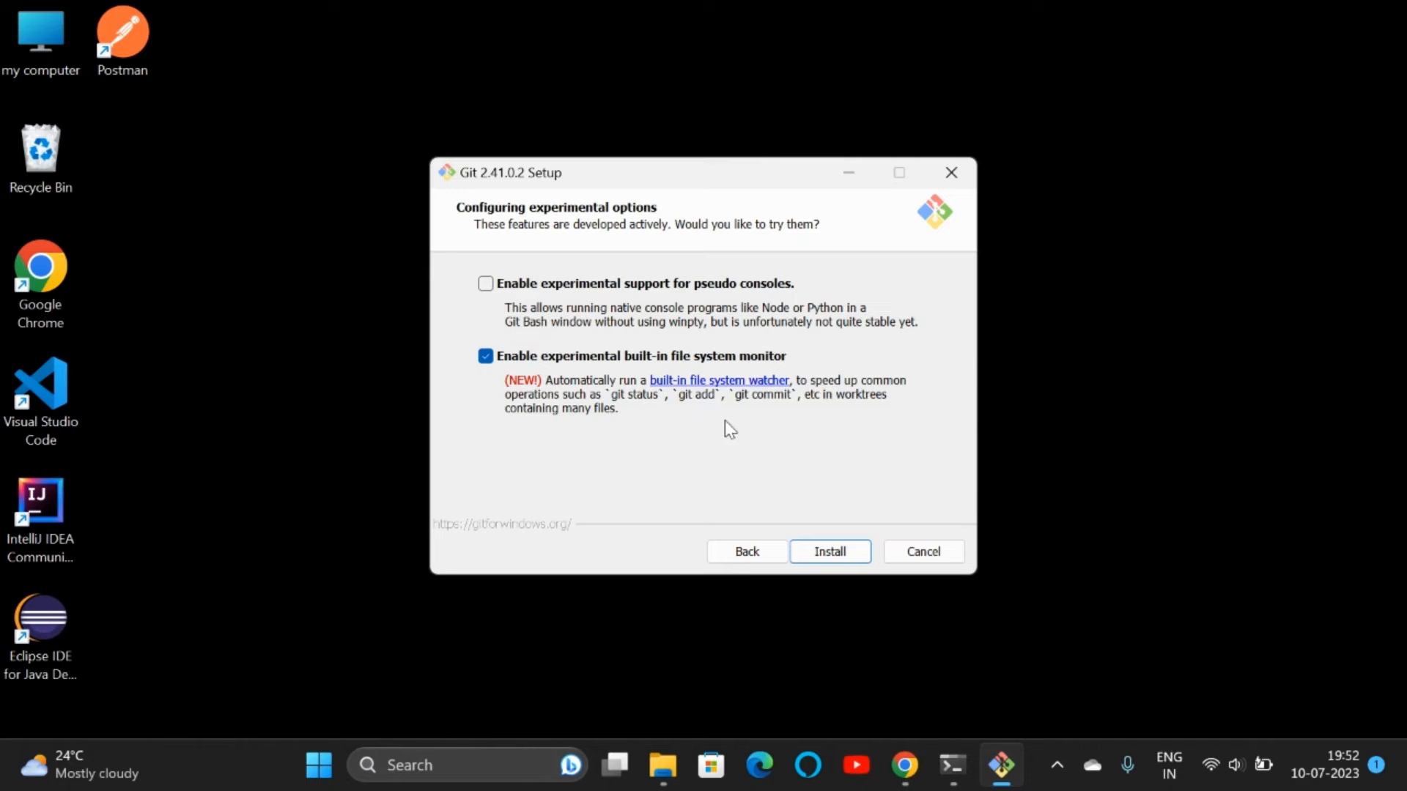
{"action": "left_click", "coordinate": [828, 551]}
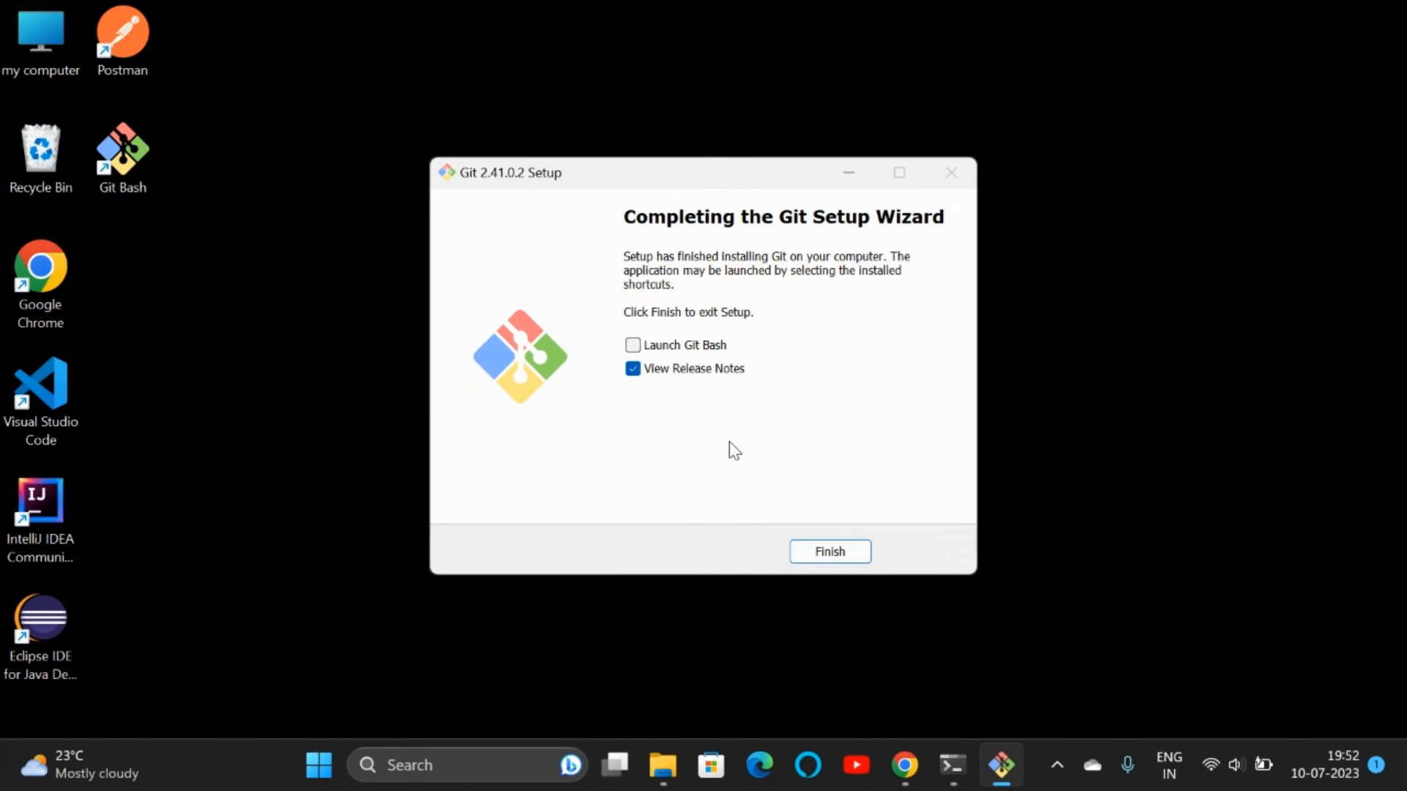
Finish setup with View Release Notes unticked and Launch Git Bash ticked
{"action": "left_click", "coordinate": [632, 368]}
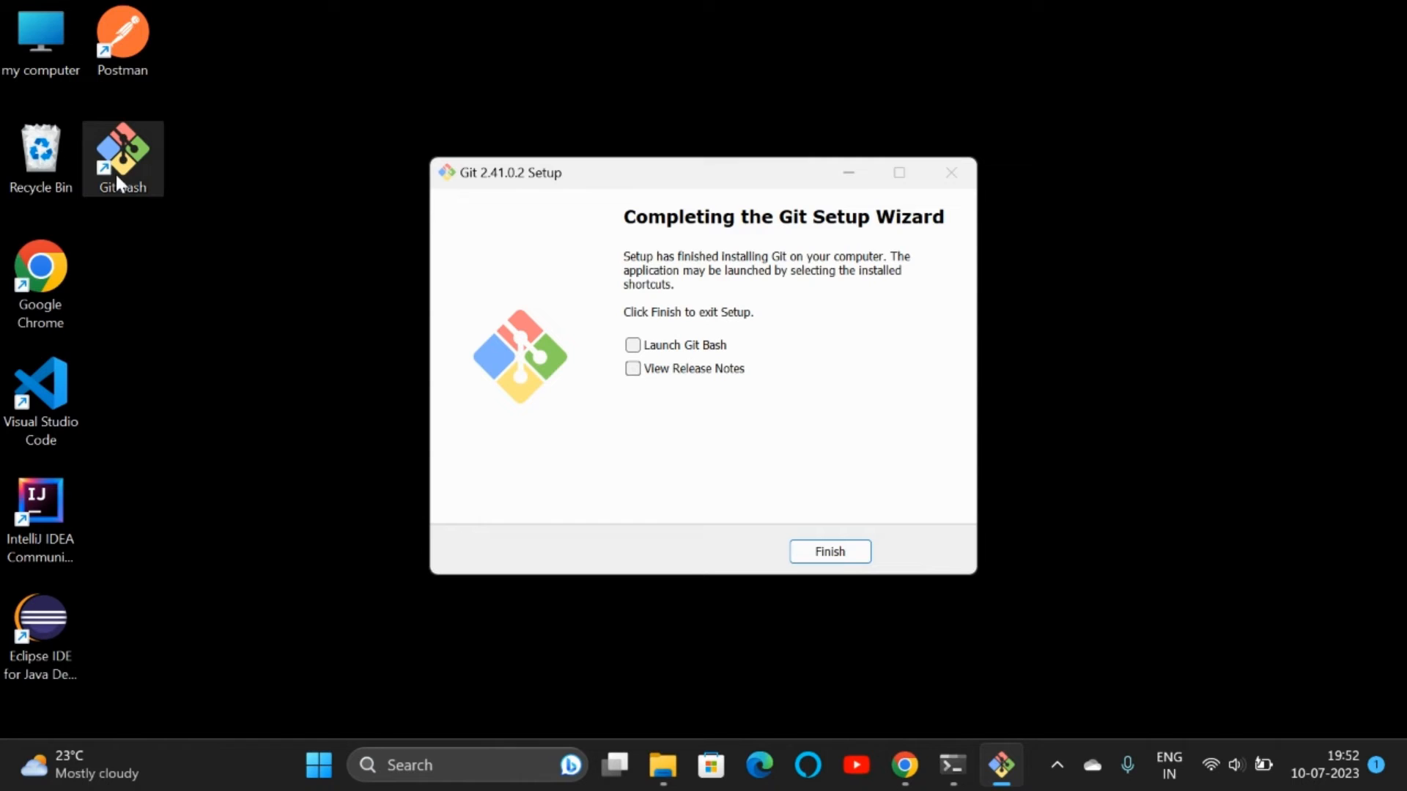
{"action": "left_click", "coordinate": [633, 344]}
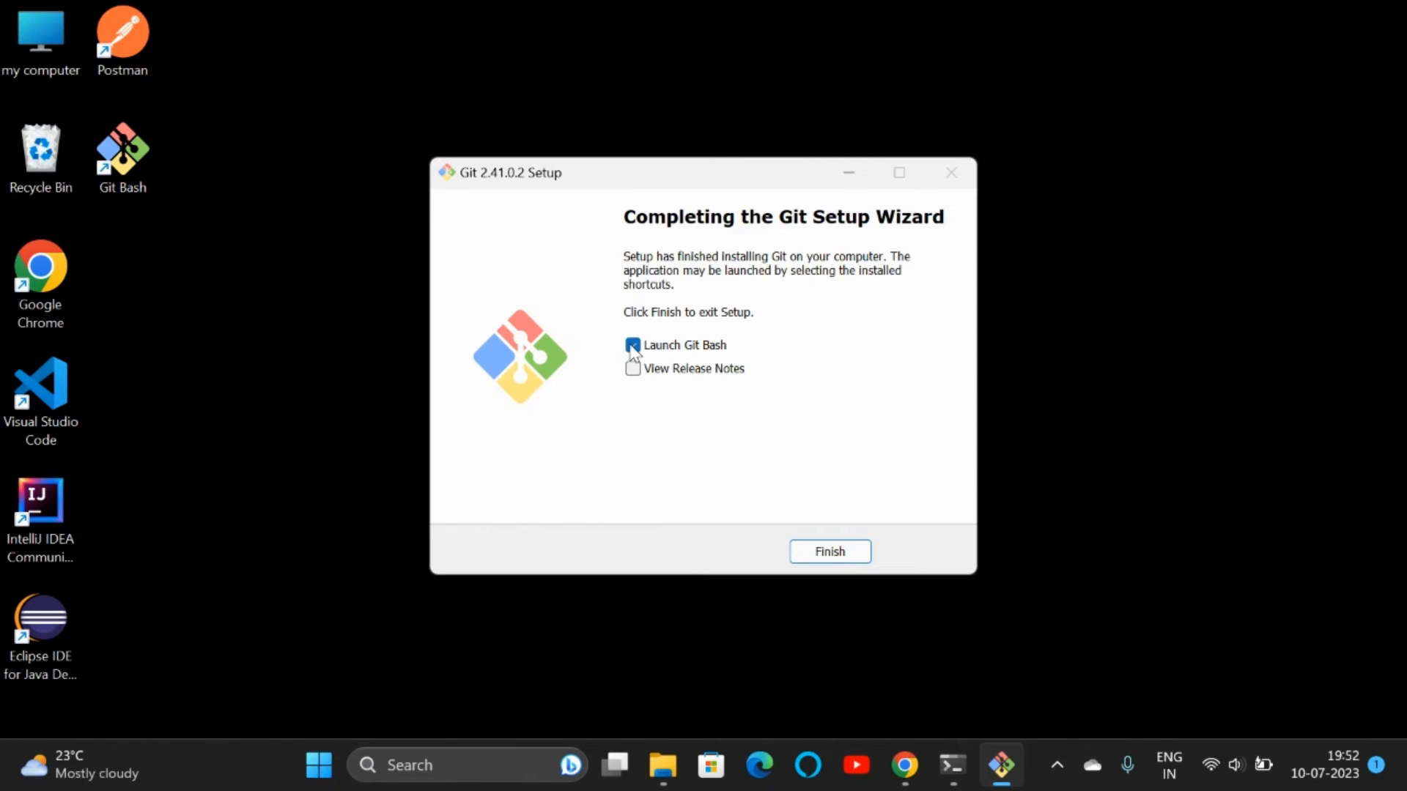
{"action": "left_click", "coordinate": [828, 551]}
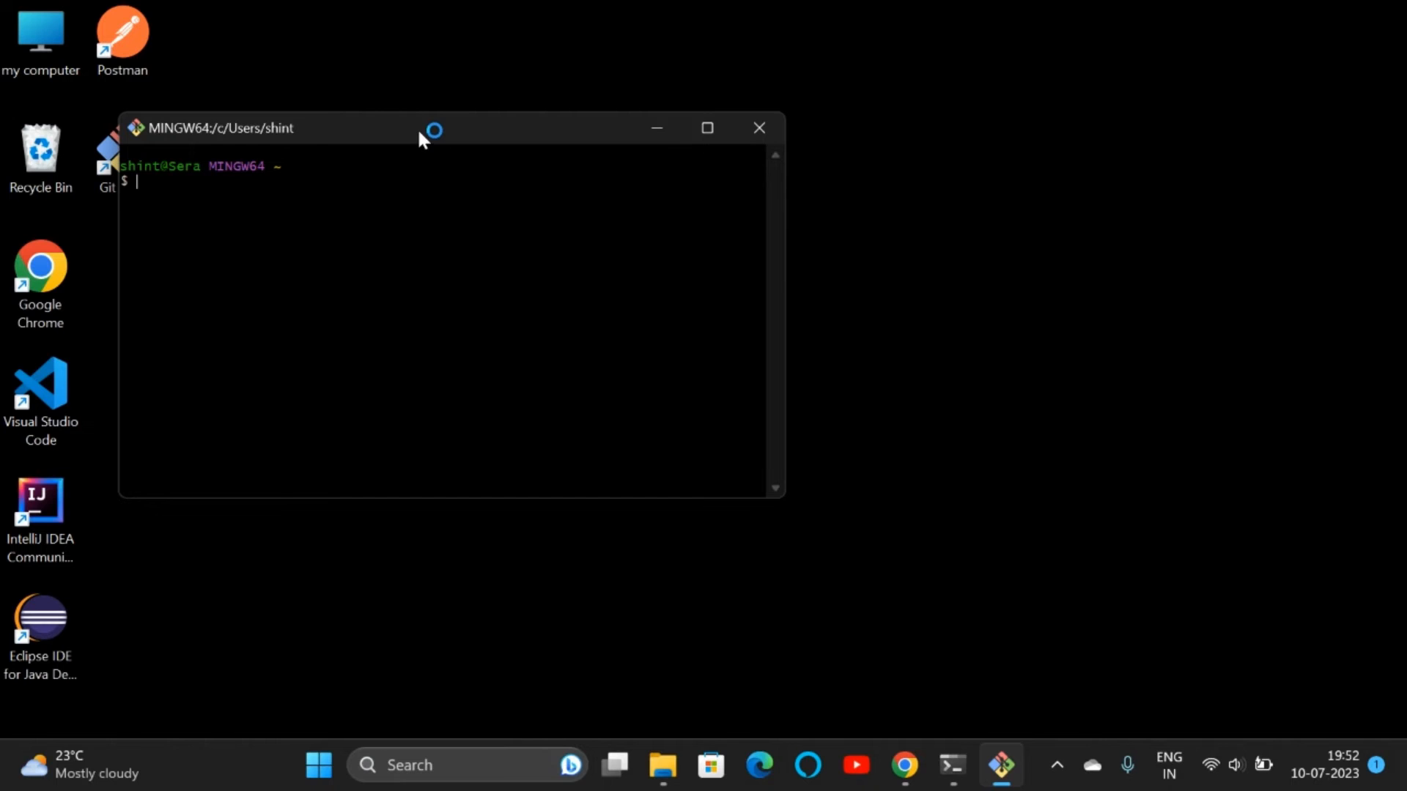
Center the Git Bash window and confirm git --version reports 2.41.0.windows.2
{"action": "left_click_drag", "start_coordinate": [423, 129], "coordinate": [628, 147]}
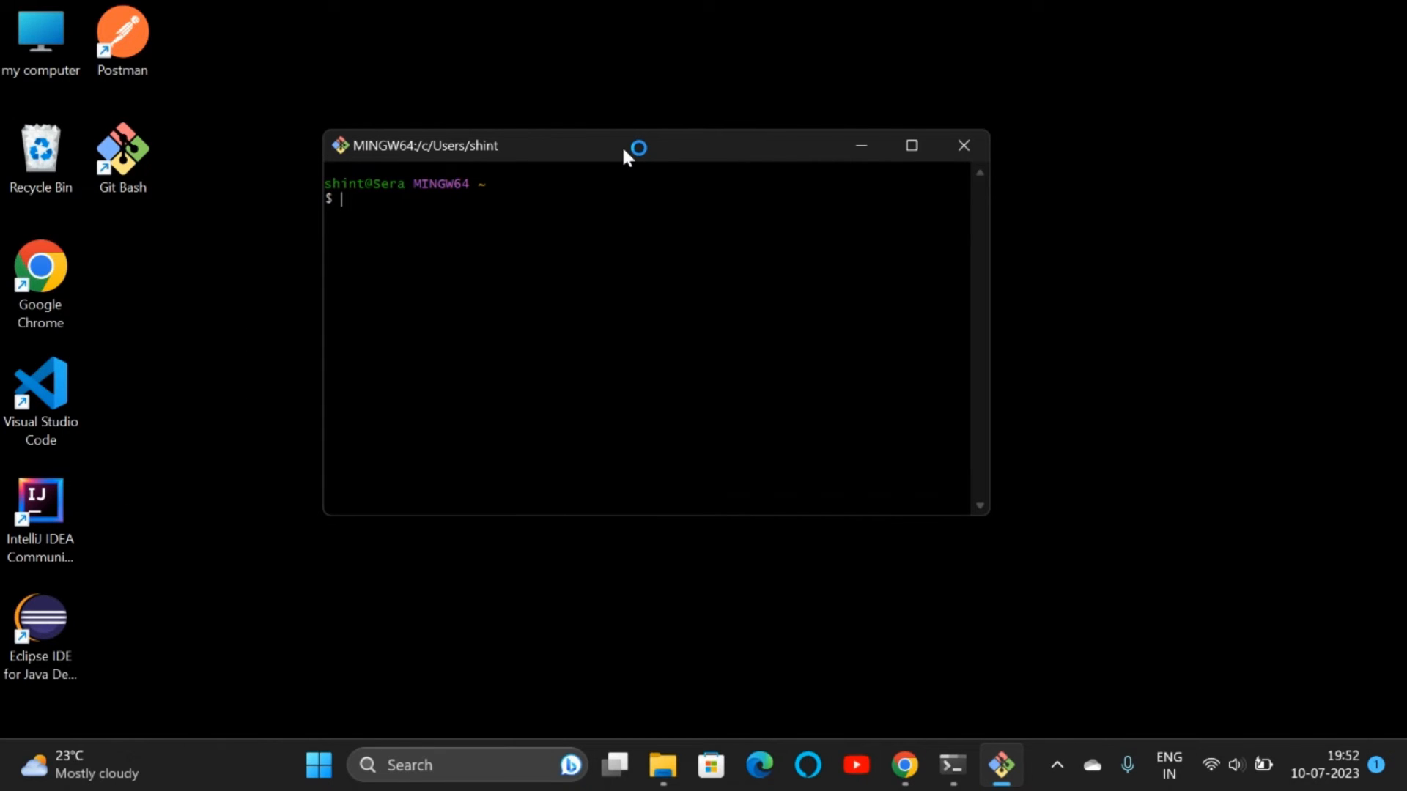
{"action": "mouse_move", "coordinate": [625, 156]}
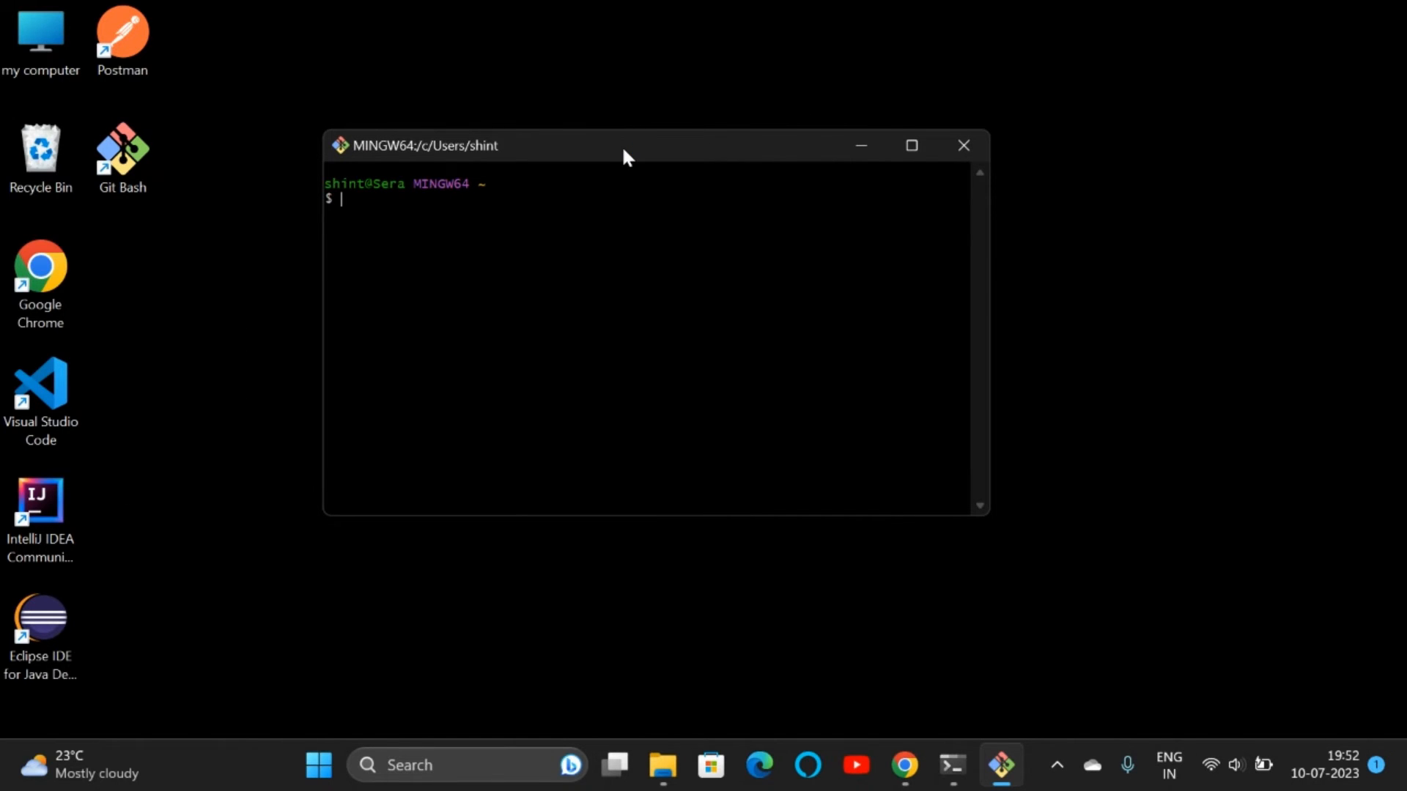
{"action": "type", "text": "git log"}
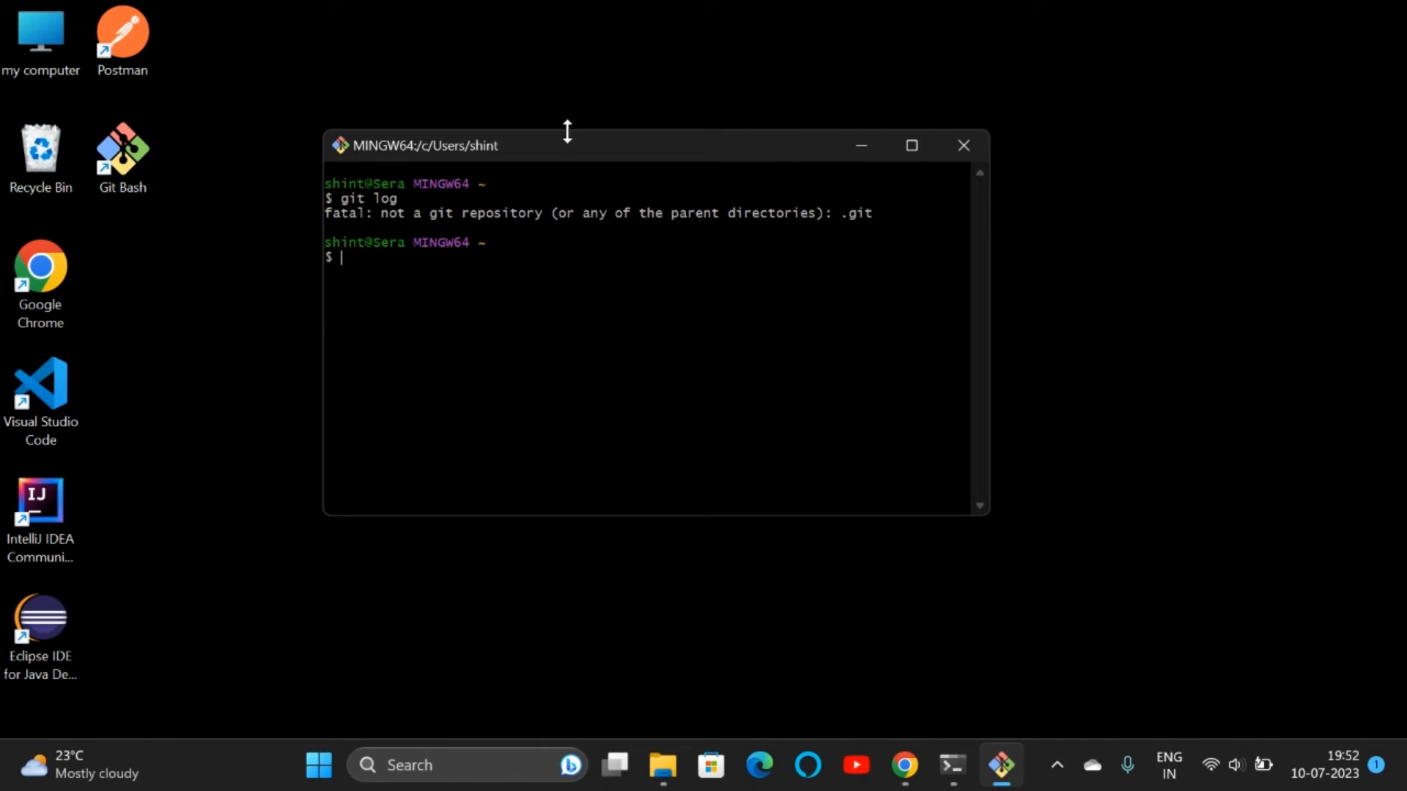
{"action": "mouse_move", "coordinate": [523, 249]}
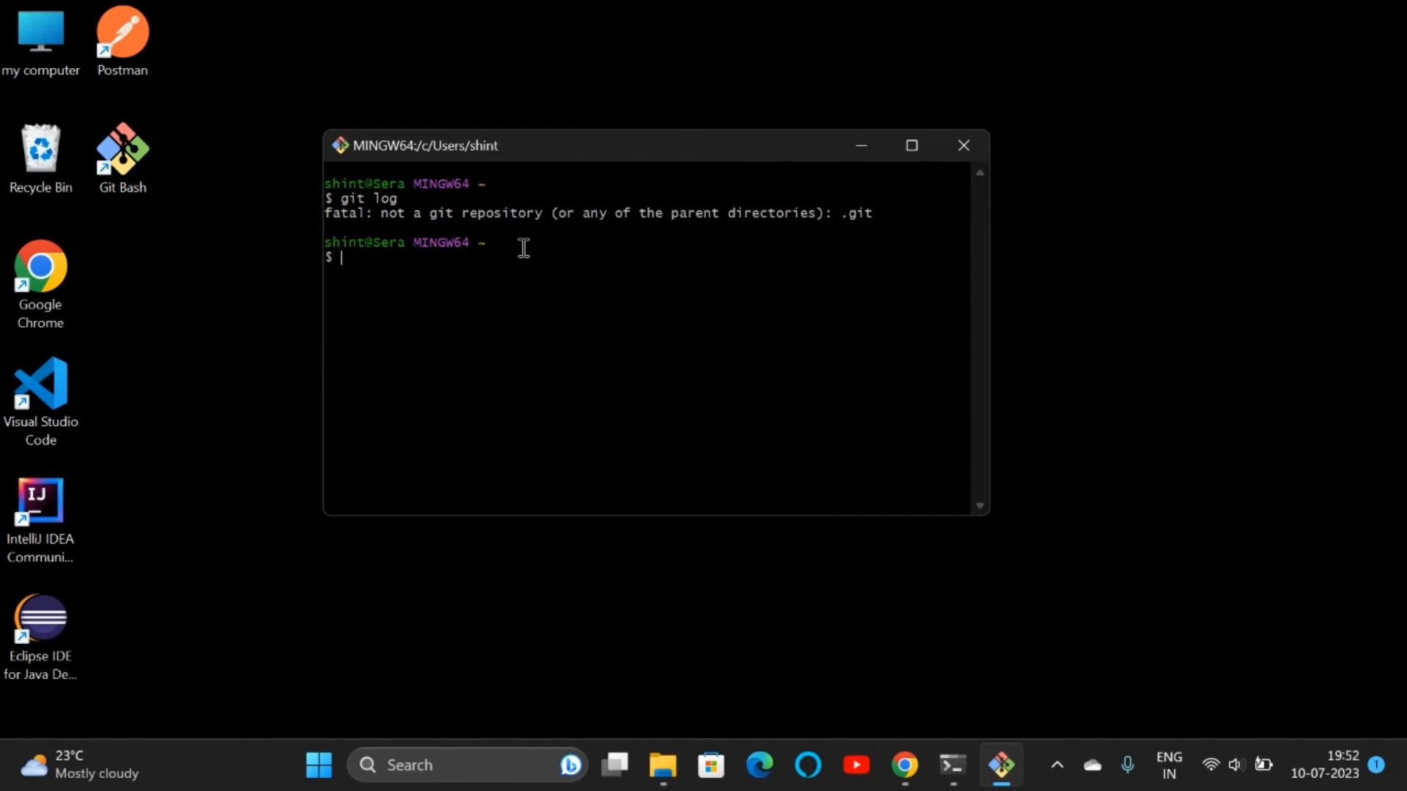
{"action": "type", "text": "git --v"}
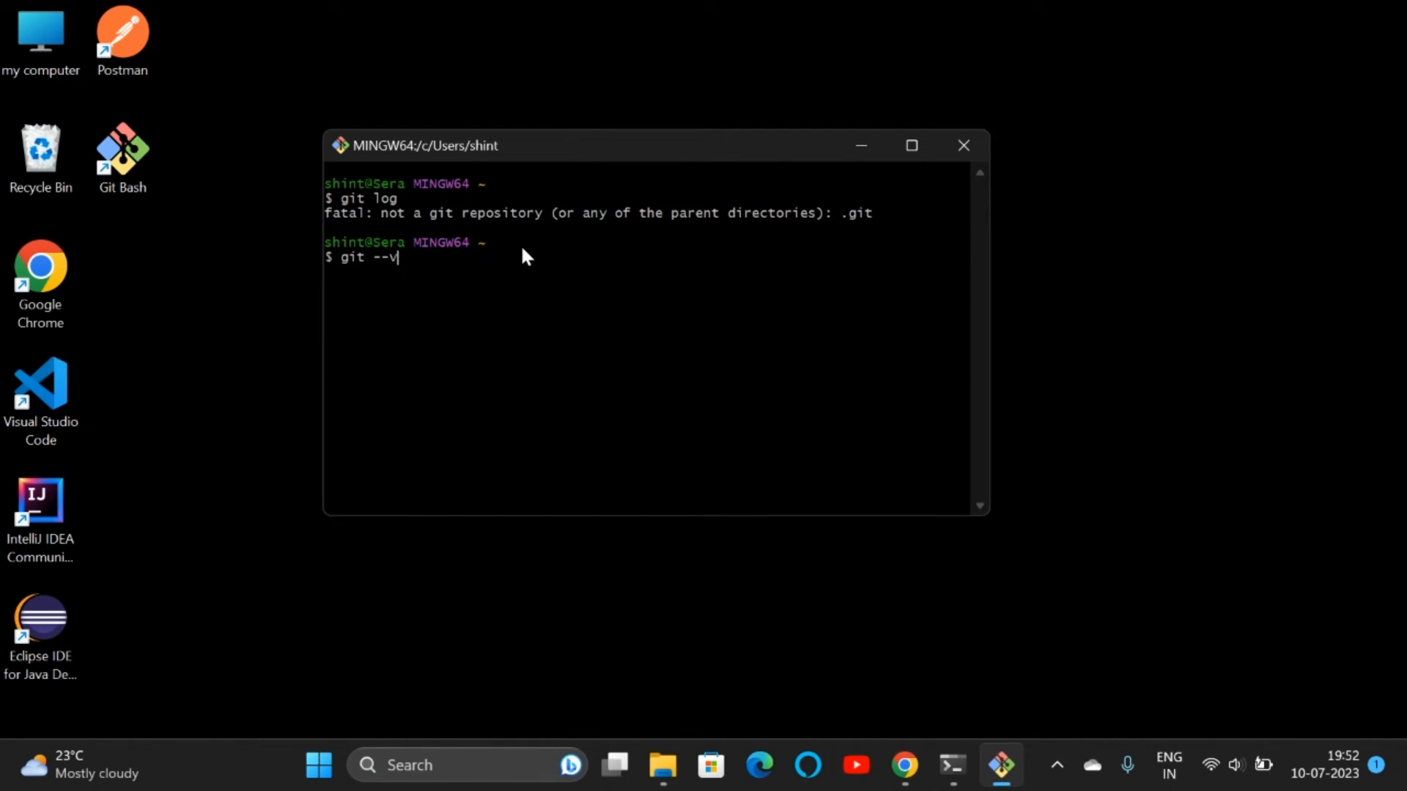
{"action": "key", "text": "Return"}
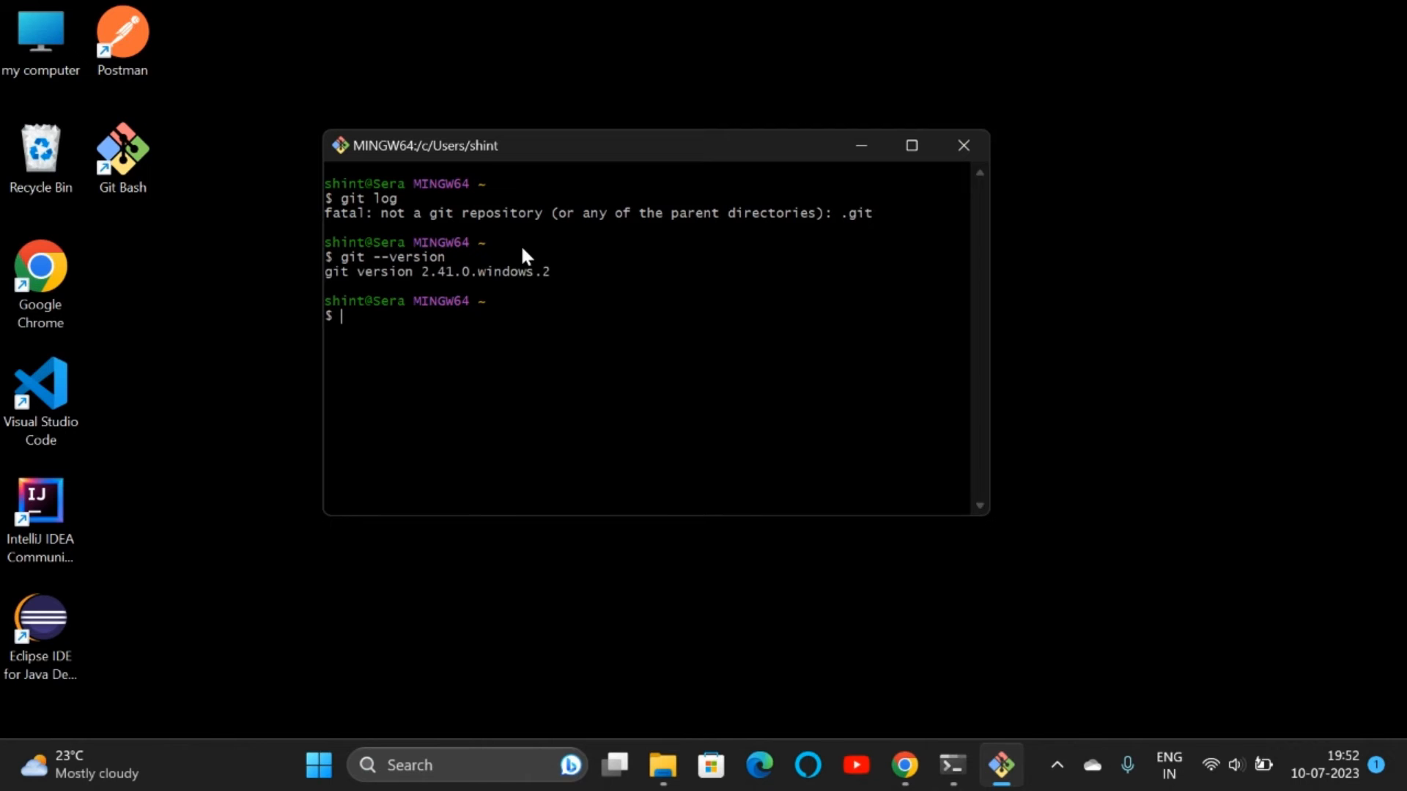
{"action": "mouse_move", "coordinate": [427, 274]}
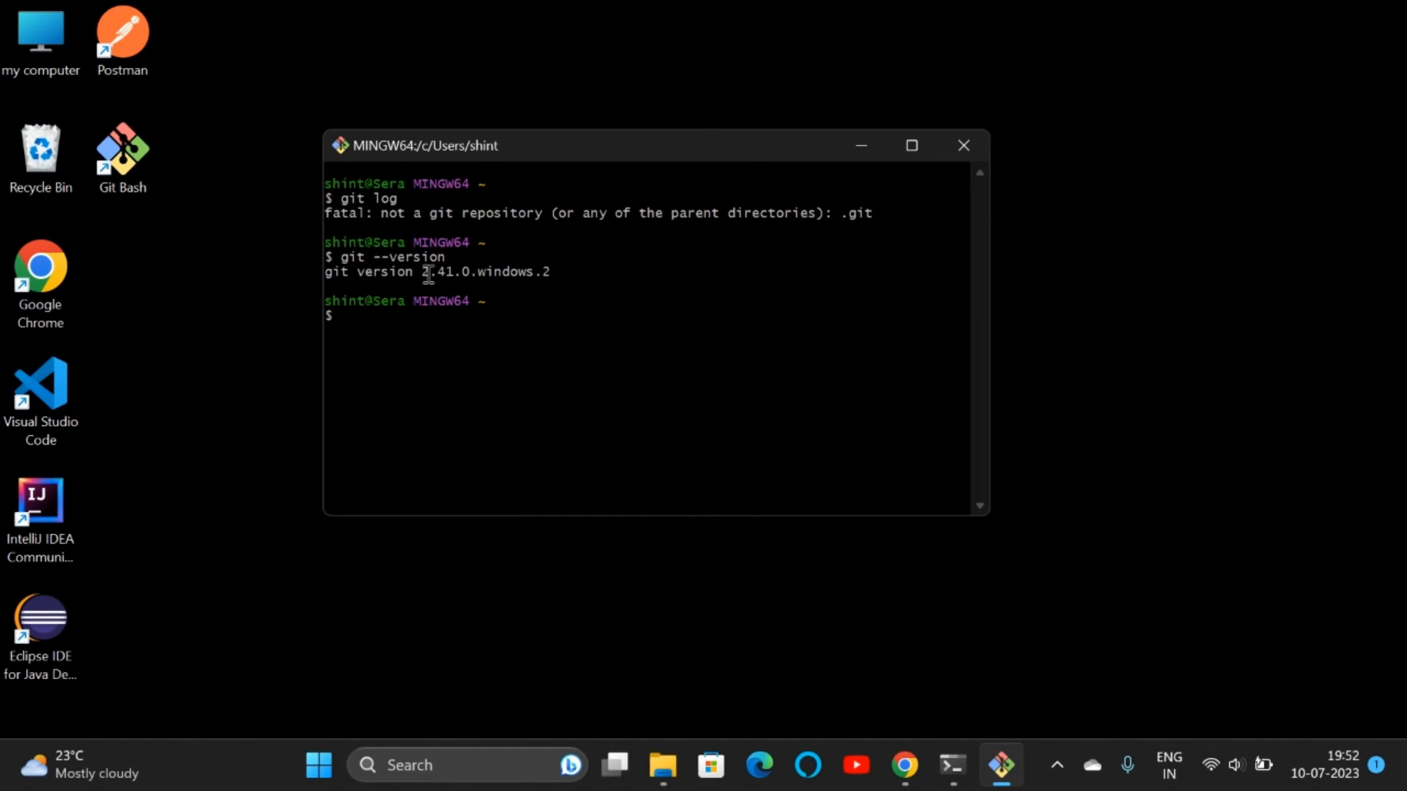
{"action": "left_click", "coordinate": [431, 764]}
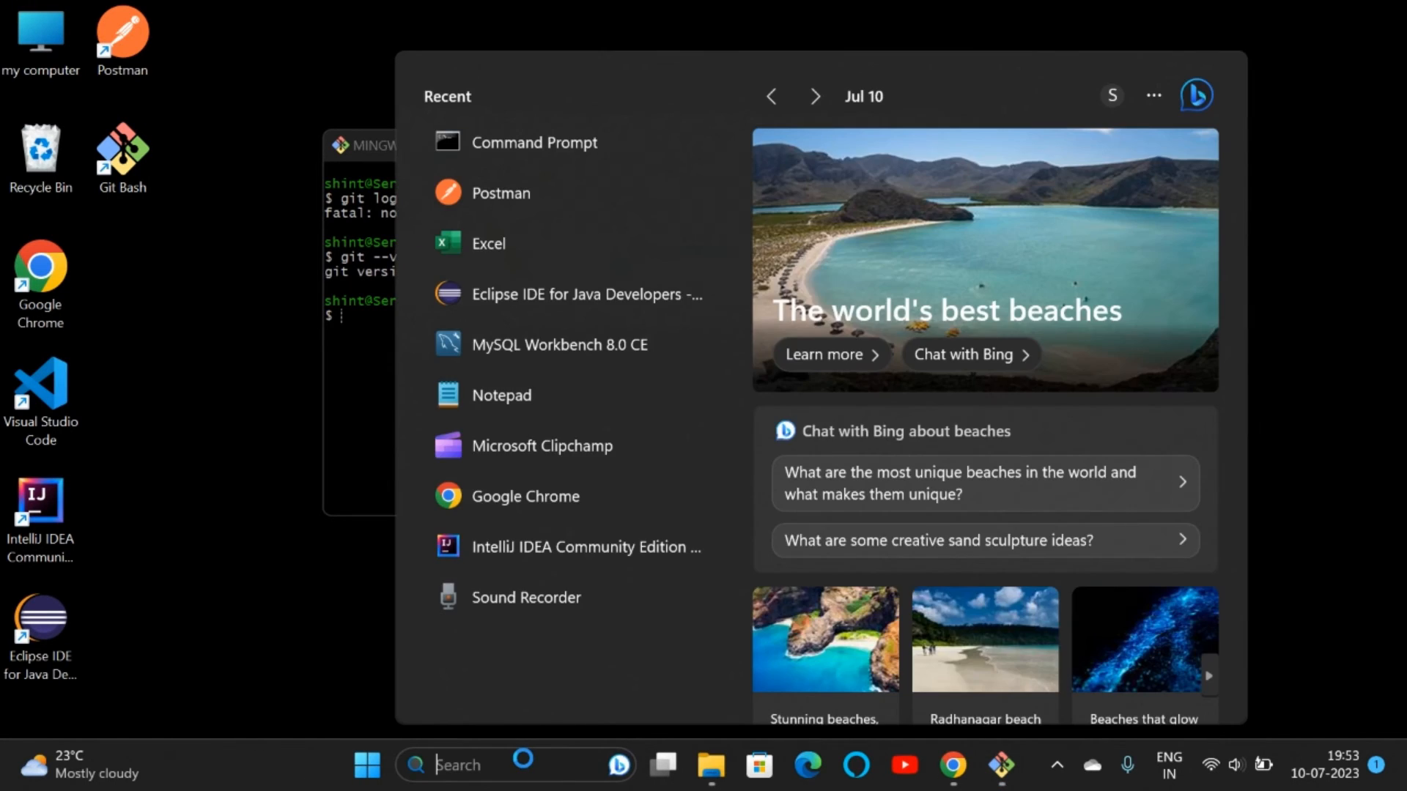
Launch Command Prompt from Windows search and run git --version there
{"action": "left_click", "coordinate": [534, 141]}
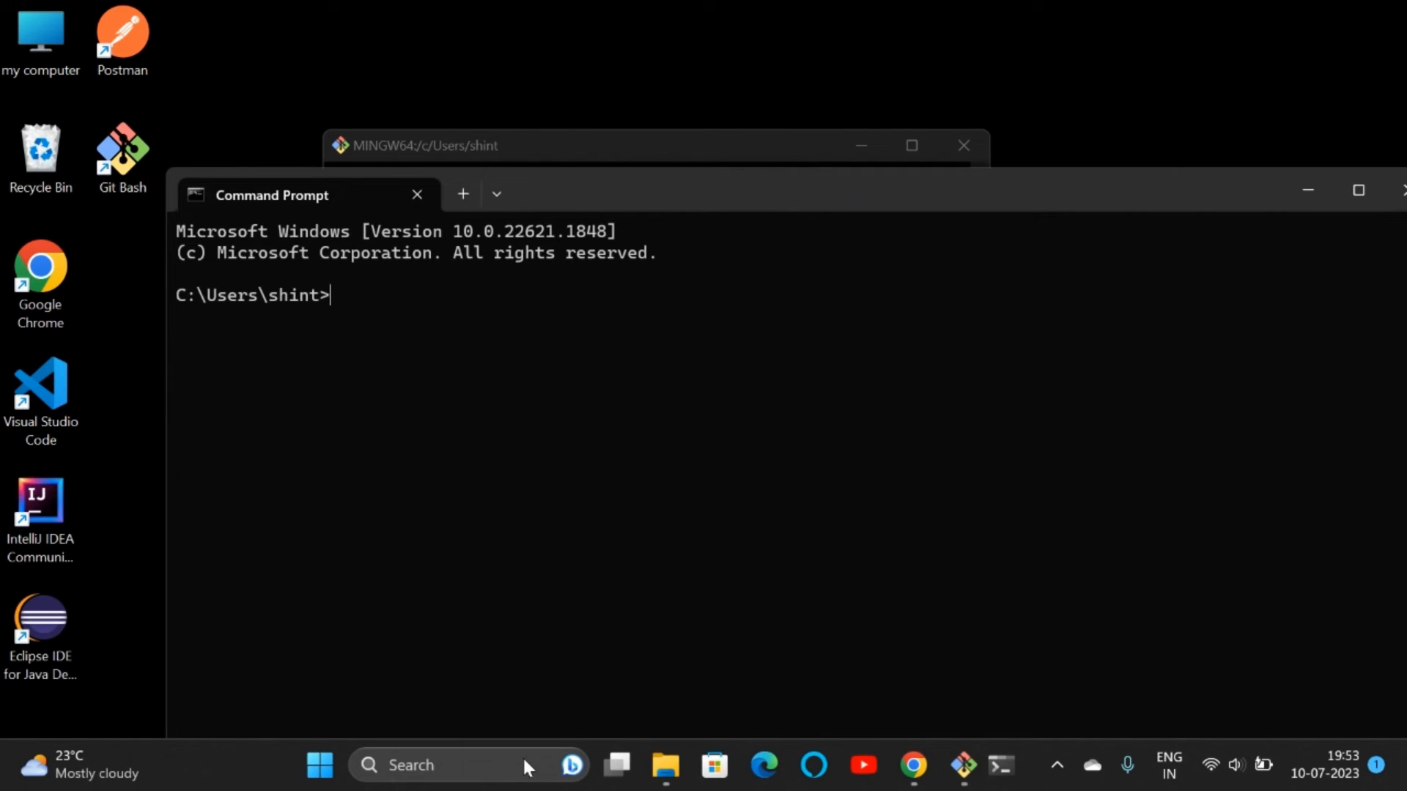
{"action": "type", "text": "git"}
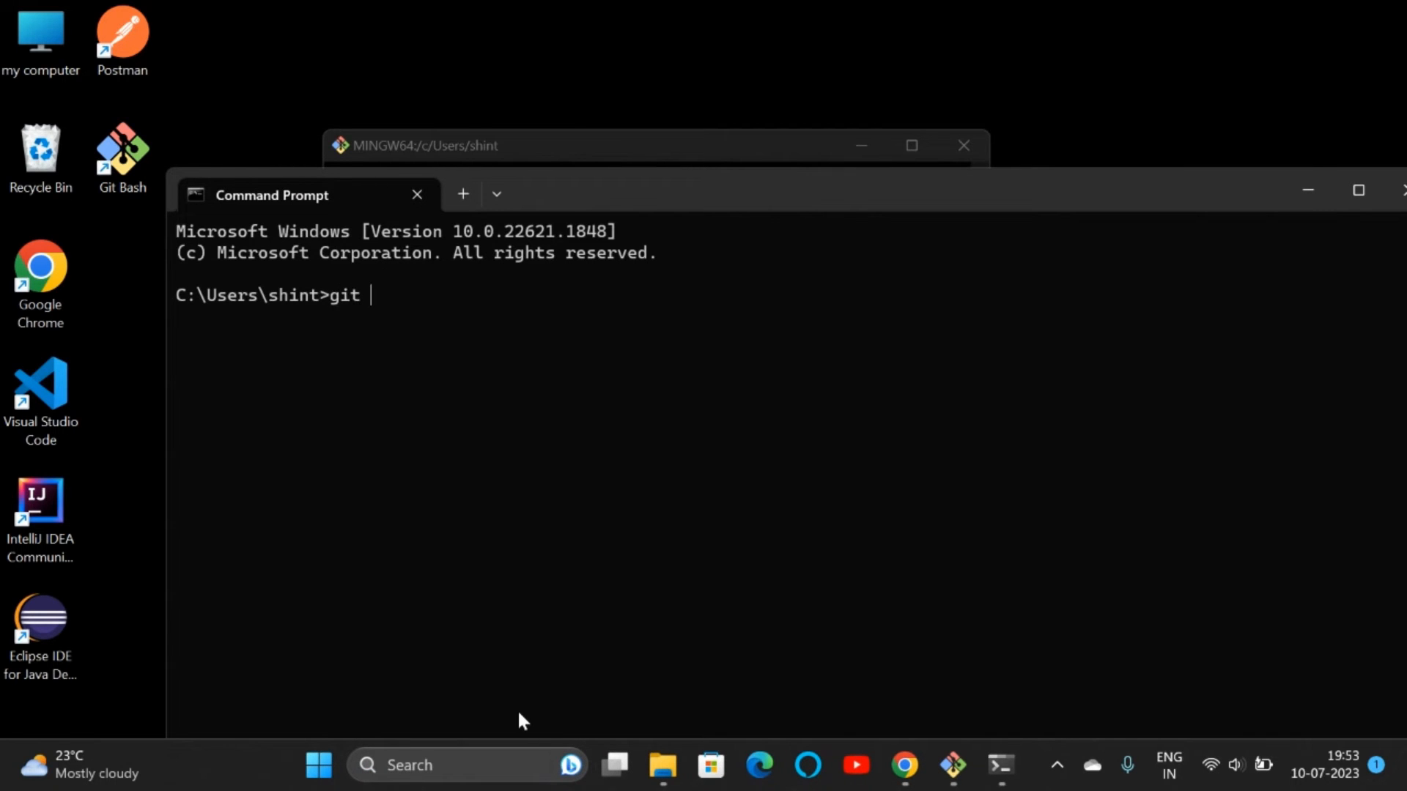
{"action": "type", "text": "--version"}
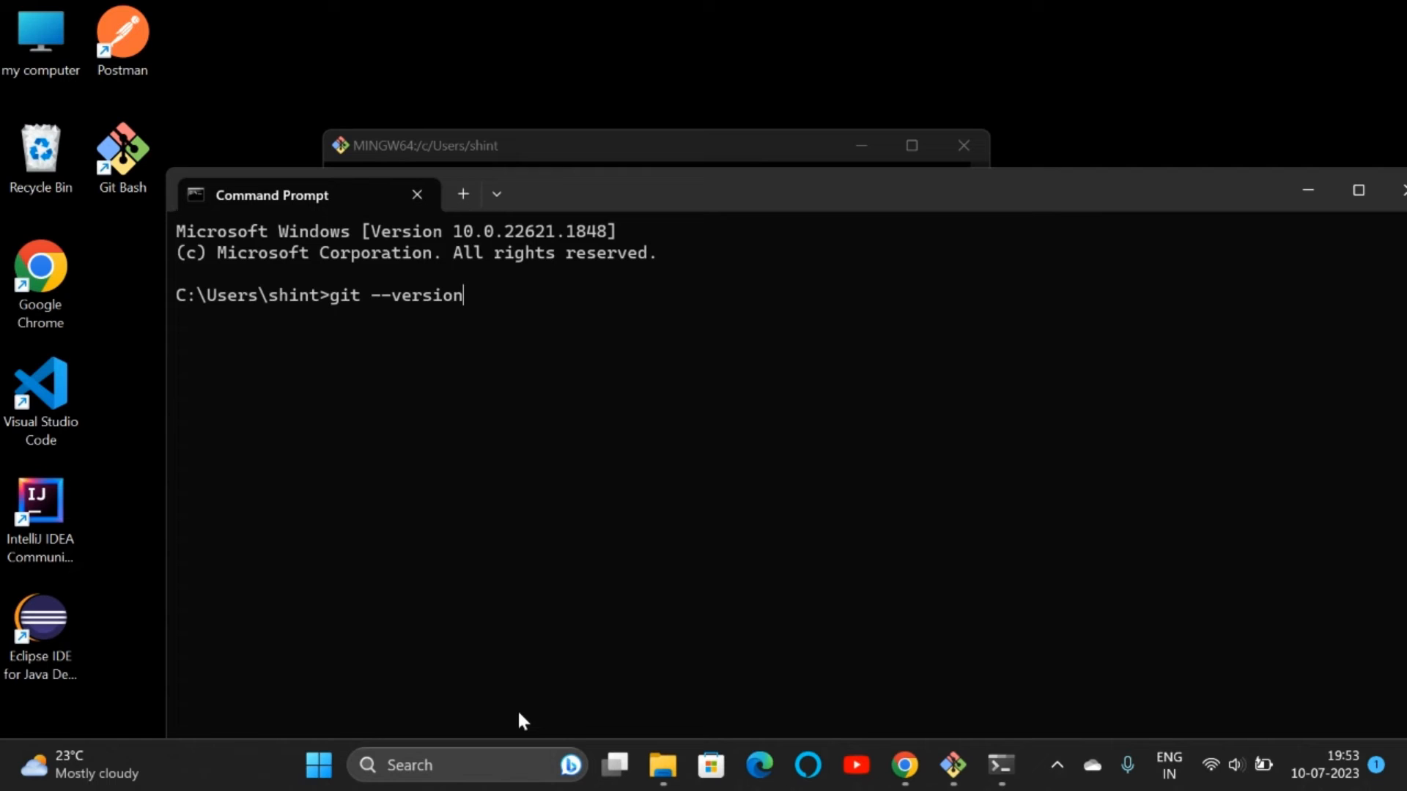
{"action": "key", "text": "Return"}
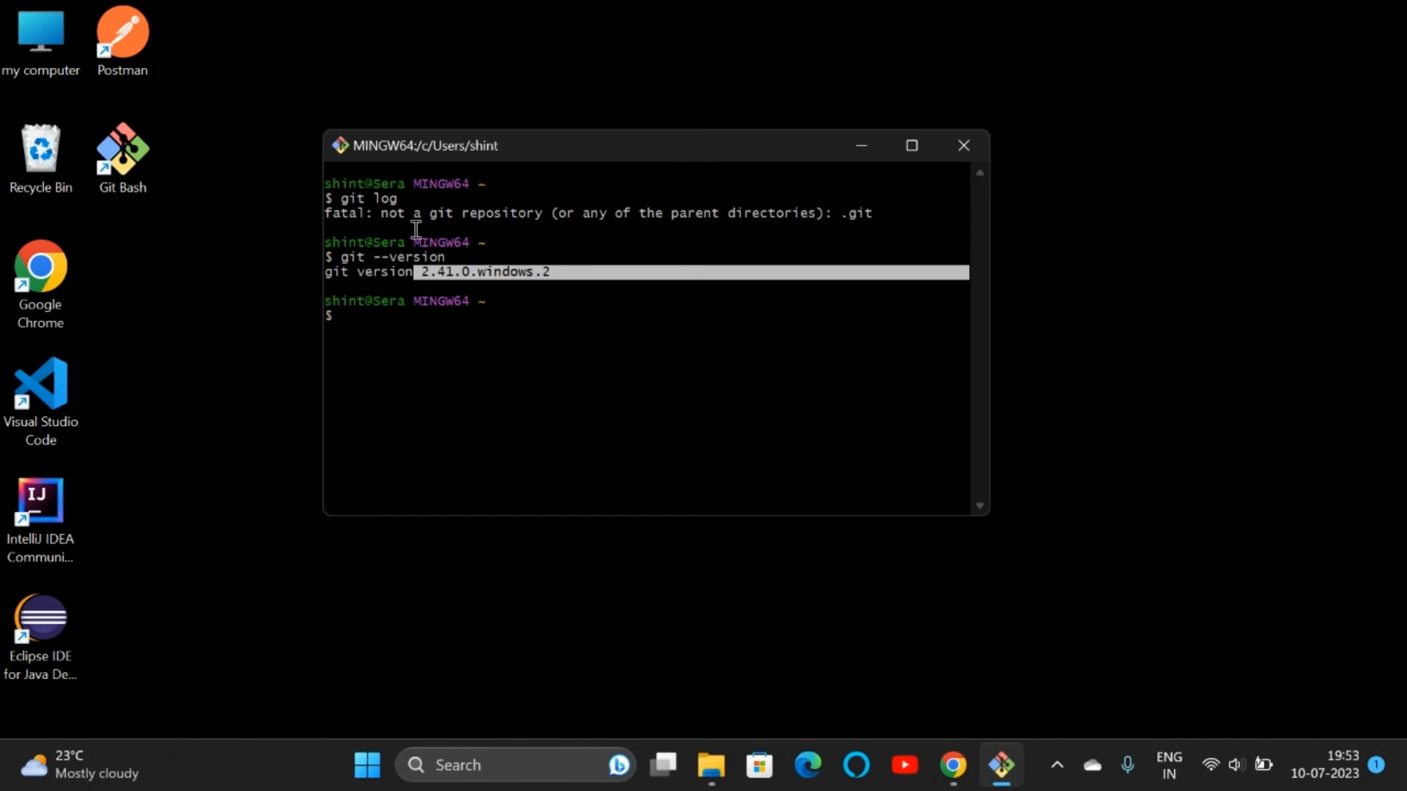
Make a new folder named 'project' on the desktop and open it
{"action": "left_click", "coordinate": [963, 145]}
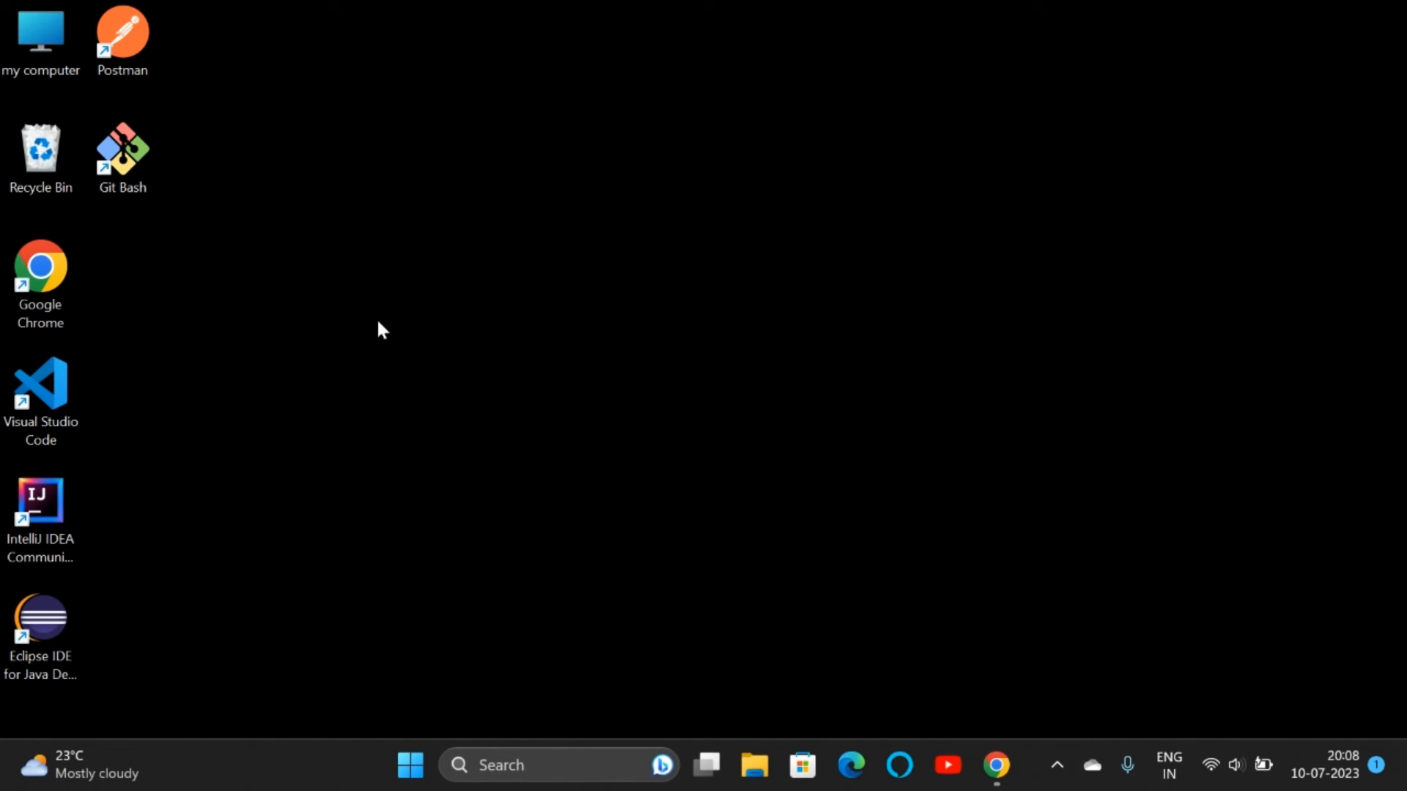
{"action": "right_click", "coordinate": [377, 328]}
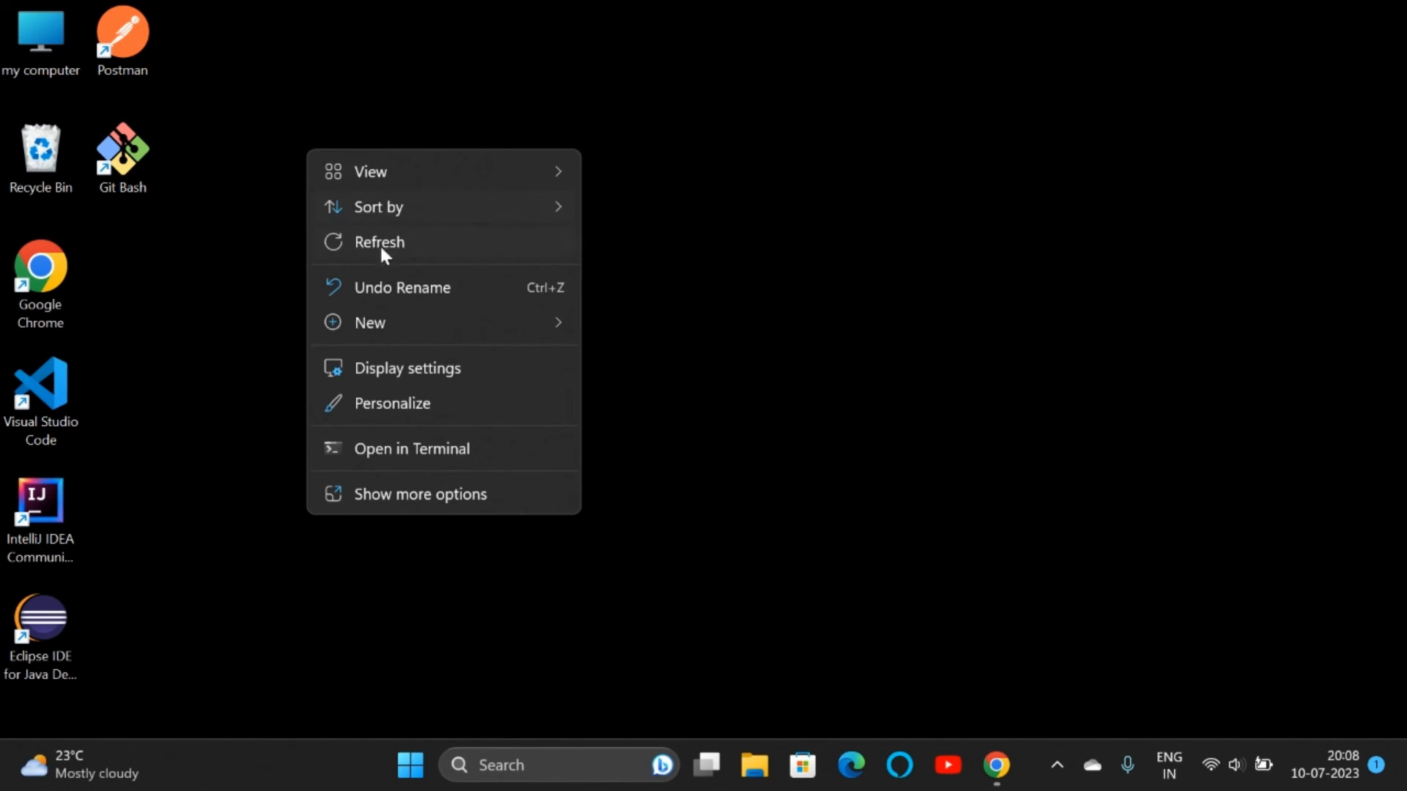
{"action": "left_click", "coordinate": [369, 323]}
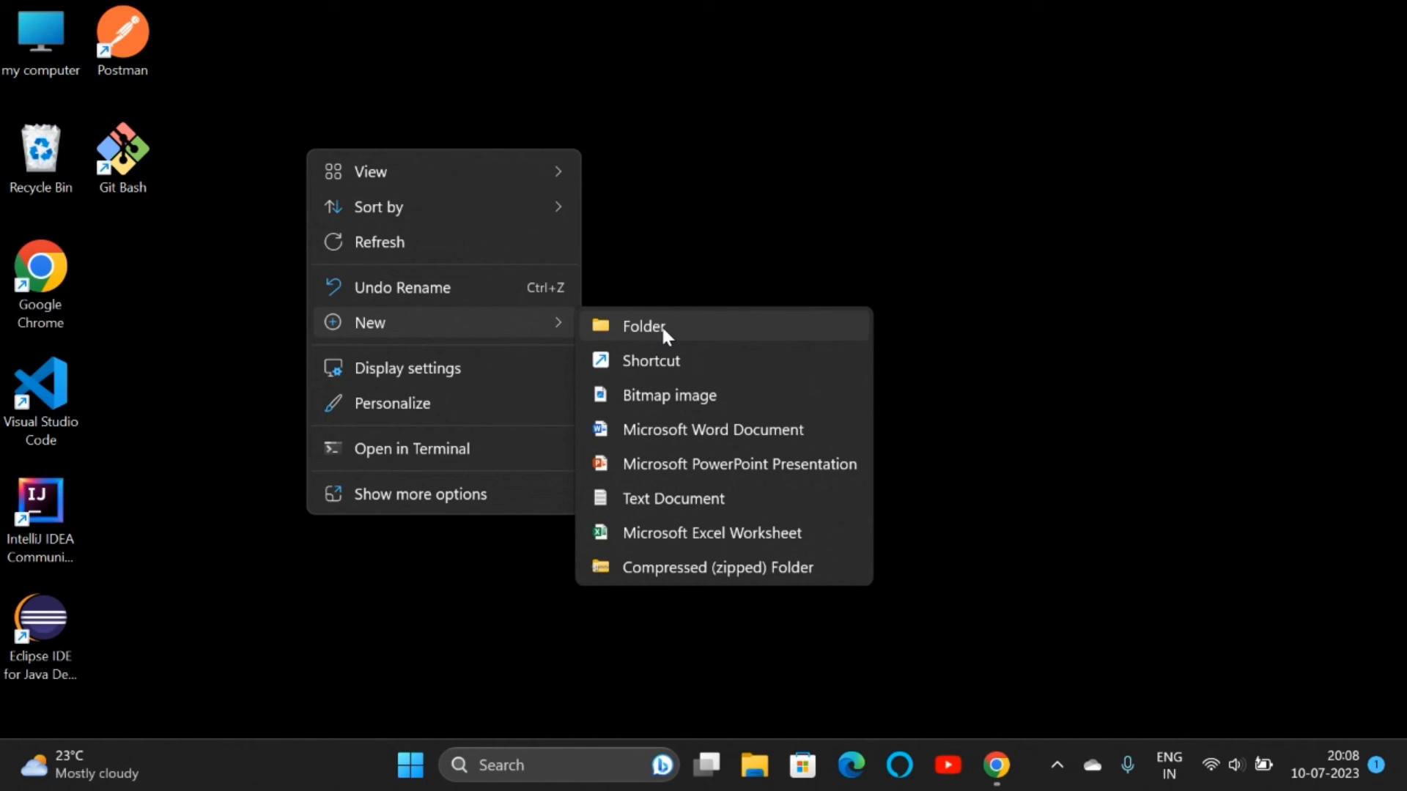
{"action": "left_click", "coordinate": [643, 325]}
{"action": "type", "text": "project"}
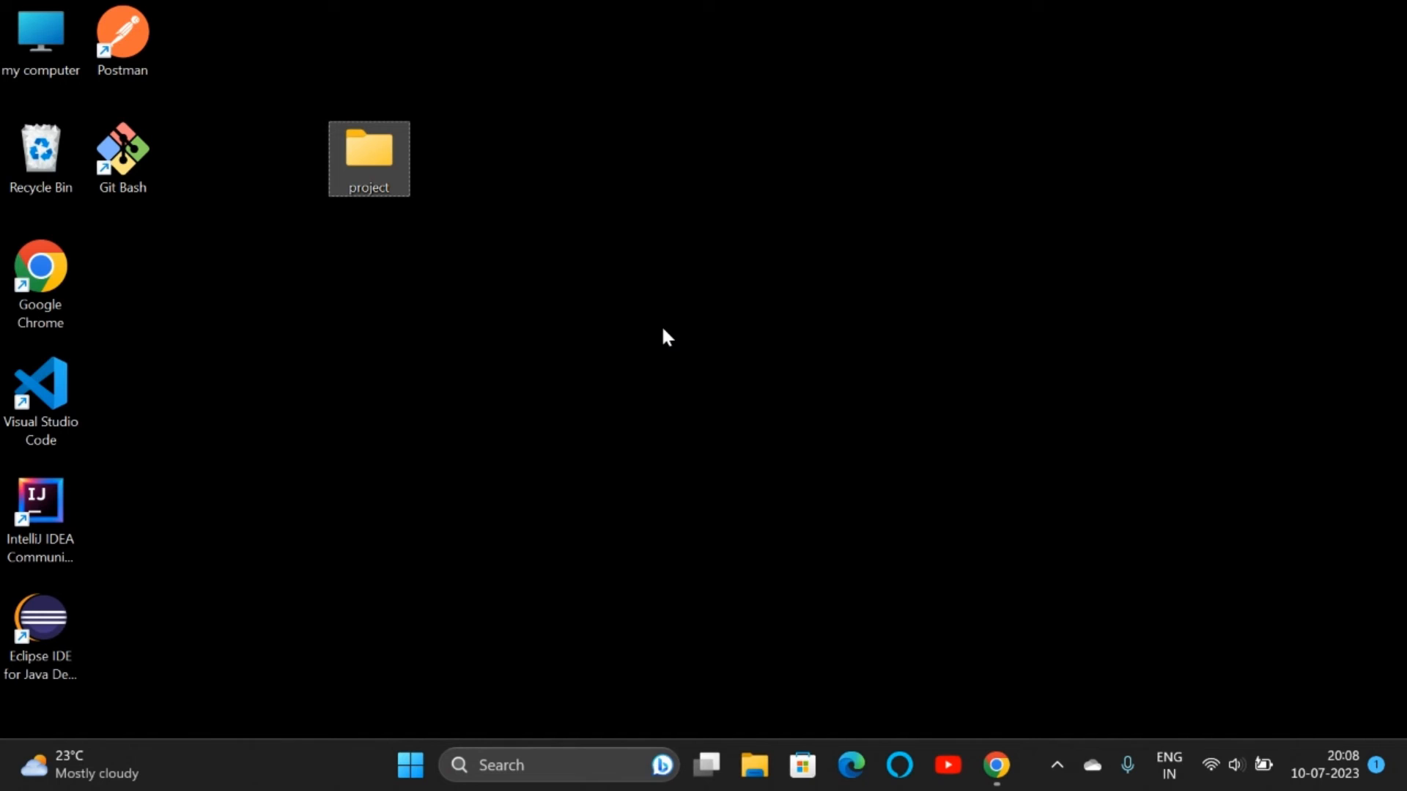
{"action": "double_click", "coordinate": [368, 152]}
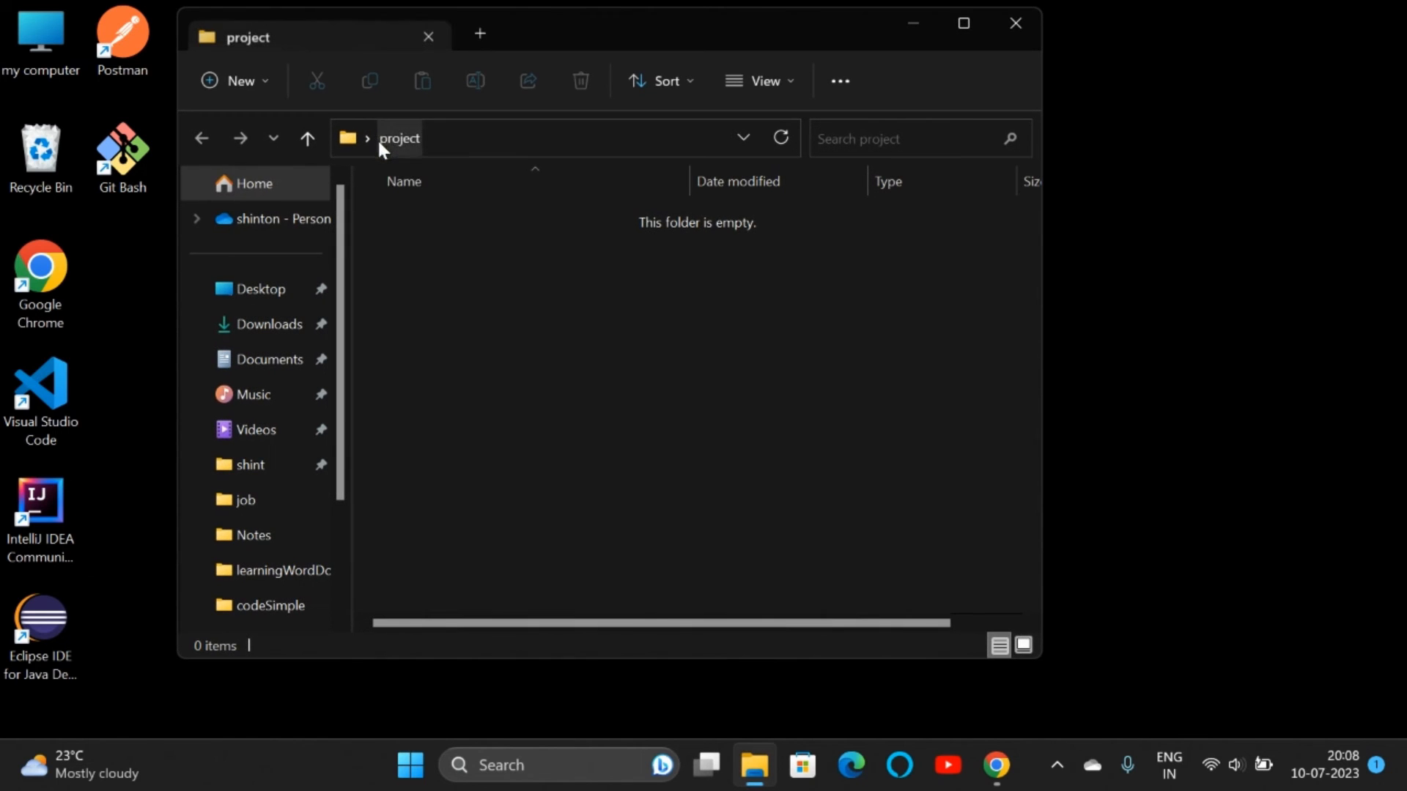
Copy the HTTPS clone URL of navinreddy20/quiz-app-spring from GitHub's Code menu
{"action": "left_click", "coordinate": [996, 765]}
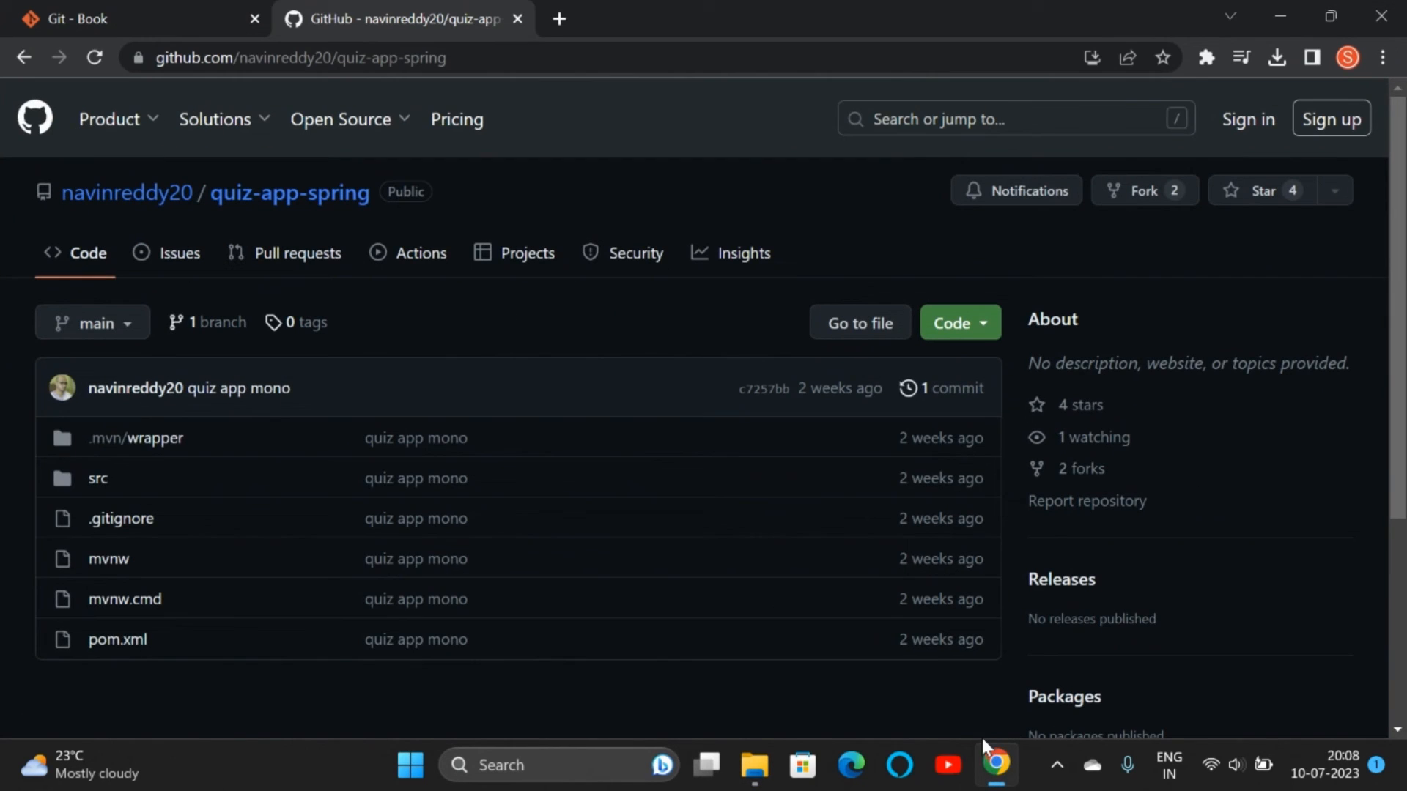
{"action": "mouse_move", "coordinate": [844, 355]}
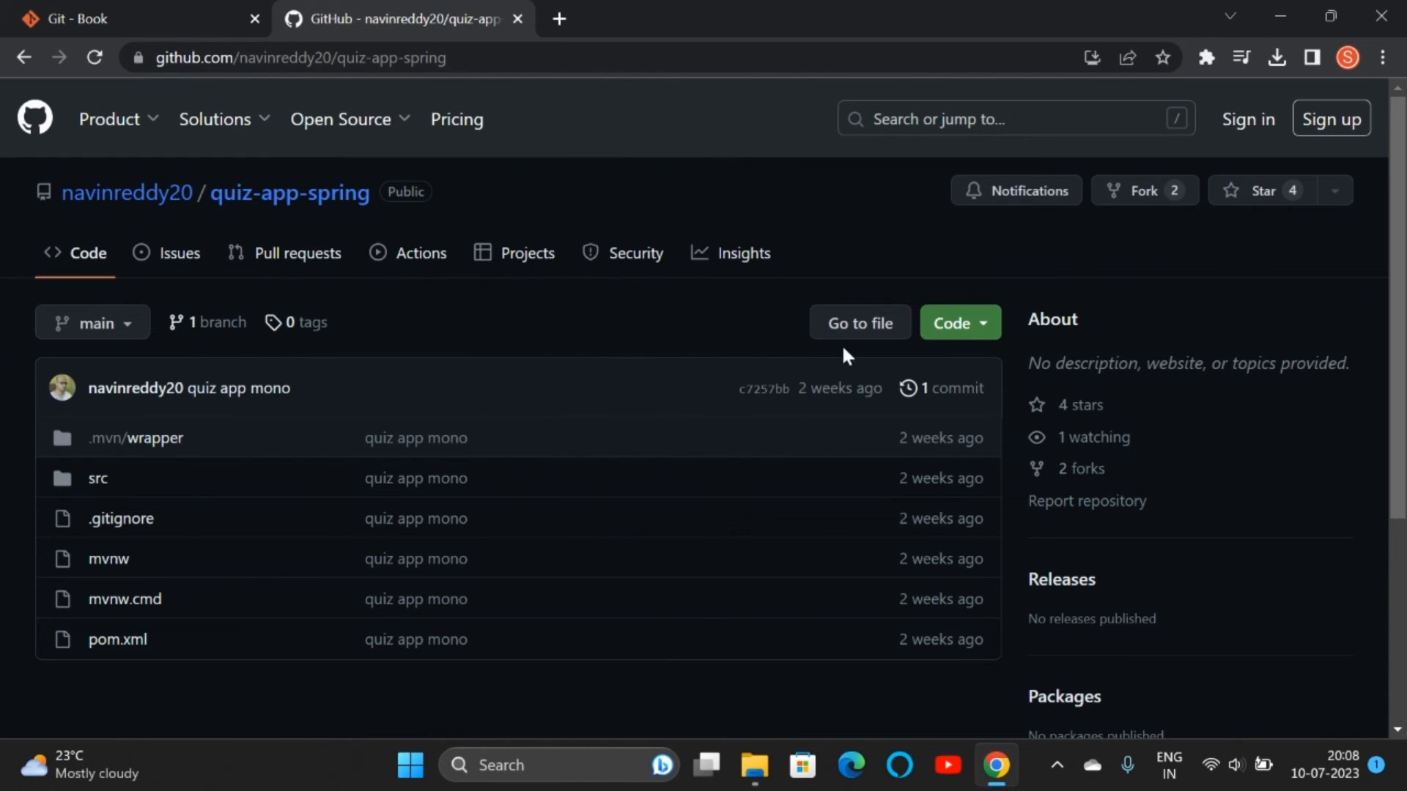
{"action": "left_click", "coordinate": [953, 323]}
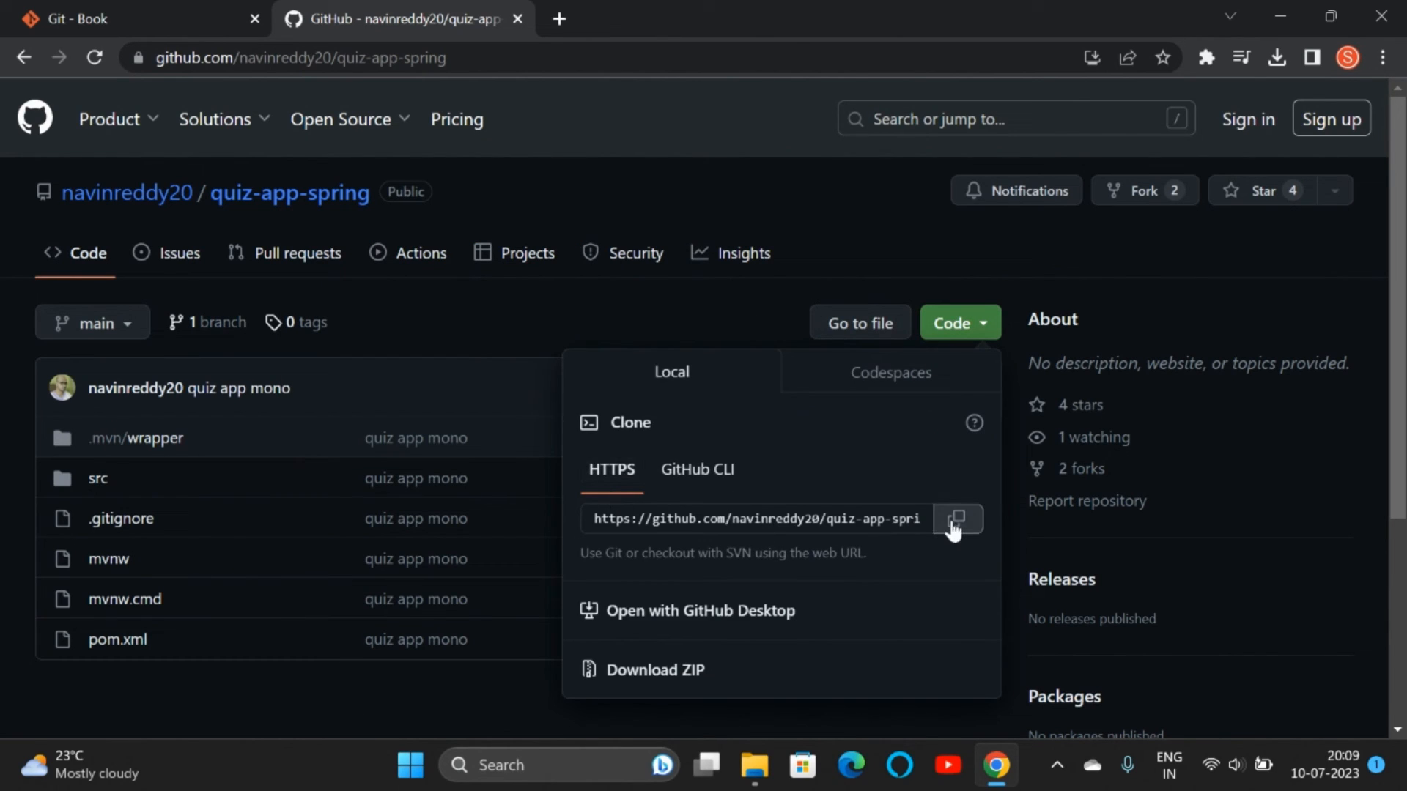
{"action": "left_click", "coordinate": [956, 519]}
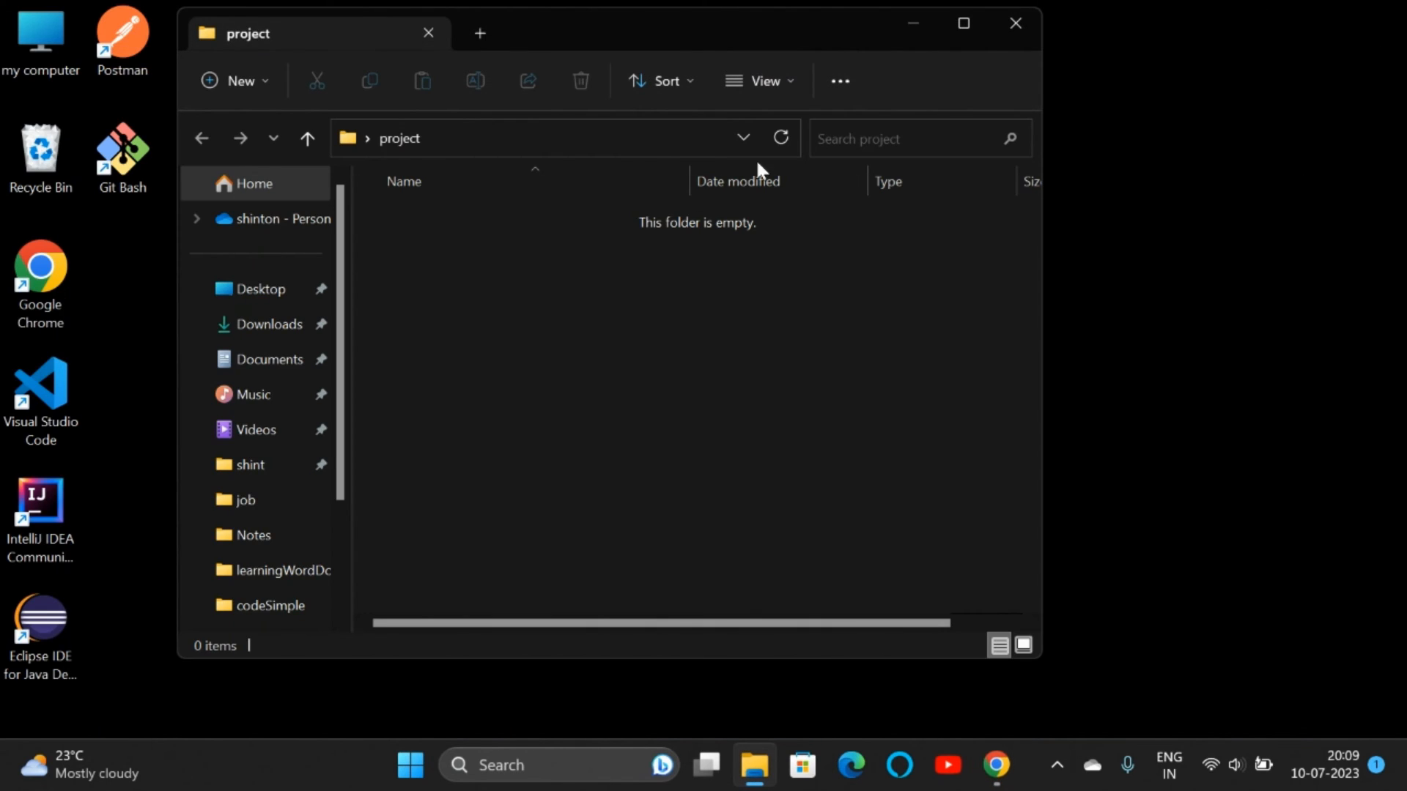
{"action": "mouse_move", "coordinate": [534, 251]}
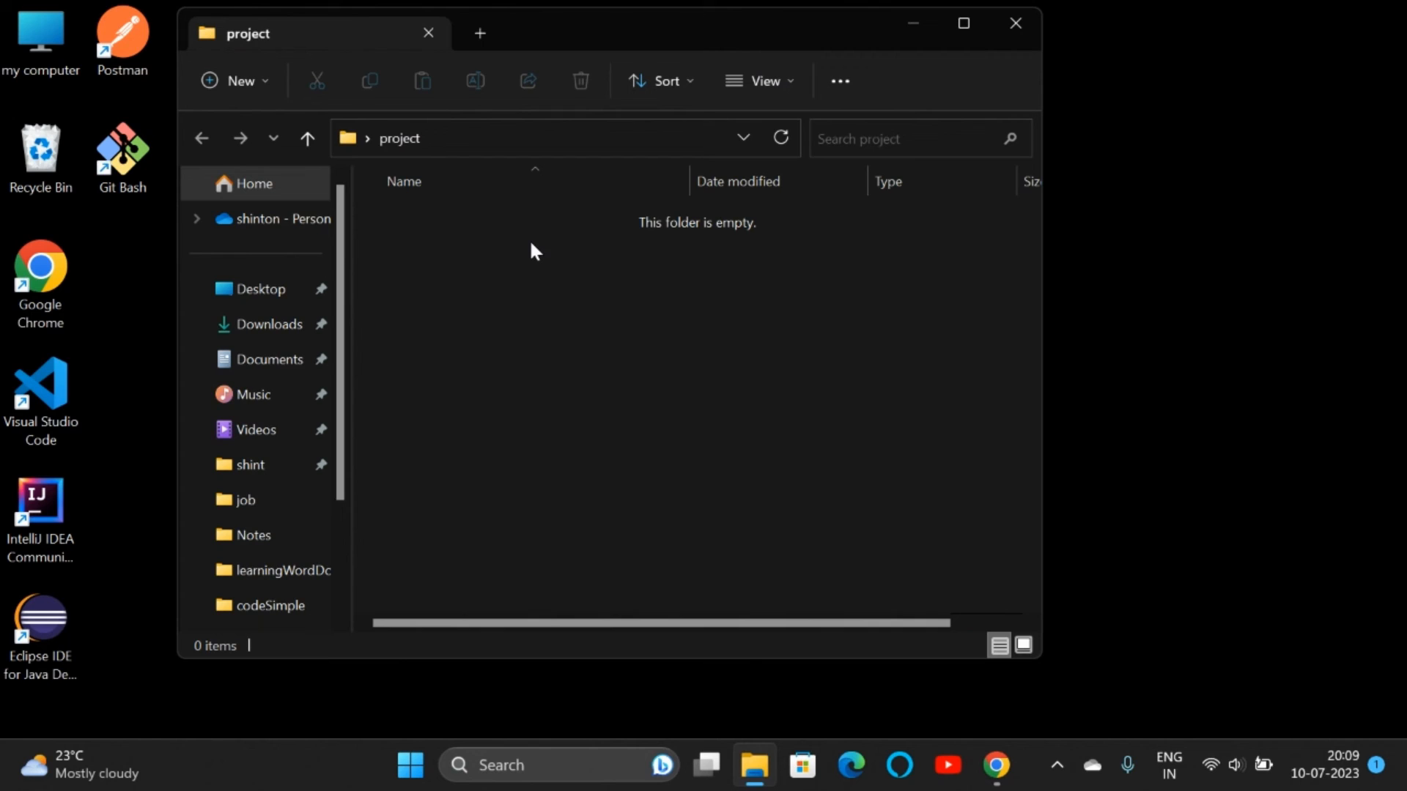
Launch Git Bash in the empty project folder from its extended right-click options
{"action": "right_click", "coordinate": [531, 260]}
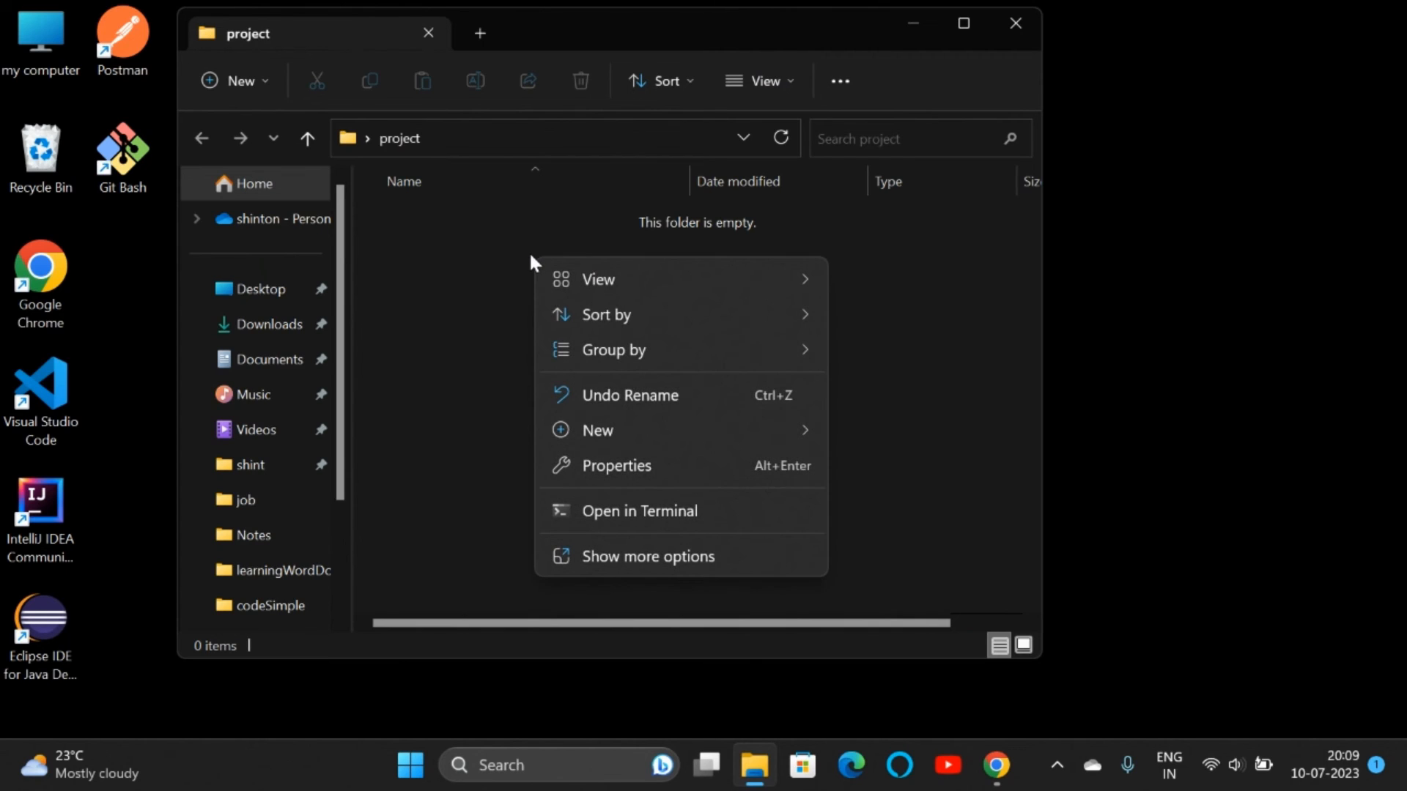
{"action": "mouse_move", "coordinate": [617, 556]}
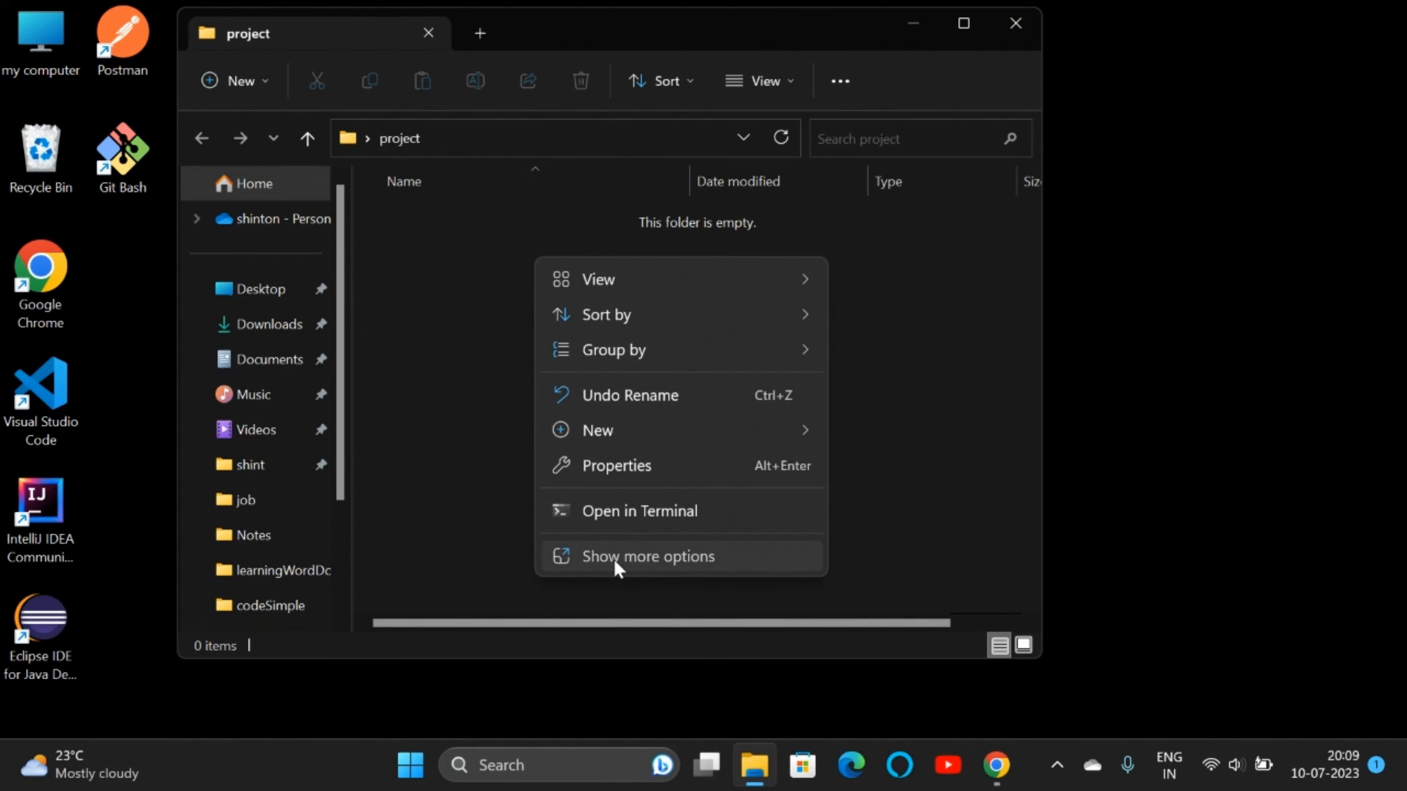
{"action": "left_click", "coordinate": [647, 556]}
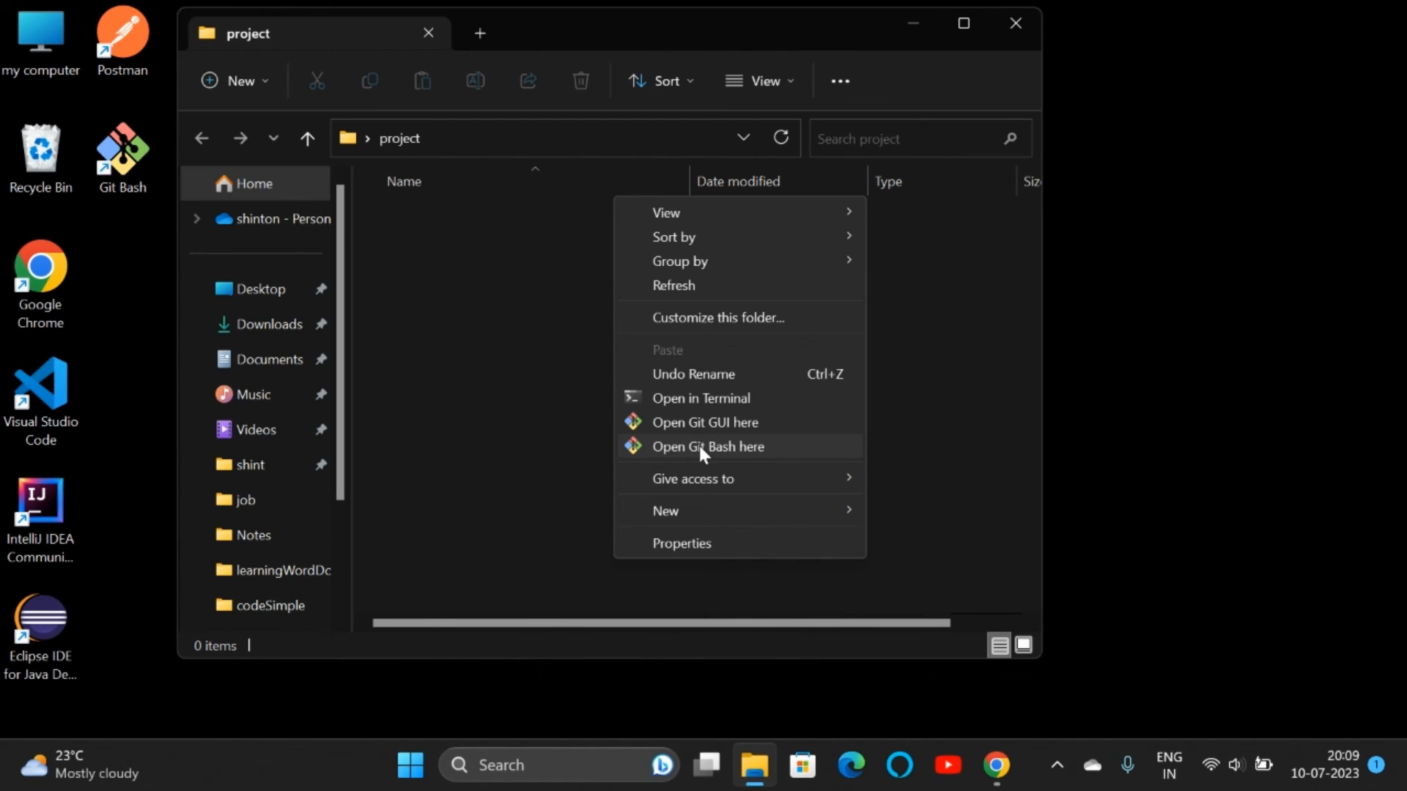
{"action": "left_click", "coordinate": [707, 447]}
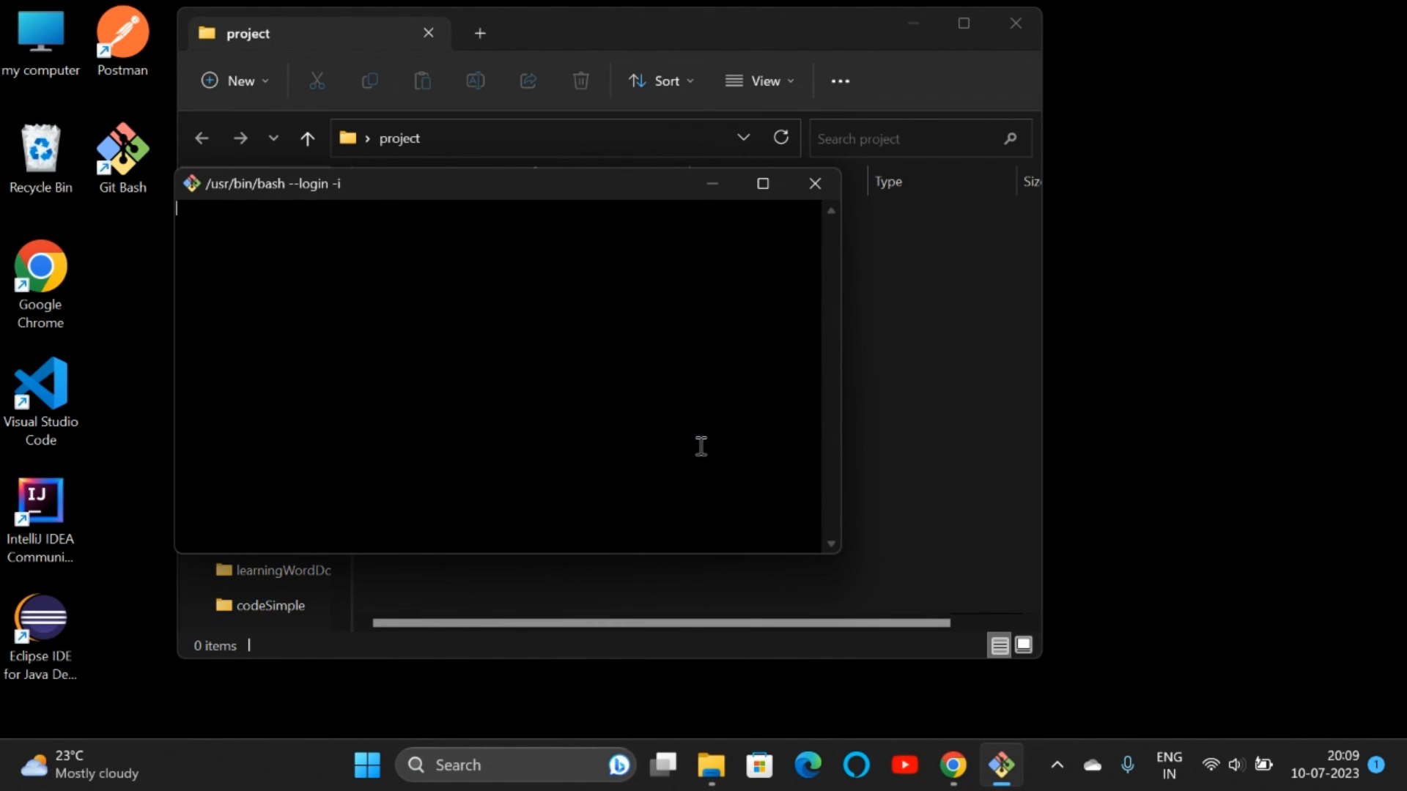
Clone quiz-app-spring with git clone and the pasted URL, then open the cloned folder
{"action": "type", "text": "g"}
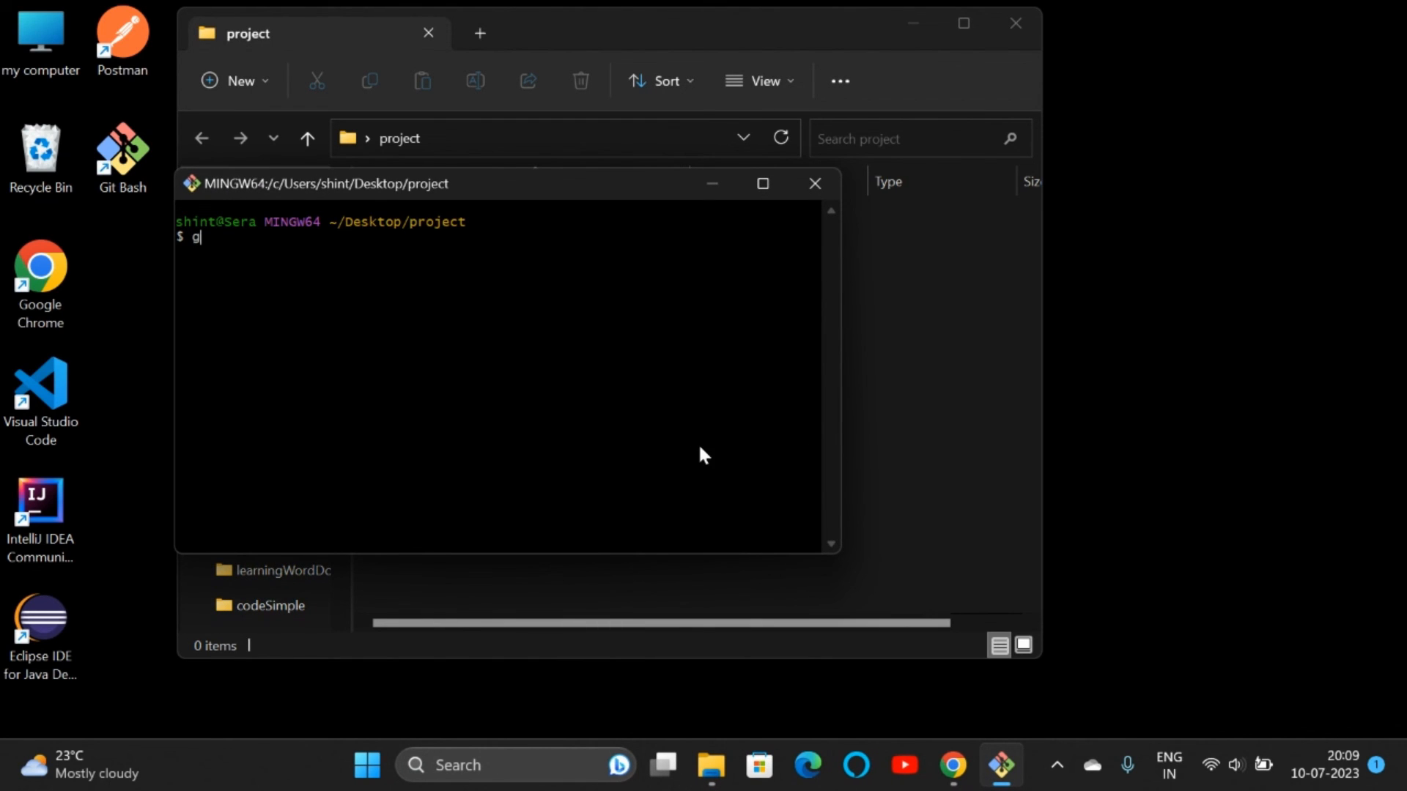
{"action": "type", "text": "it clone"}
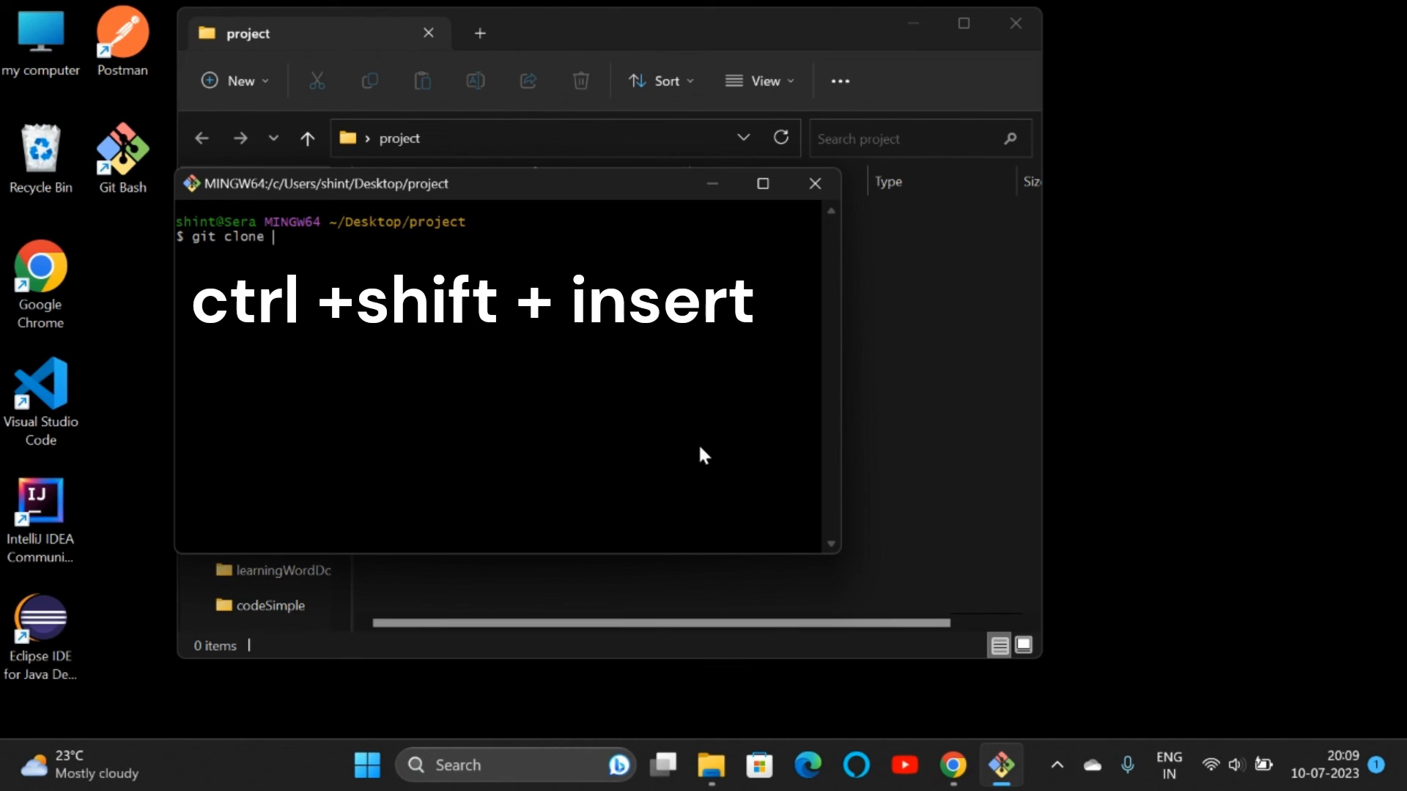
{"action": "key", "text": "ctrl+shift+insert"}
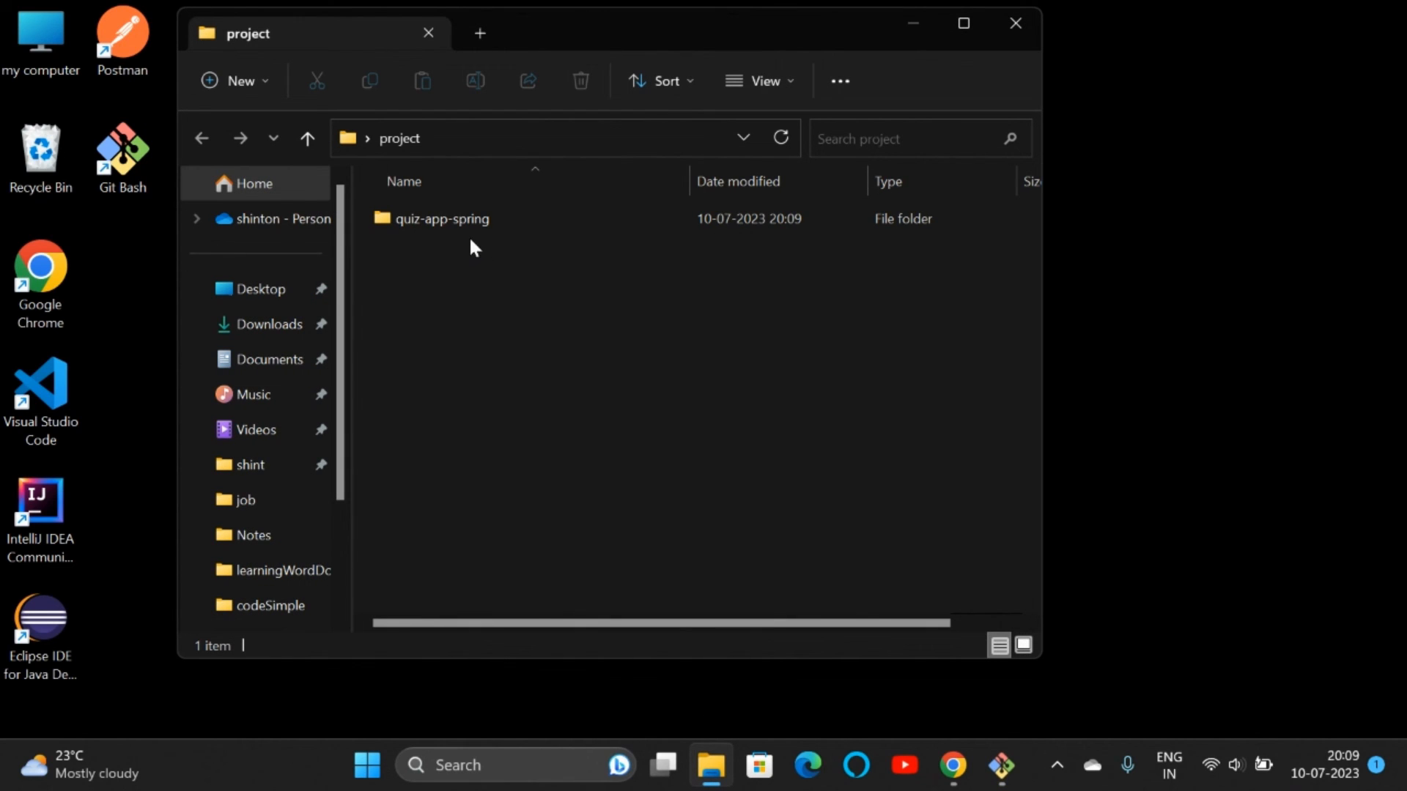
{"action": "double_click", "coordinate": [441, 218]}
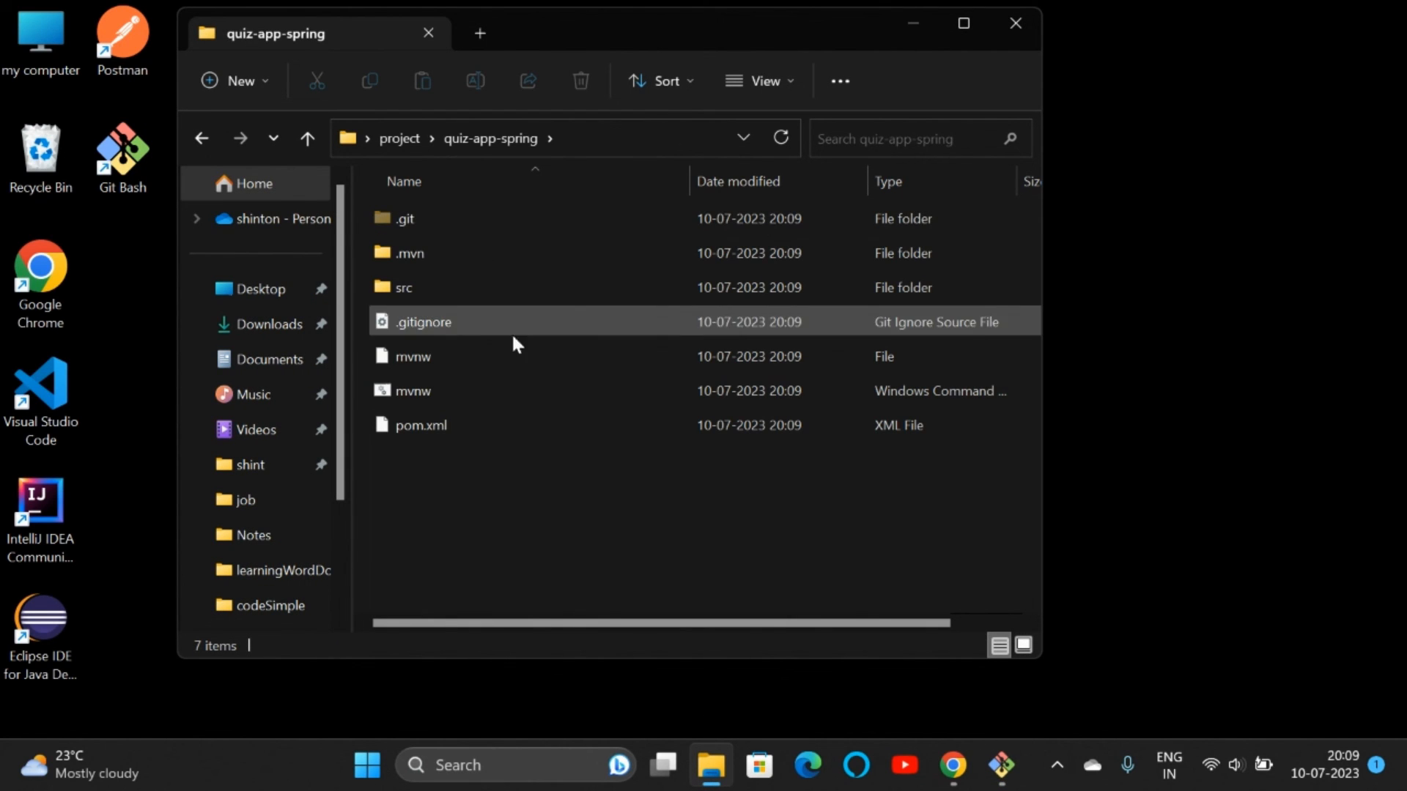